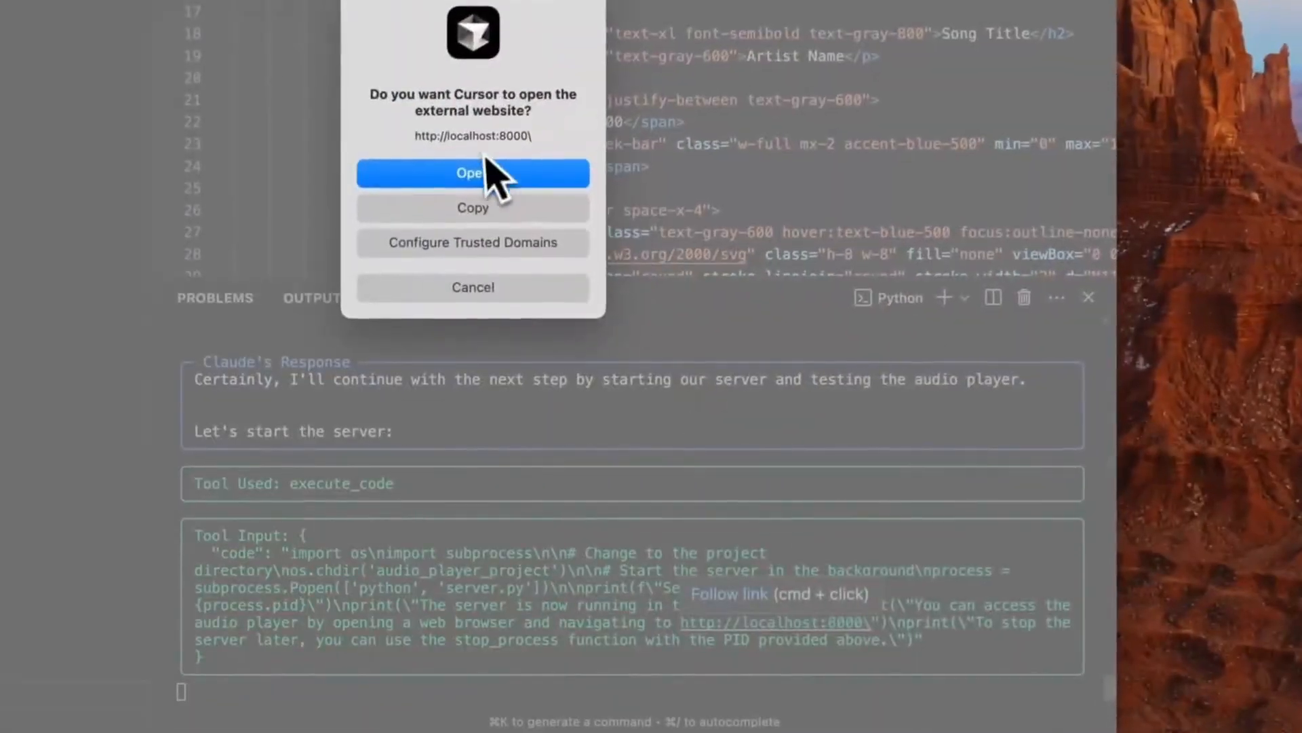
{"action": "left_click", "coordinate": [473, 173]}
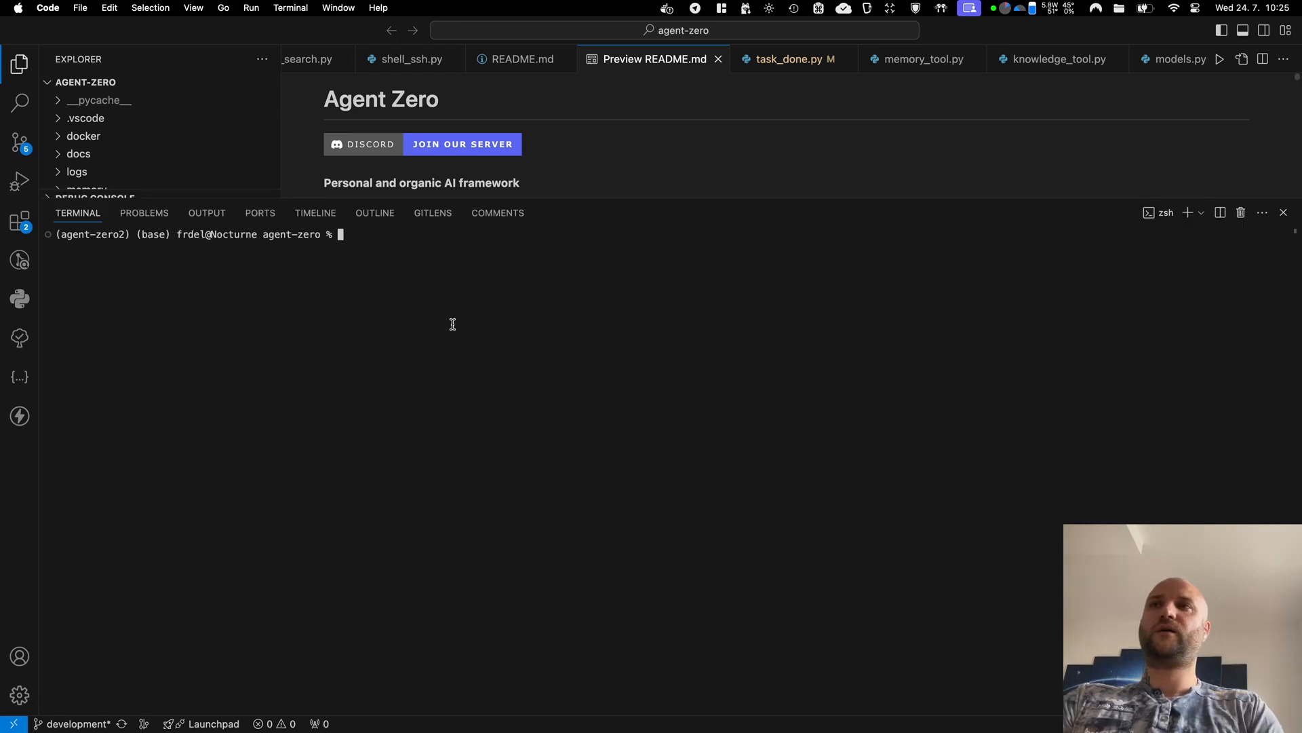
Step: Launch Agent Zero with python main.py and ask for the time in Berlin and Seattle
{"action": "type", "text": "python main.py"}
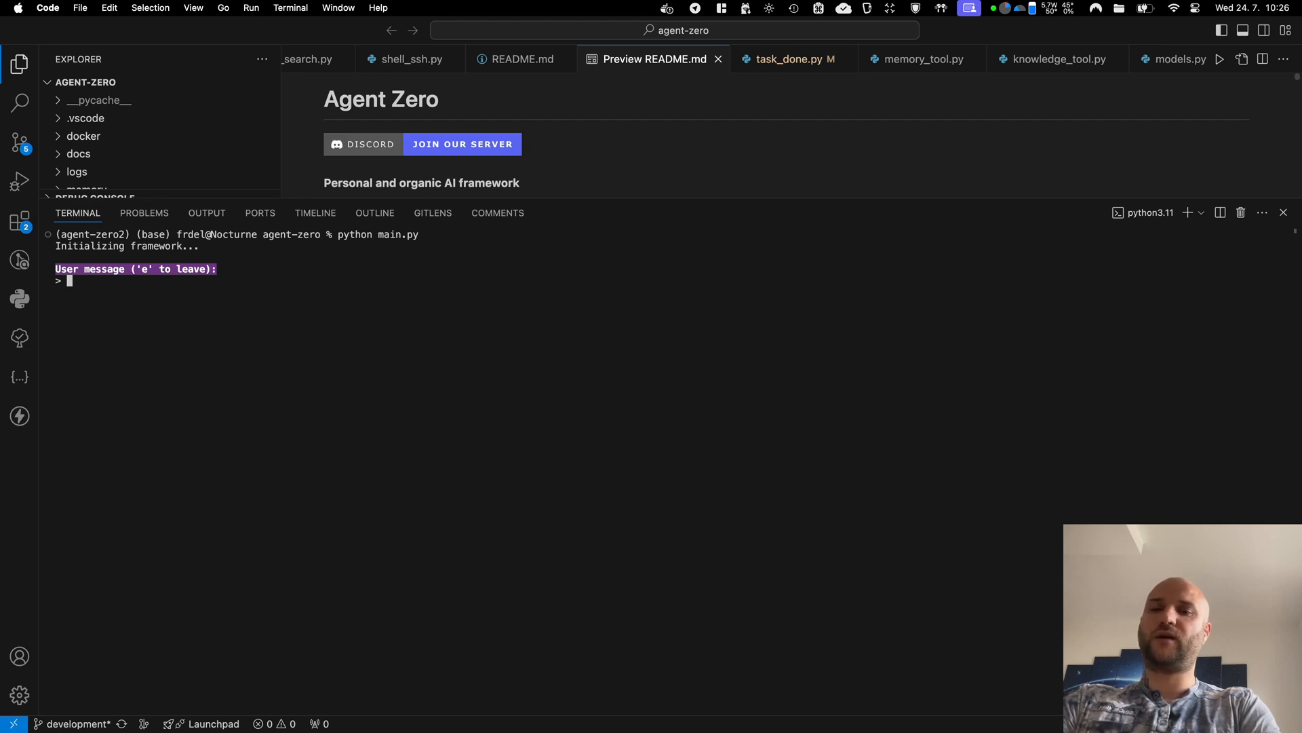
{"action": "type", "text": "get"}
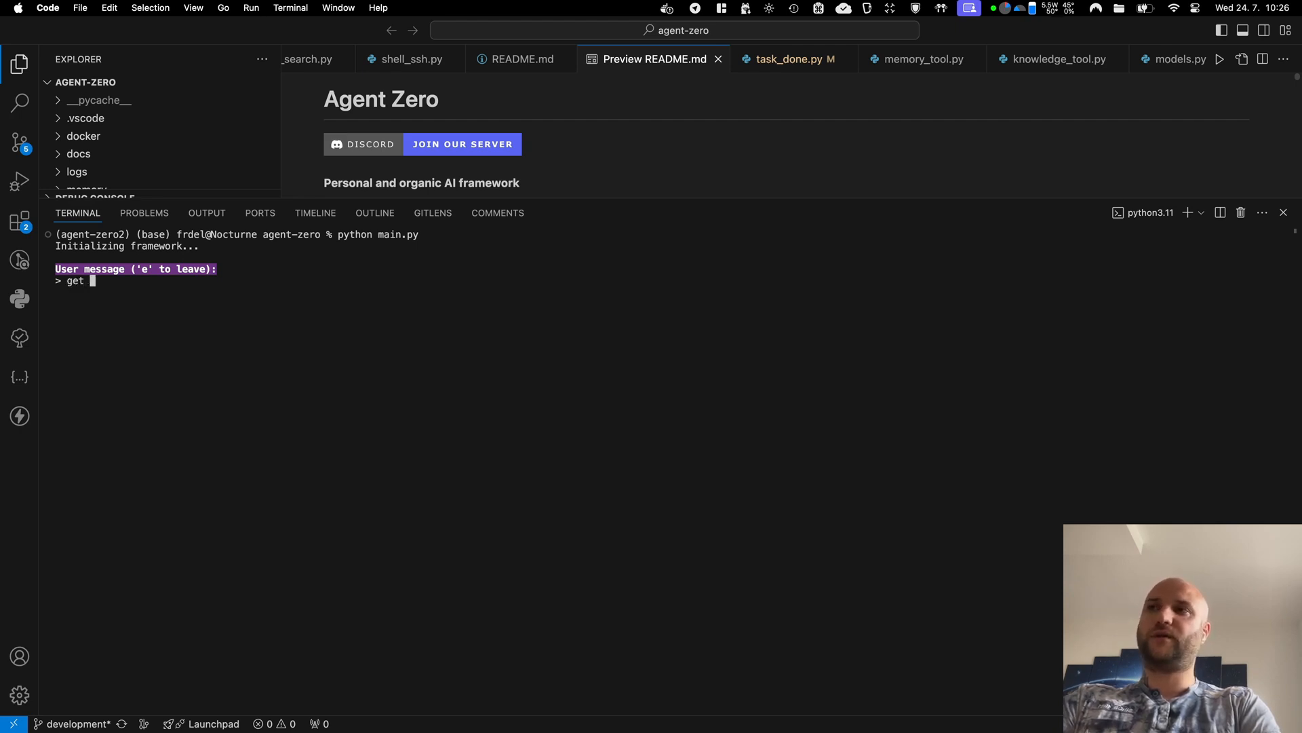
{"action": "type", "text": "time in berlin and seattle"}
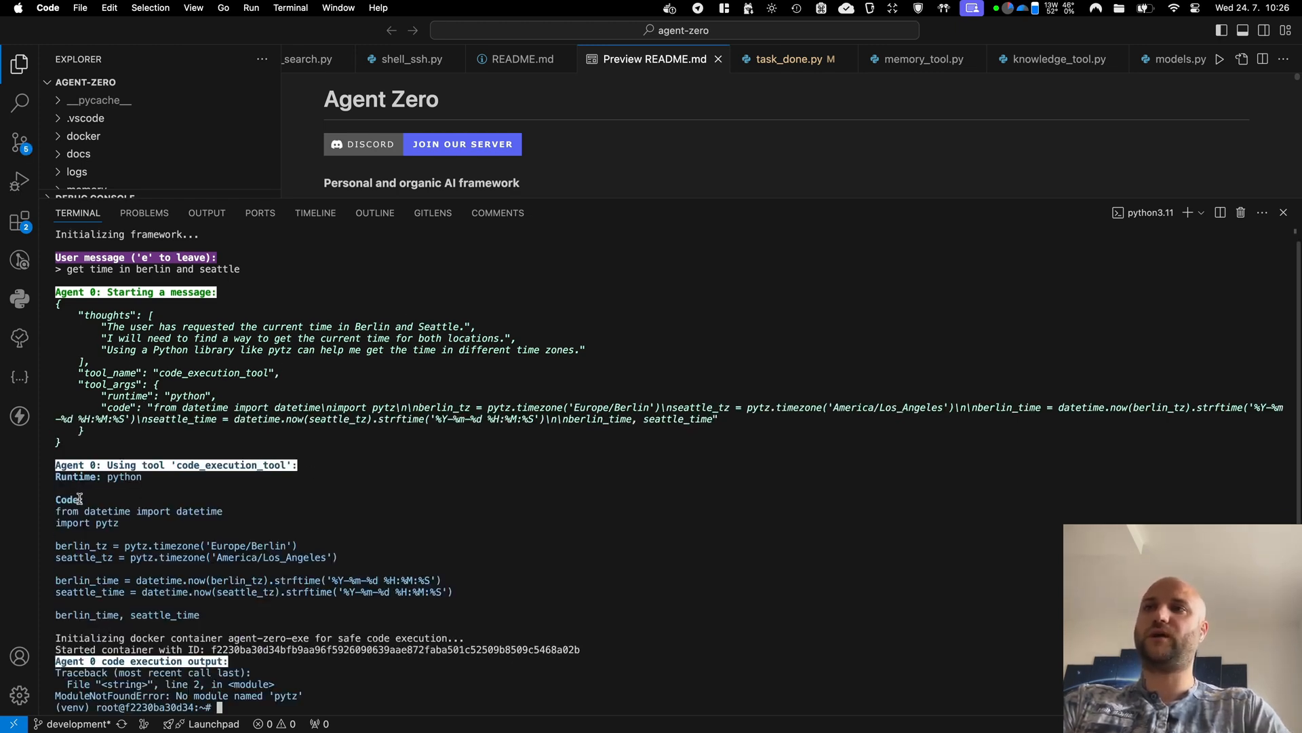
Step: Follow the agent's output as it installs pytz and reports both times
{"action": "scroll", "scroll_direction": "down", "scroll_amount": 3}
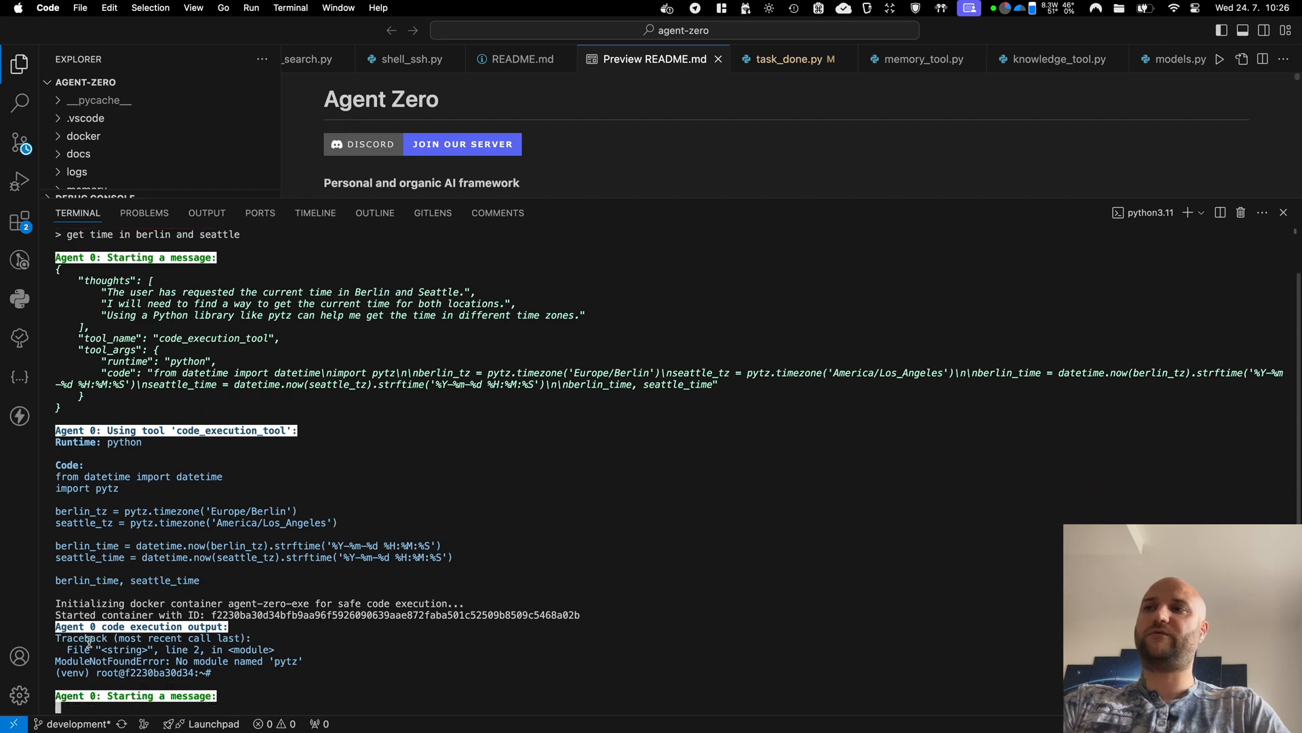
{"action": "scroll", "scroll_direction": "down", "scroll_amount": 3}
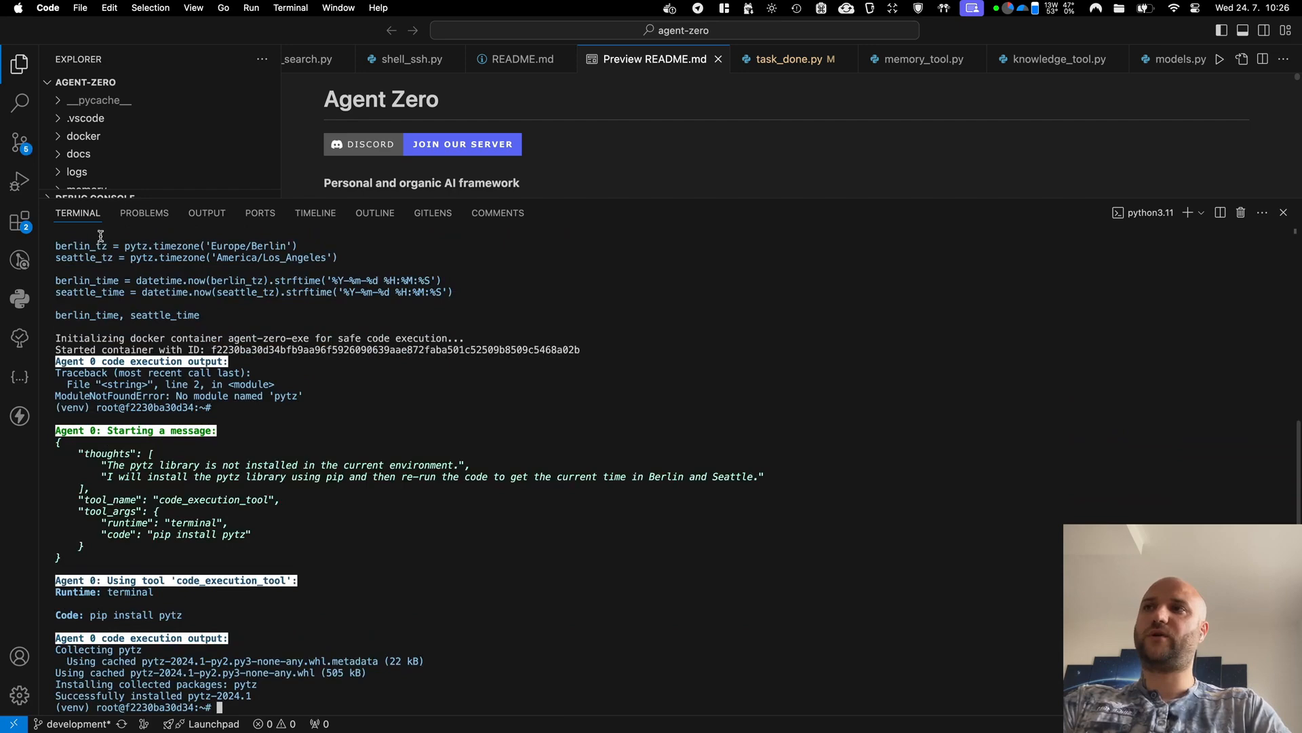
{"action": "scroll", "scroll_direction": "down", "scroll_amount": 3}
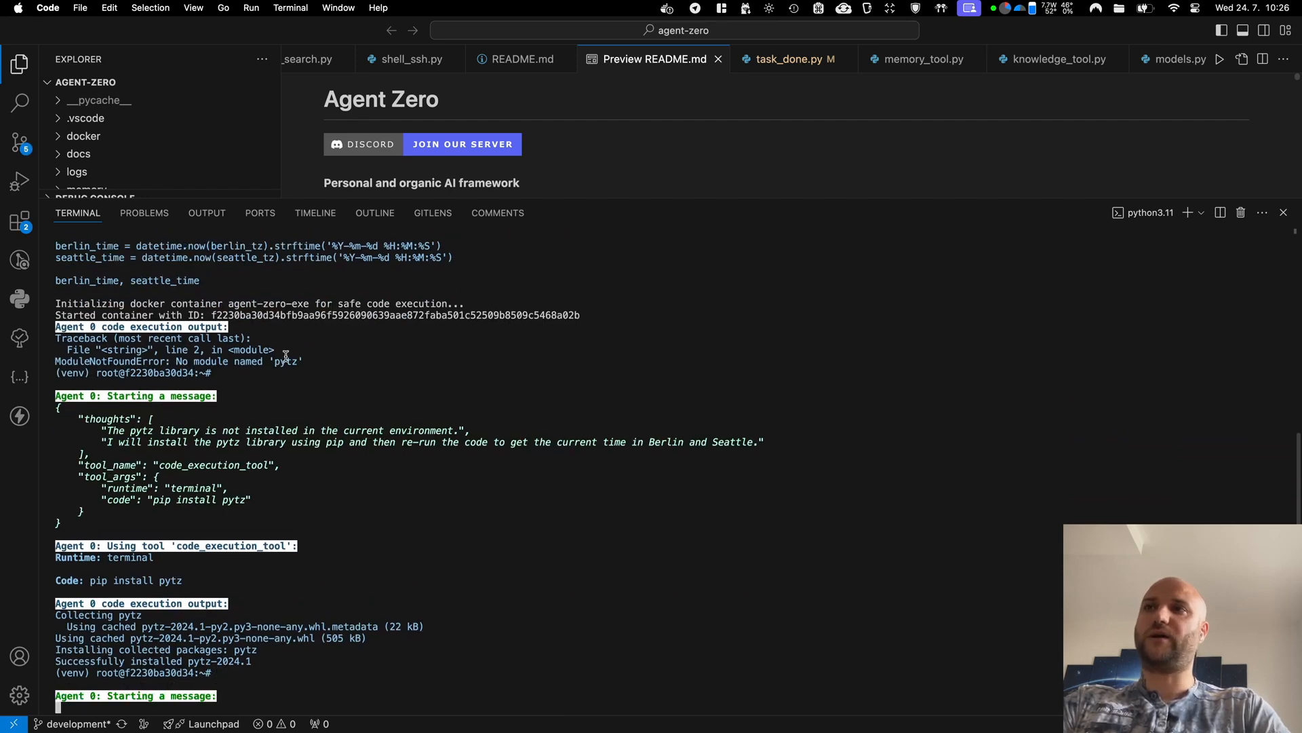
{"action": "scroll", "scroll_direction": "down", "scroll_amount": 3}
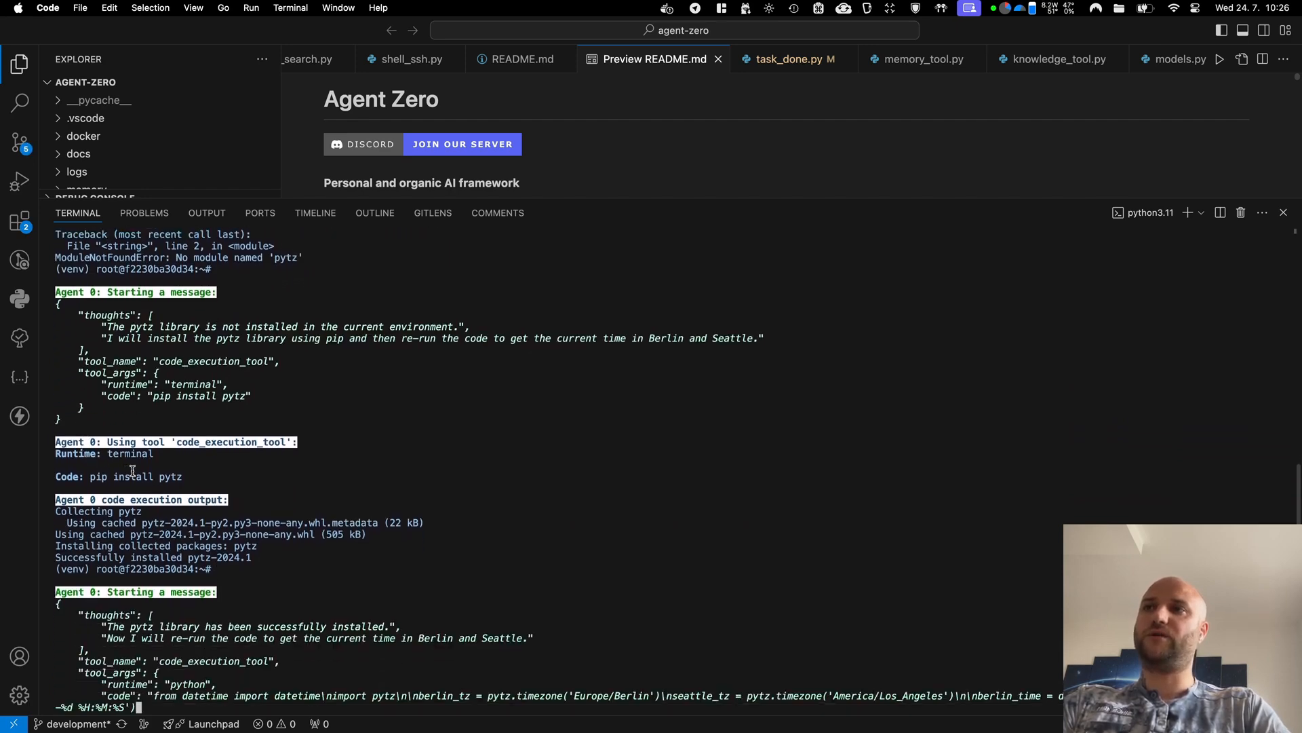
{"action": "scroll", "scroll_direction": "down", "scroll_amount": 3}
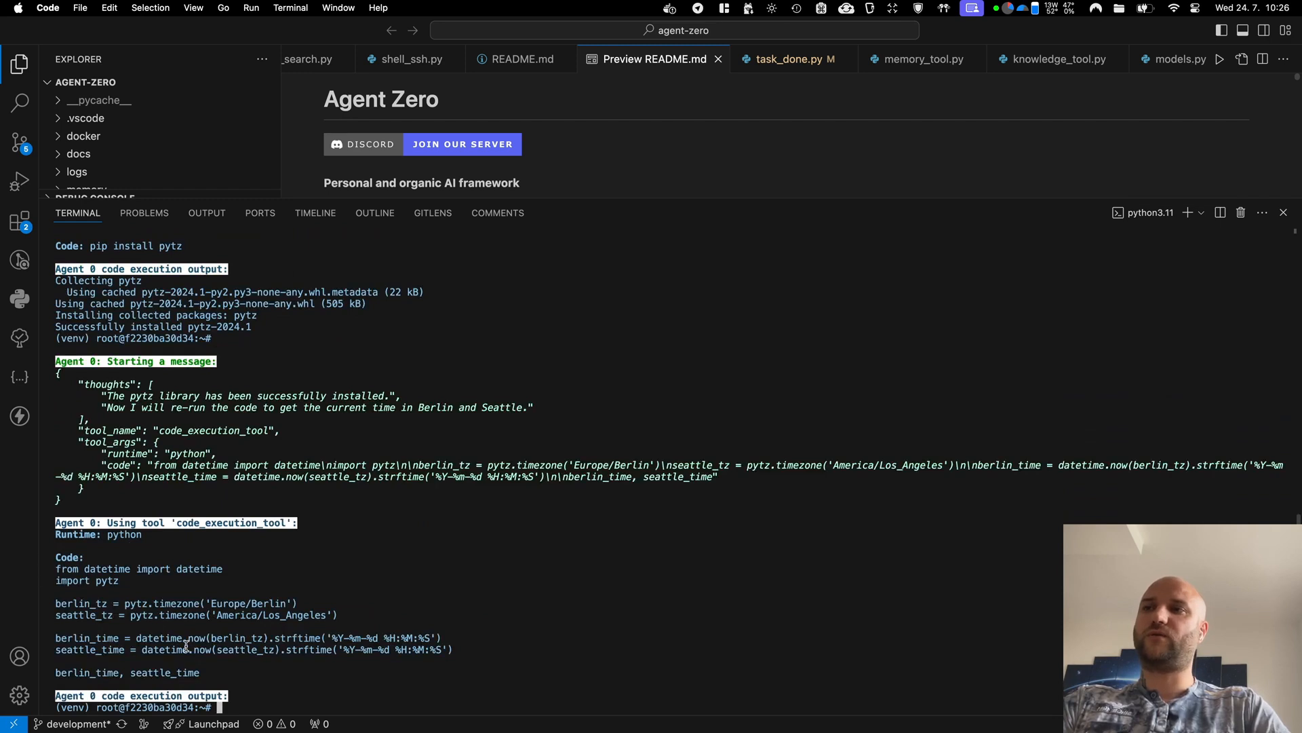
{"action": "scroll", "scroll_direction": "down", "scroll_amount": 3}
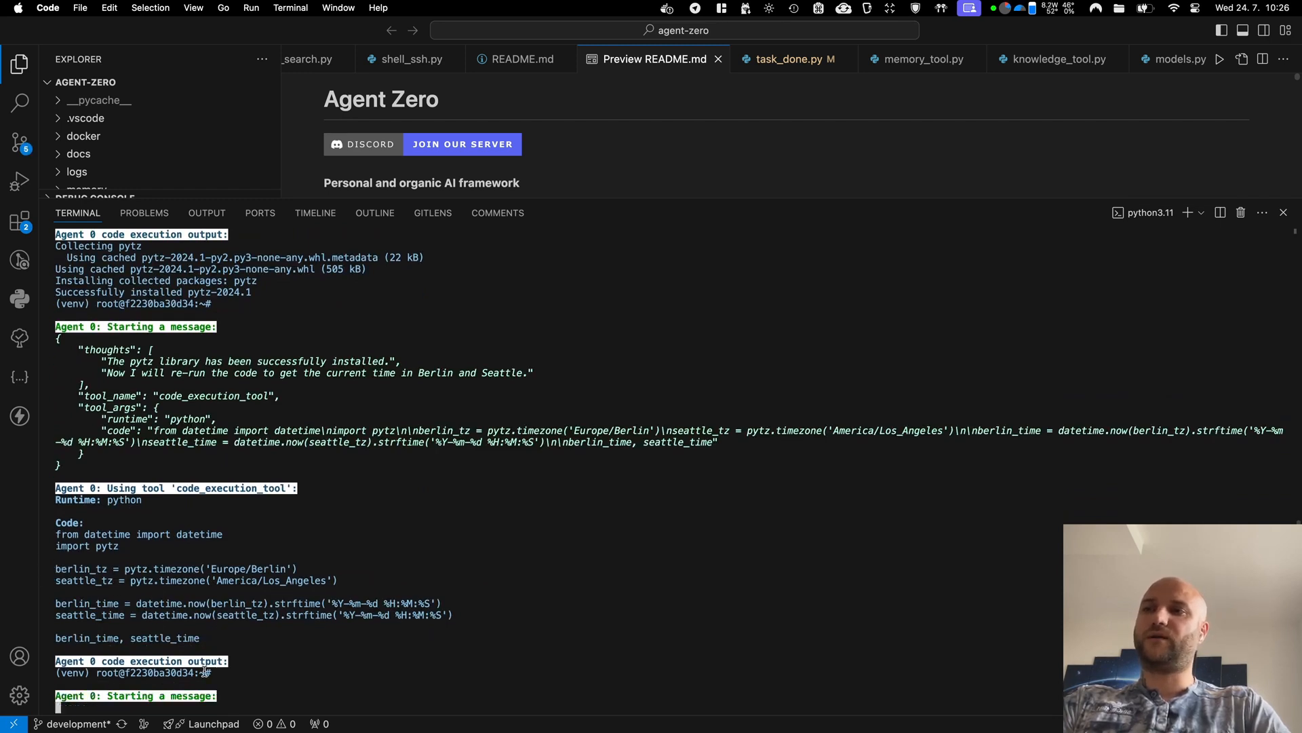
{"action": "scroll", "scroll_direction": "down", "scroll_amount": 3}
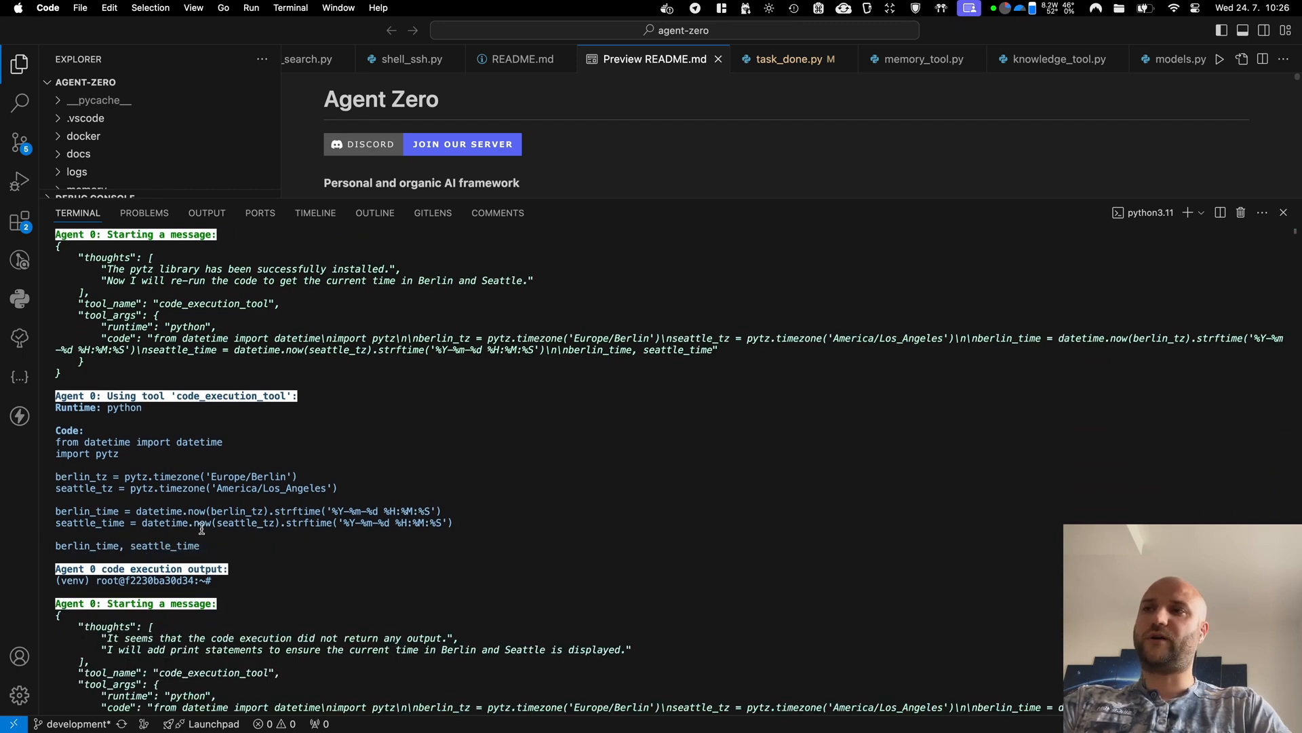
{"action": "scroll", "scroll_direction": "down", "scroll_amount": 3}
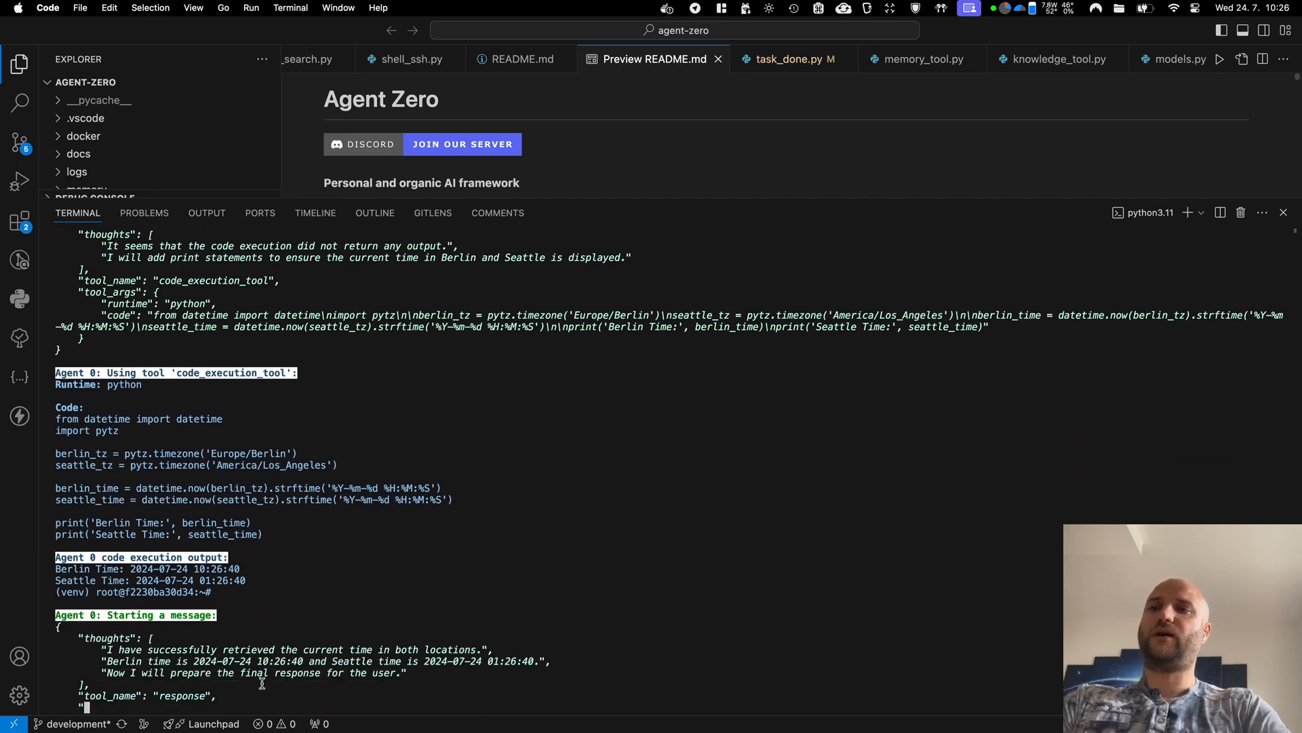
{"action": "scroll", "scroll_direction": "down", "scroll_amount": 3}
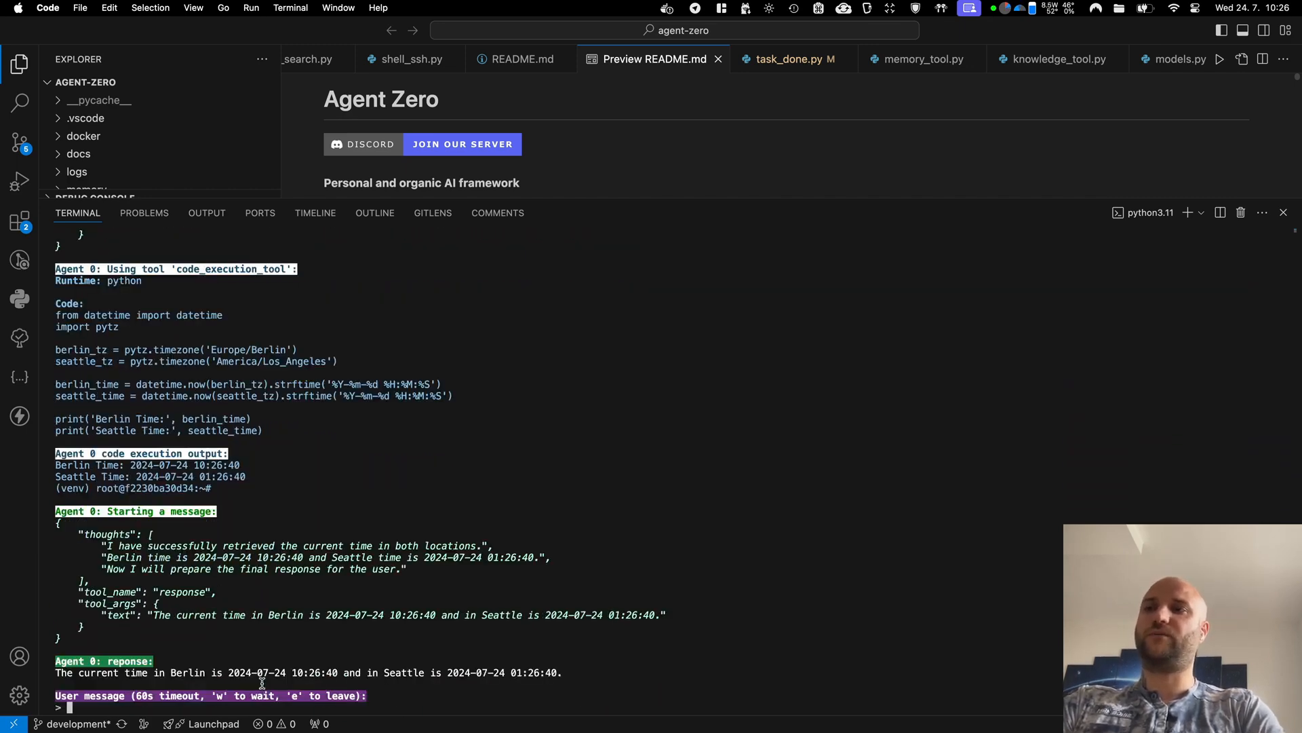
{"action": "mouse_move", "coordinate": [597, 472]}
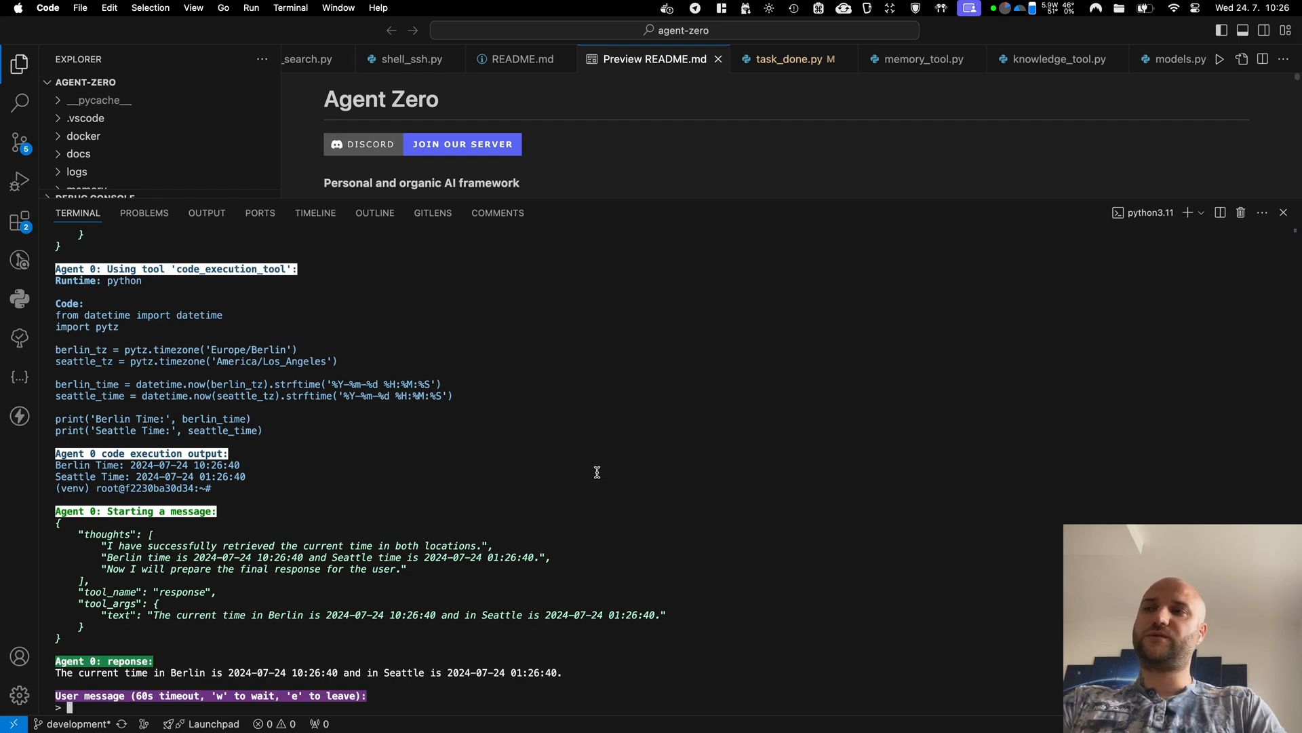
{"action": "mouse_move", "coordinate": [603, 458]}
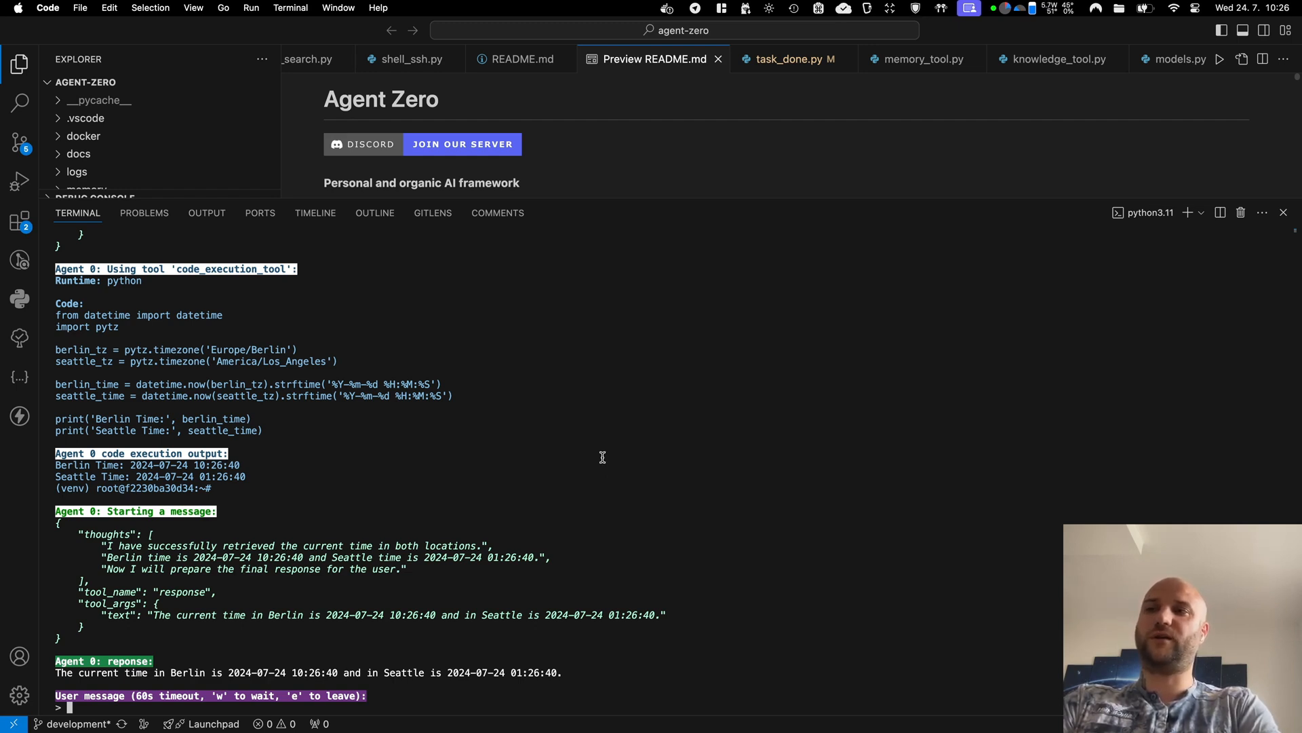
Step: Ask Agent Zero to save the time result in a file using Node.js
{"action": "type", "text": "save in a file using nodejs"}
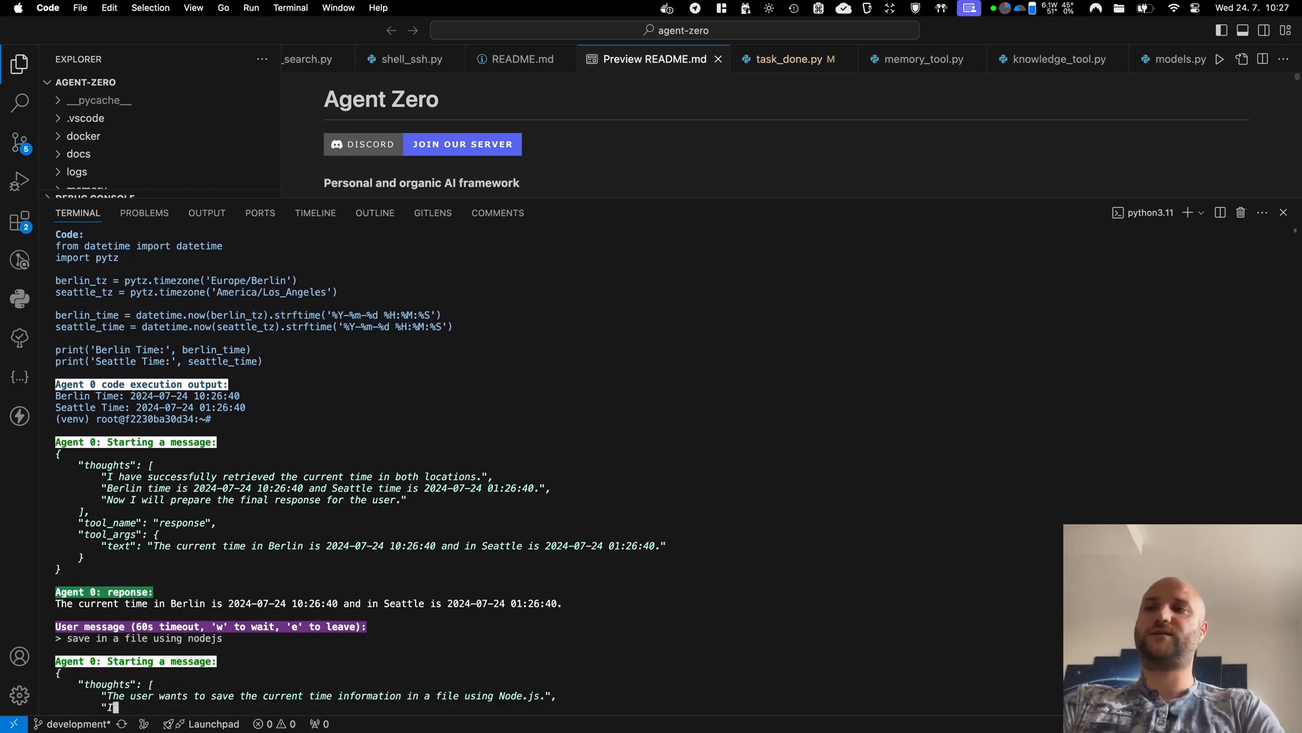
{"action": "scroll", "scroll_direction": "down", "scroll_amount": 3}
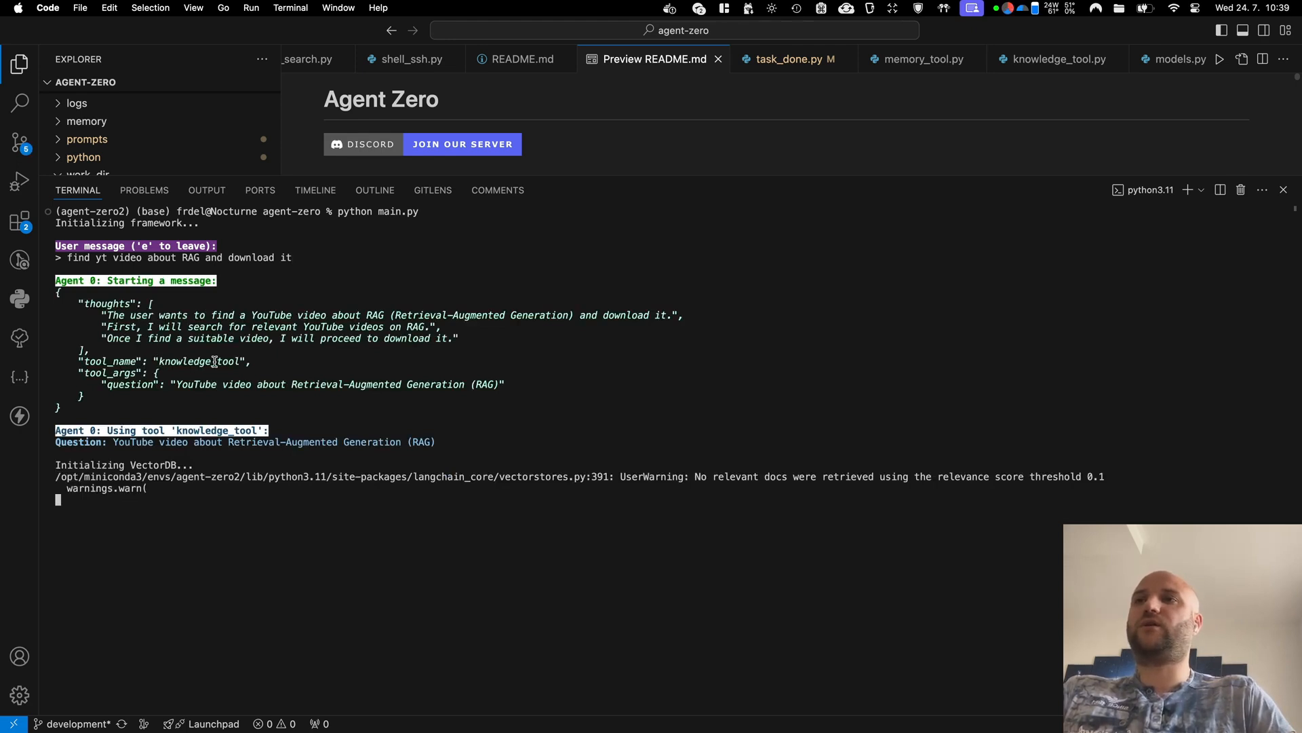
{"action": "mouse_move", "coordinate": [140, 534]}
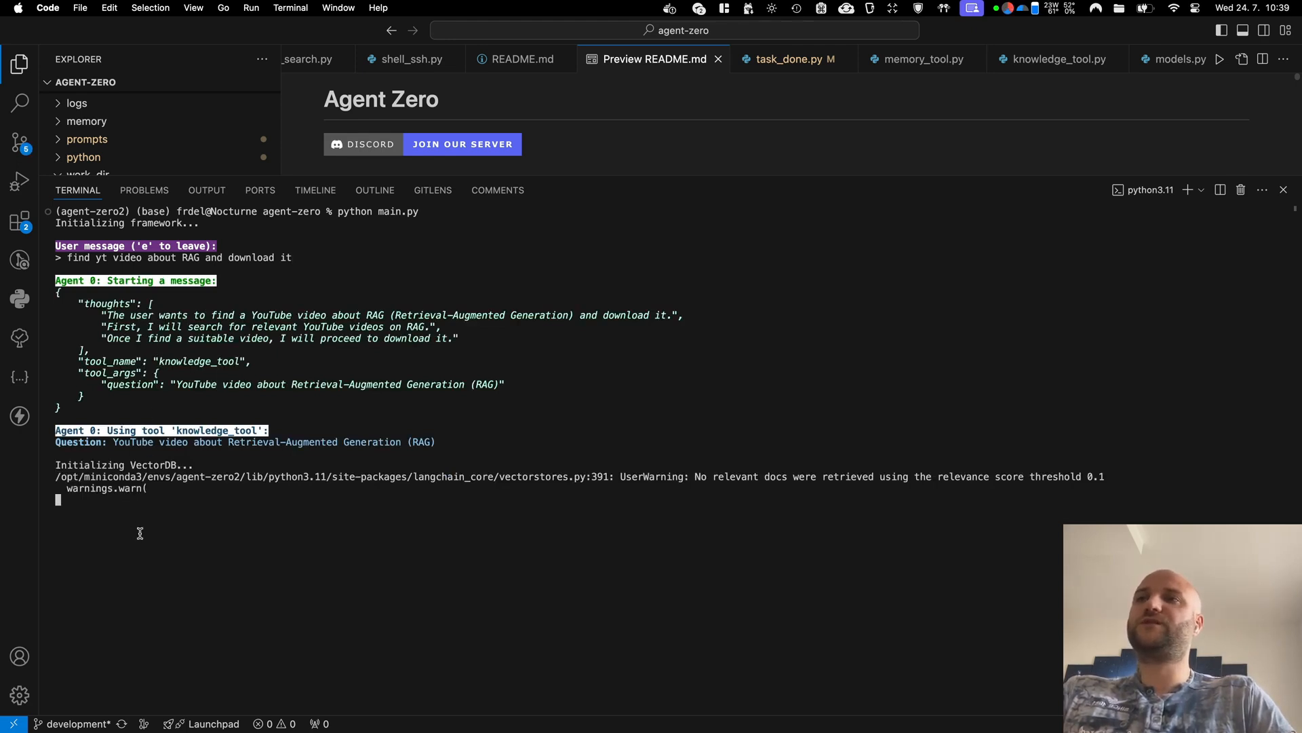
{"action": "mouse_move", "coordinate": [220, 476]}
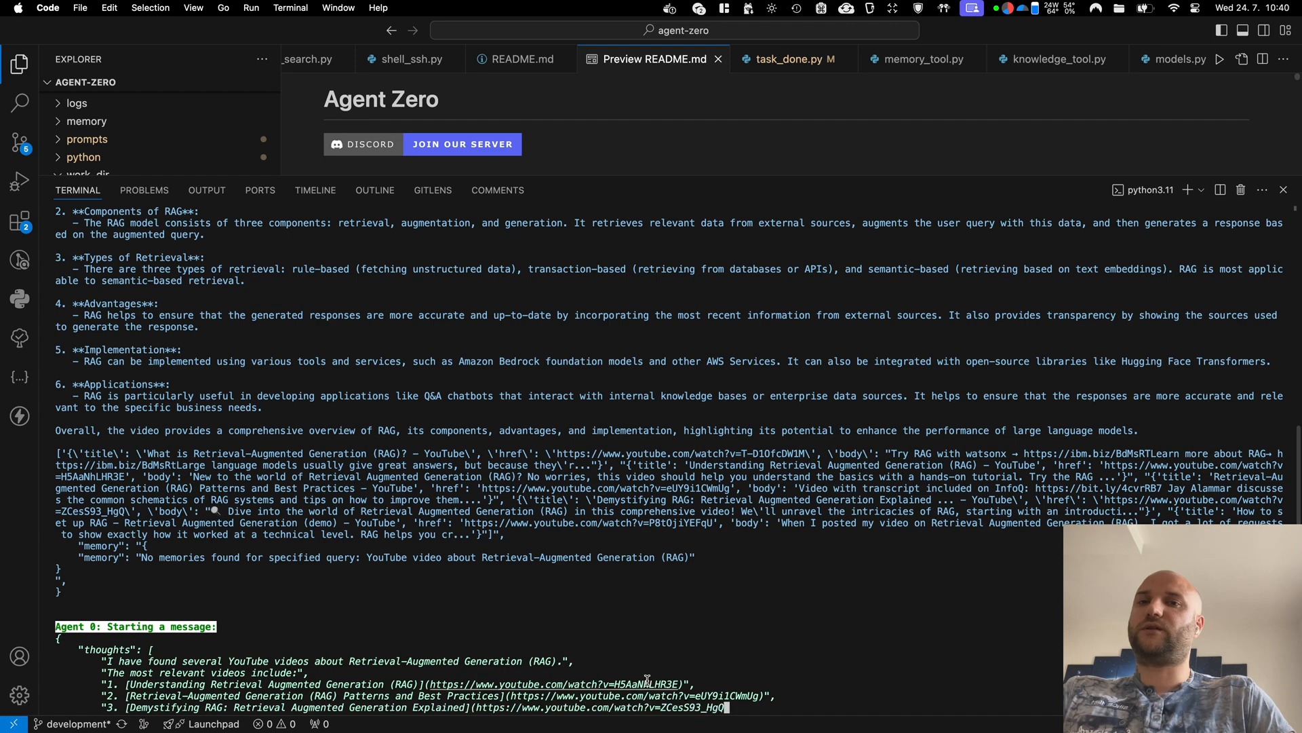
Step: Follow the agent listing RAG videos, installing youtube_dl, and failing the download
{"action": "scroll", "scroll_direction": "down", "scroll_amount": 3}
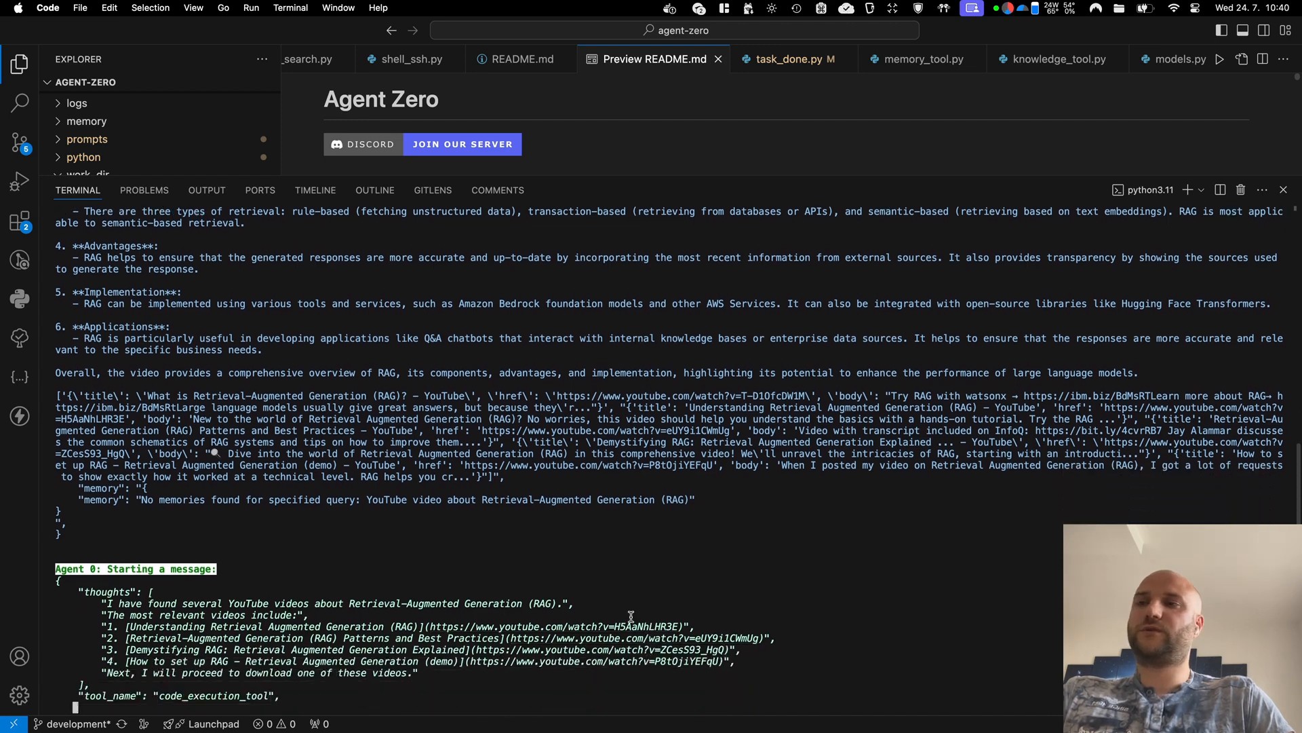
{"action": "scroll", "scroll_direction": "down", "scroll_amount": 3}
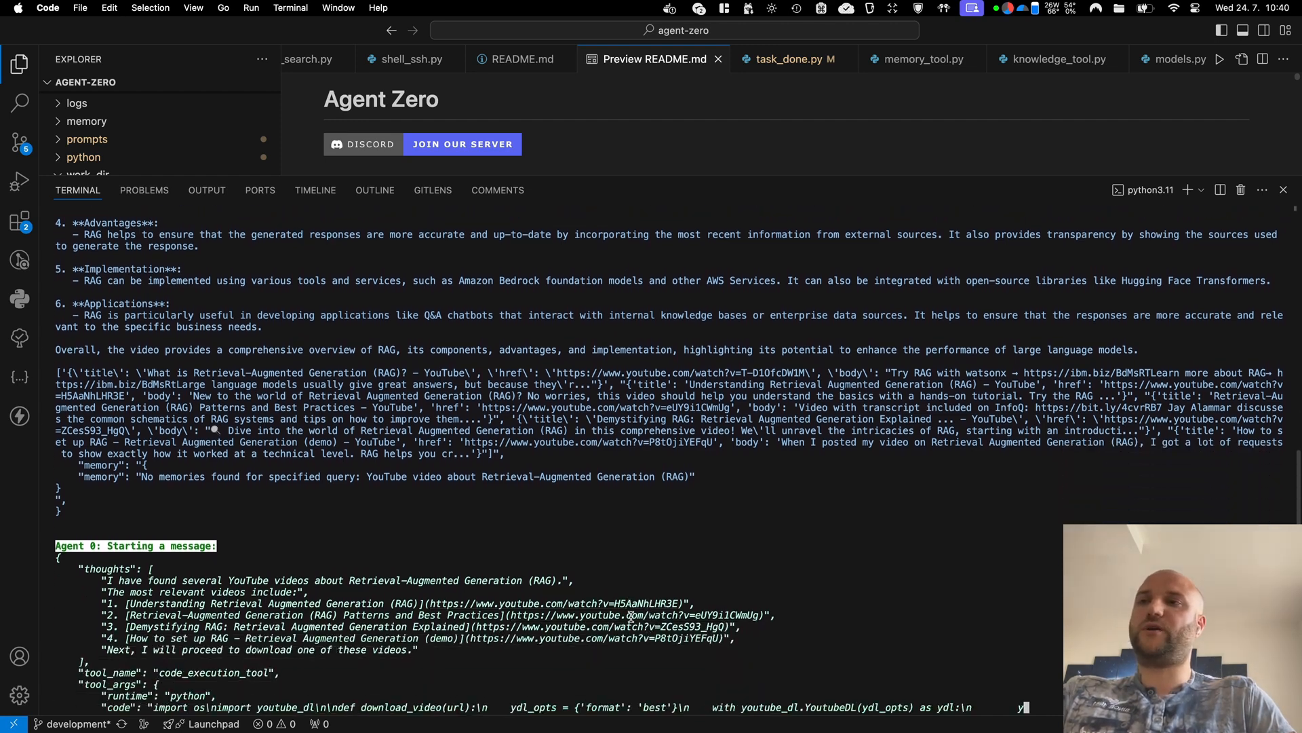
{"action": "scroll", "scroll_direction": "down", "scroll_amount": 3}
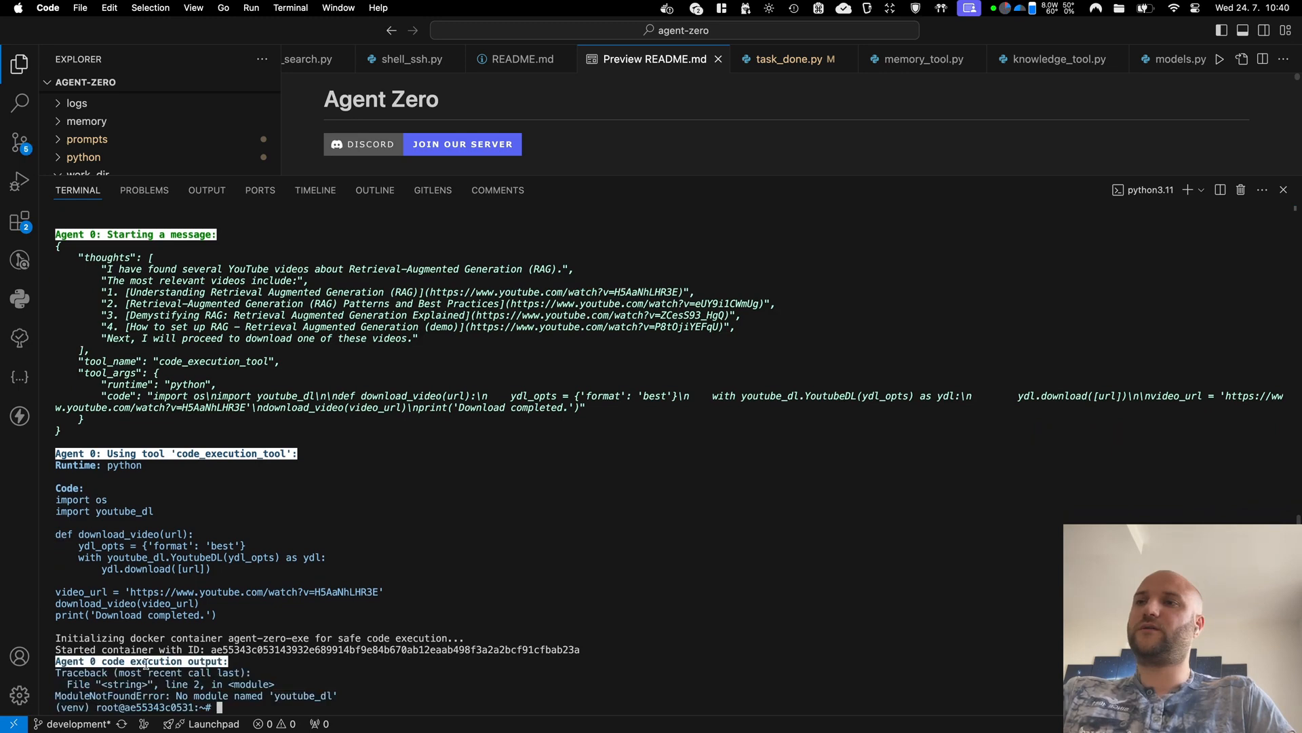
{"action": "scroll", "scroll_direction": "down", "scroll_amount": 3}
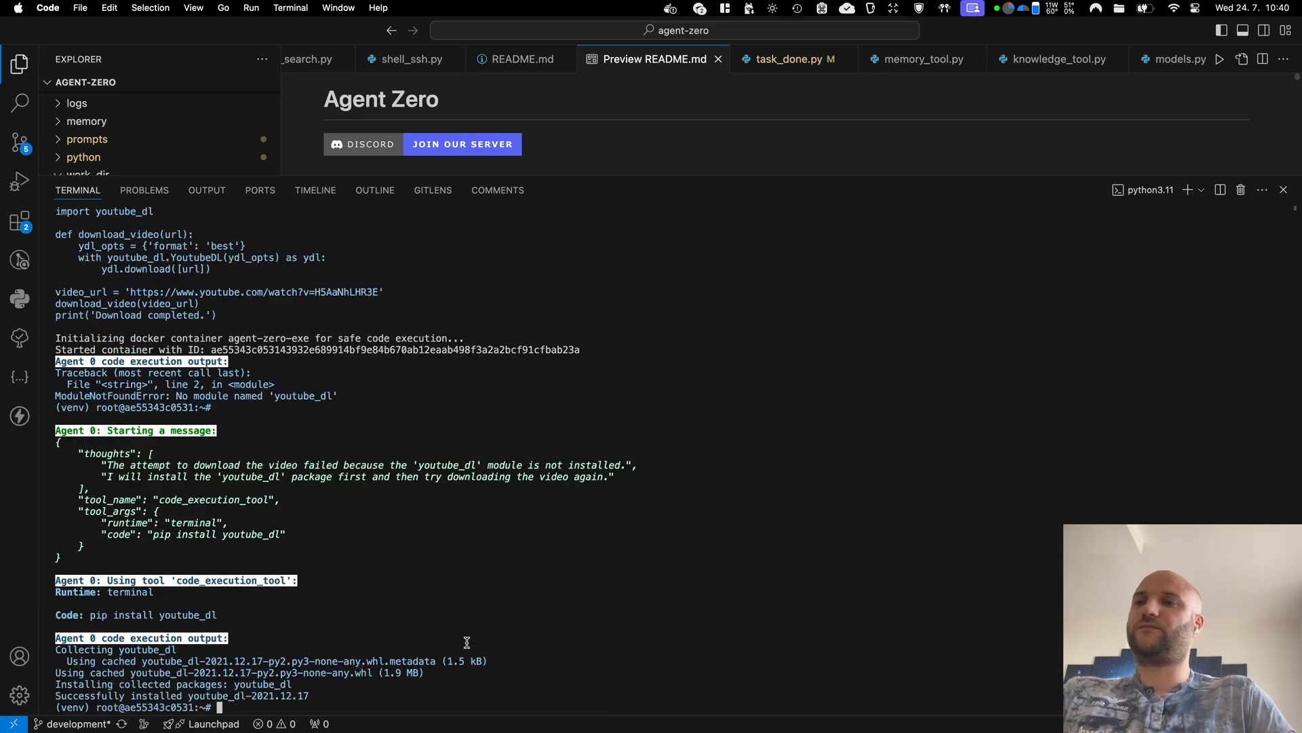
{"action": "scroll", "scroll_direction": "down", "scroll_amount": 3}
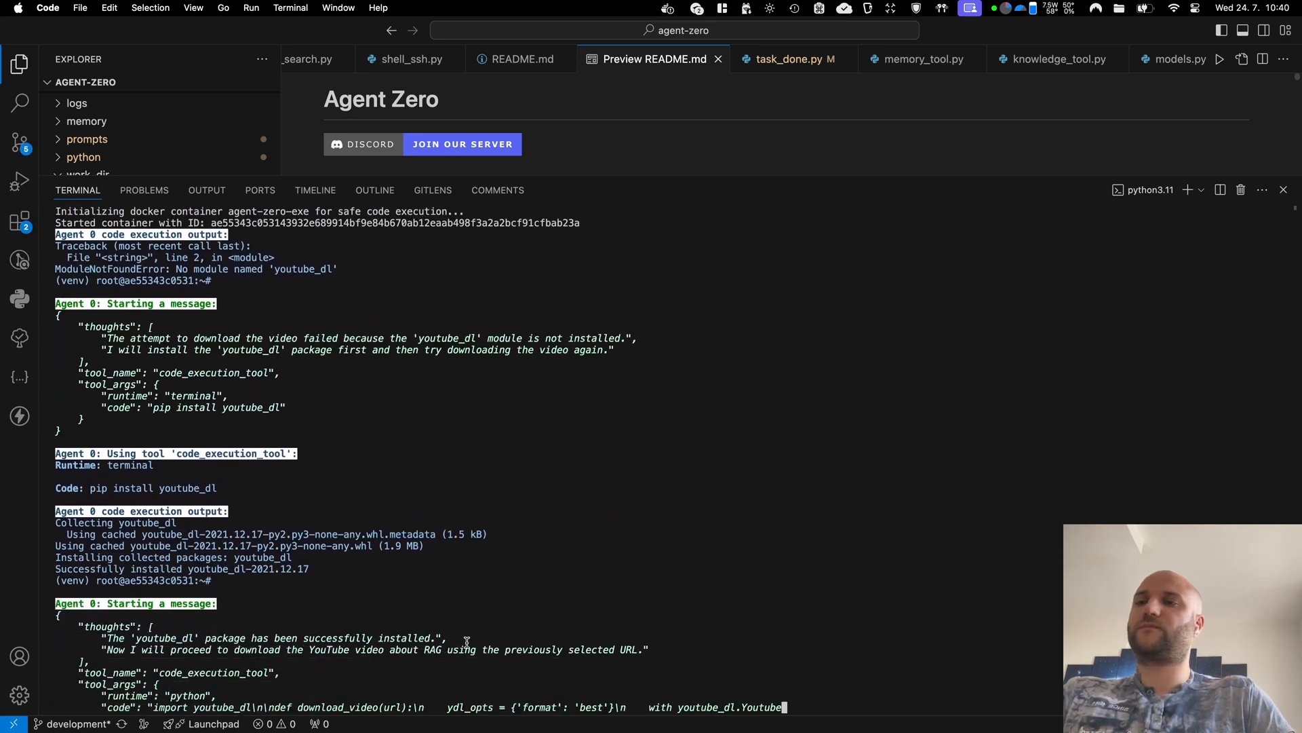
{"action": "scroll", "scroll_direction": "down", "scroll_amount": 3}
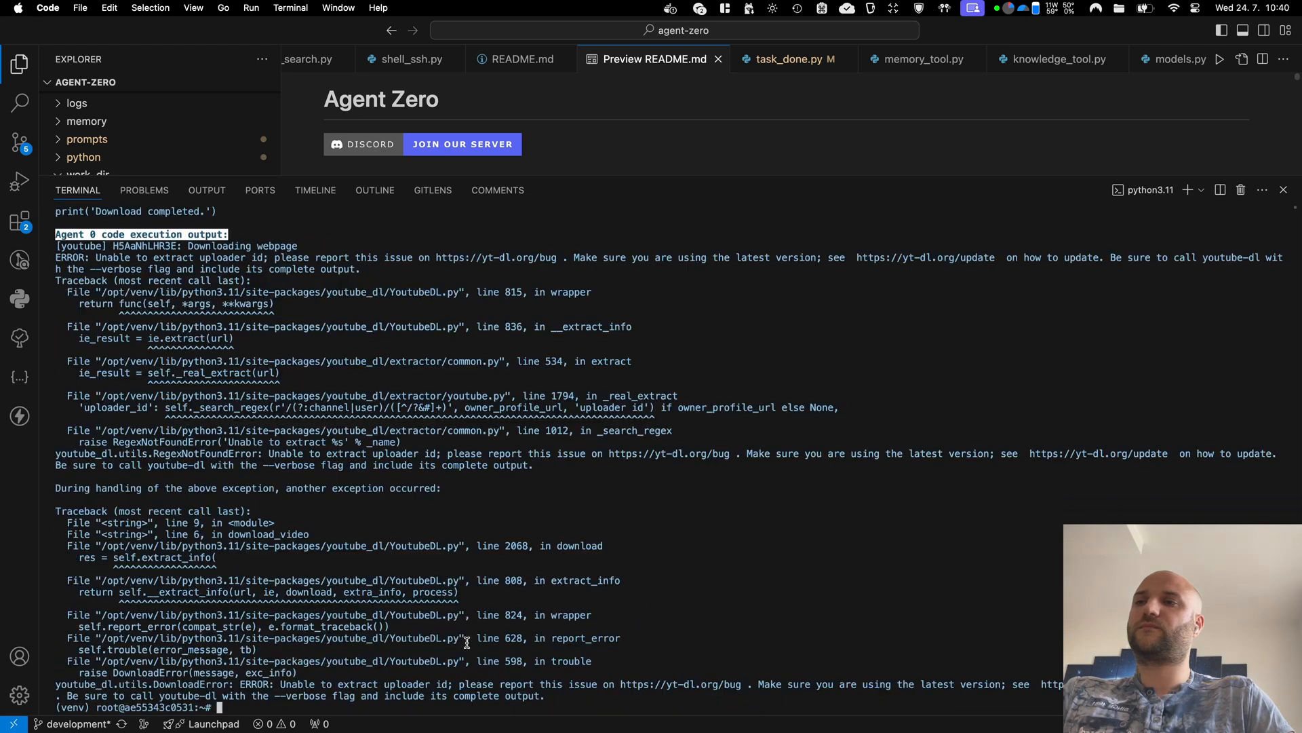
{"action": "mouse_move", "coordinate": [364, 524]}
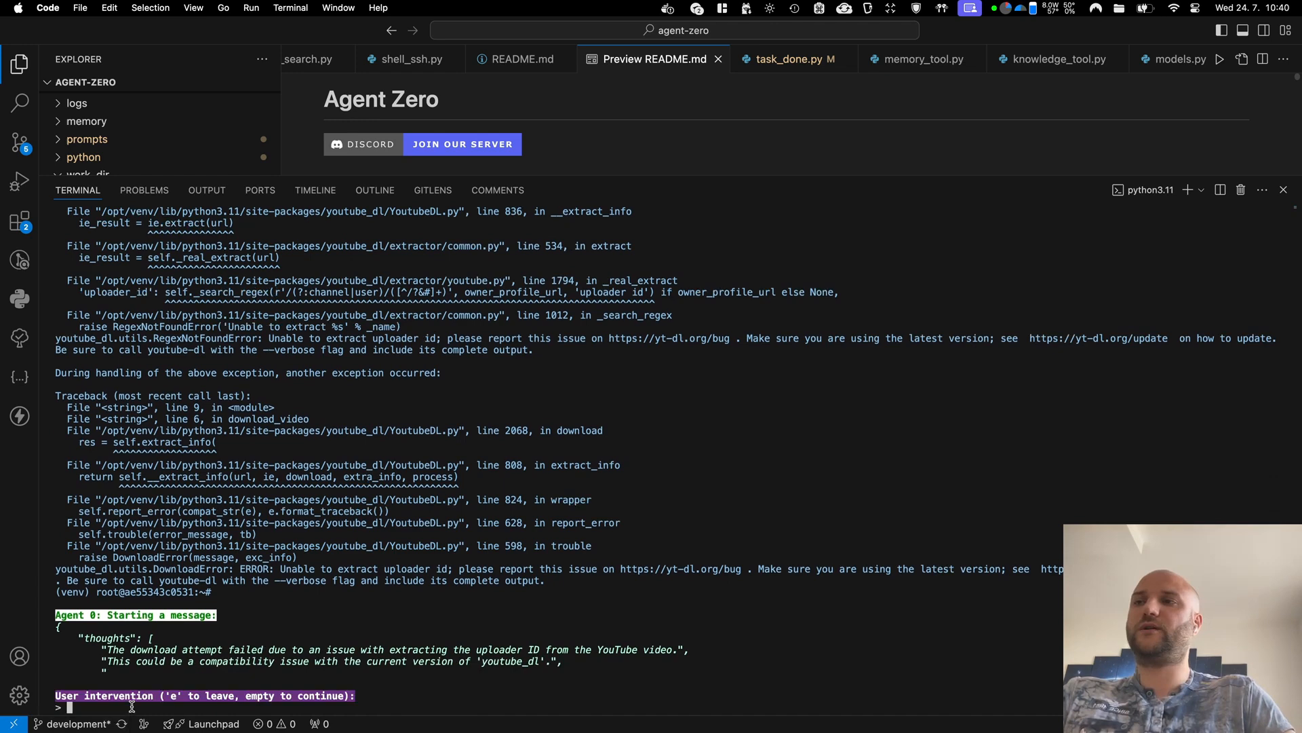
Step: Tell the agent to use yt_dlp to download the RAG video
{"action": "type", "text": "us"}
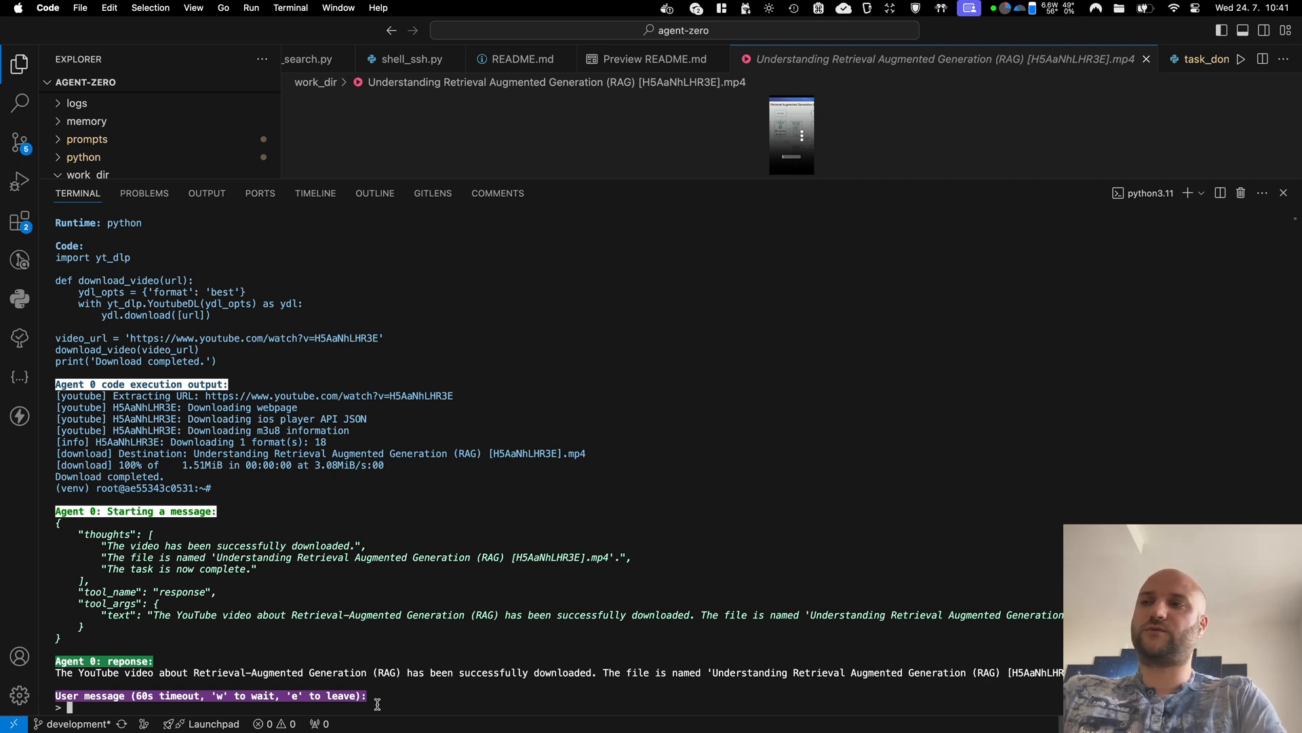
Step: Ask the agent to make an mp3 with ffmpeg and watch it find ffmpeg missing
{"action": "type", "text": "make an mp3 using"}
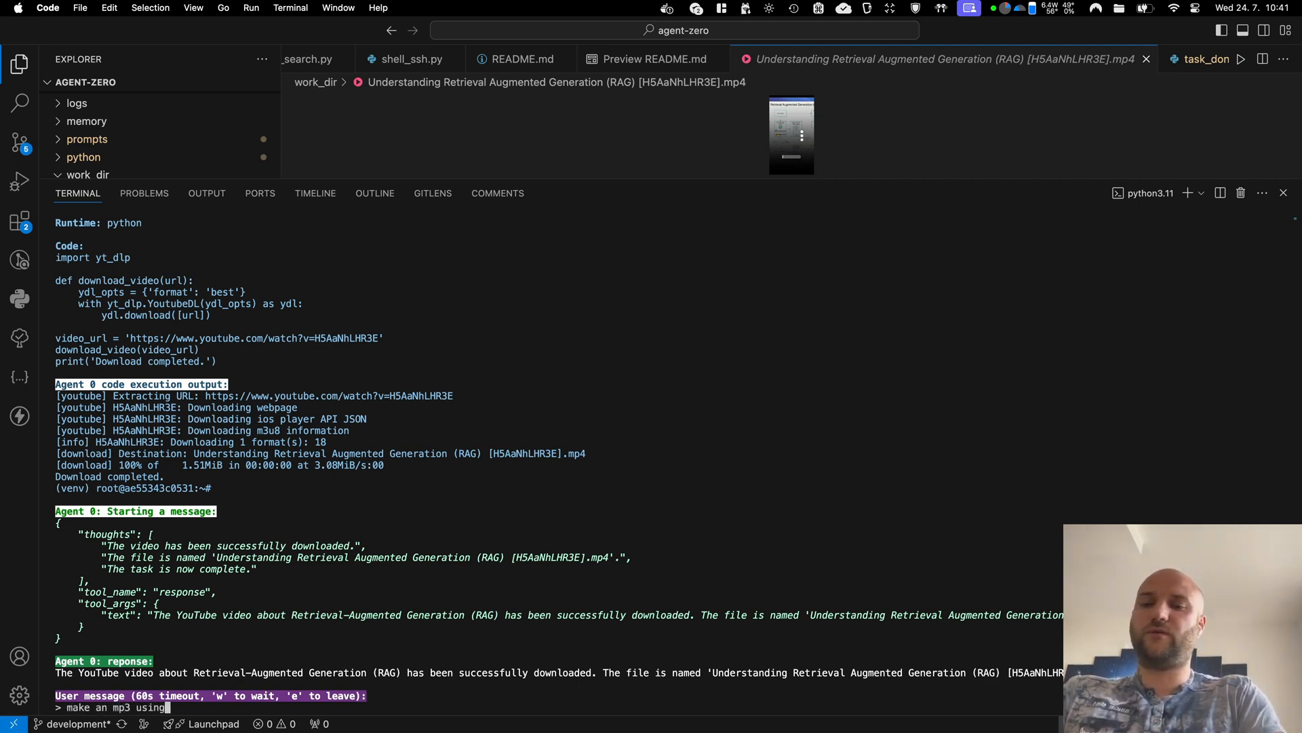
{"action": "type", "text": "ffmpeg"}
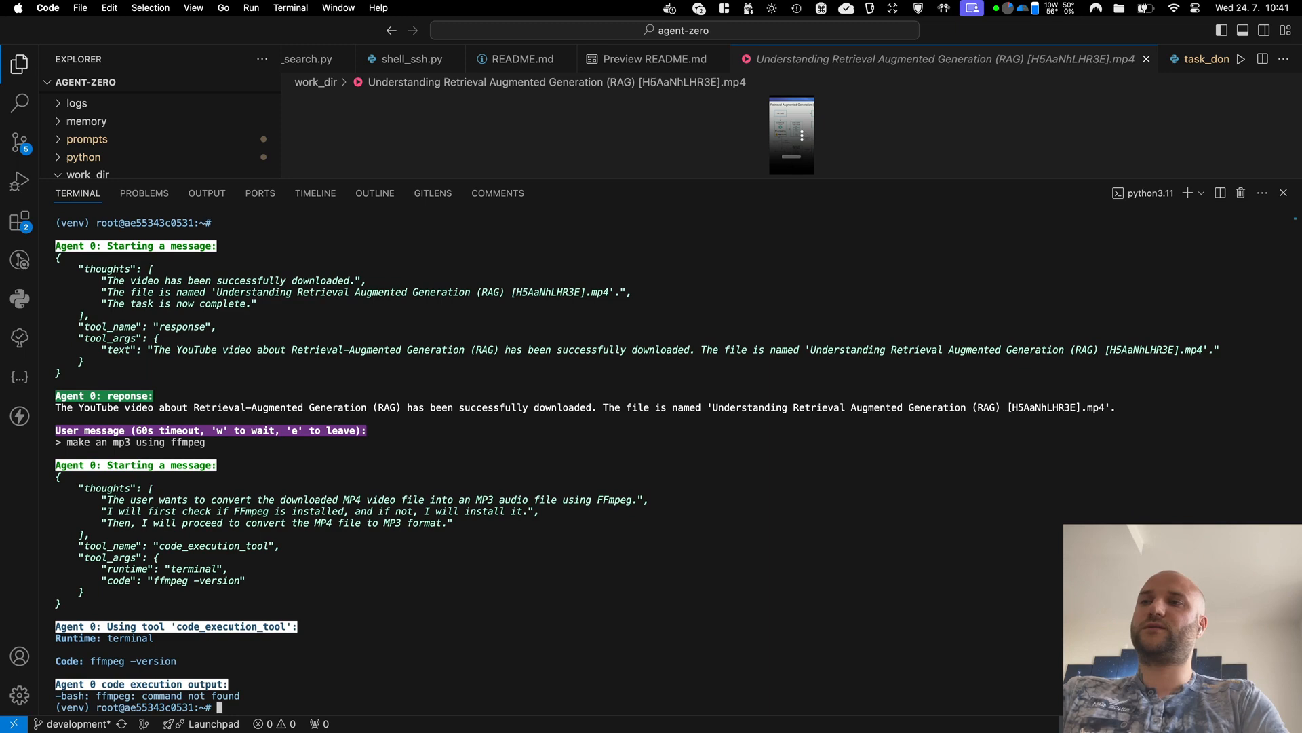
{"action": "scroll", "scroll_direction": "down", "scroll_amount": 3}
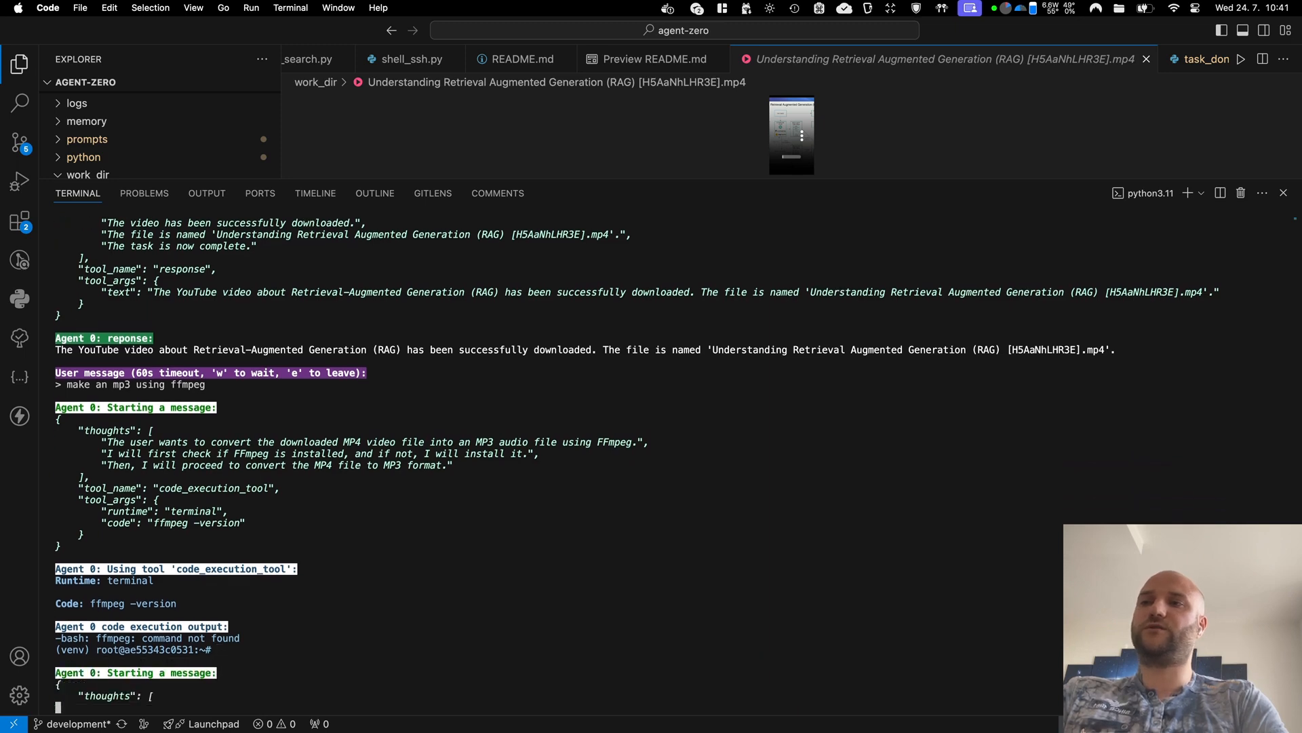
{"action": "scroll", "scroll_direction": "down", "scroll_amount": 3}
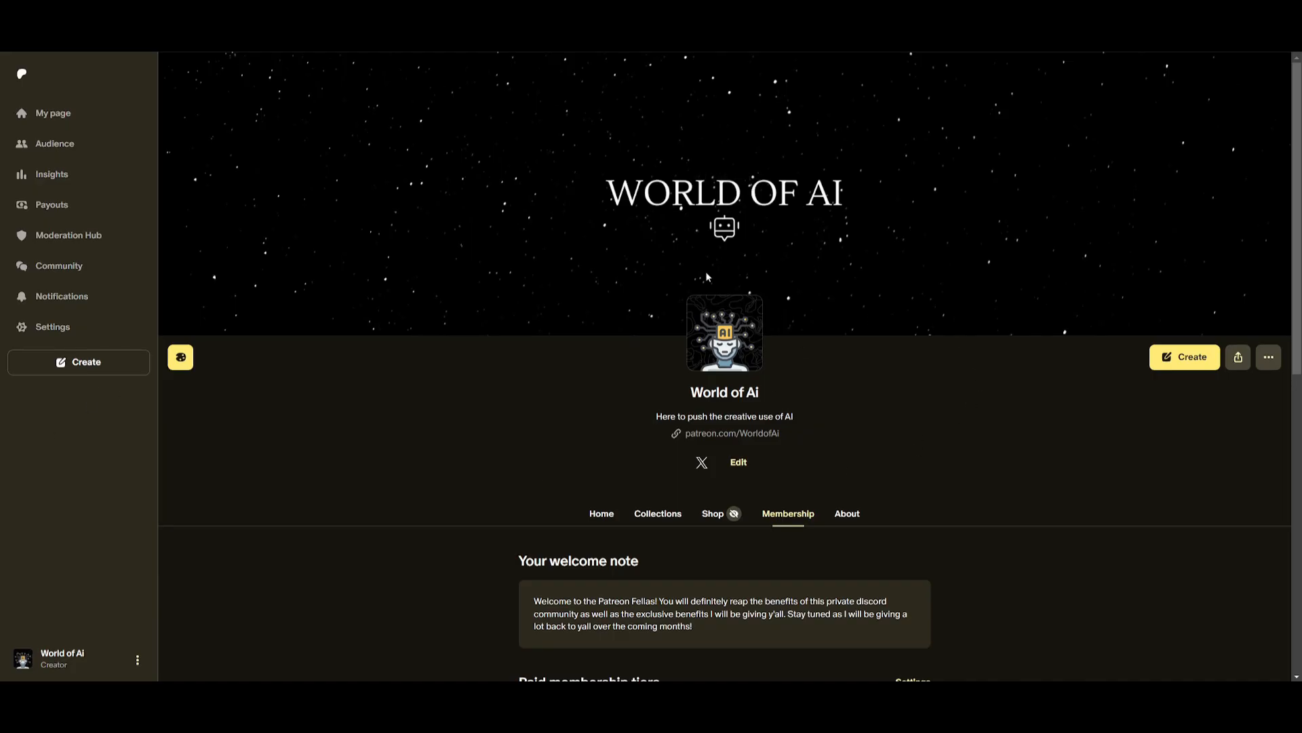
{"action": "mouse_move", "coordinate": [426, 206]}
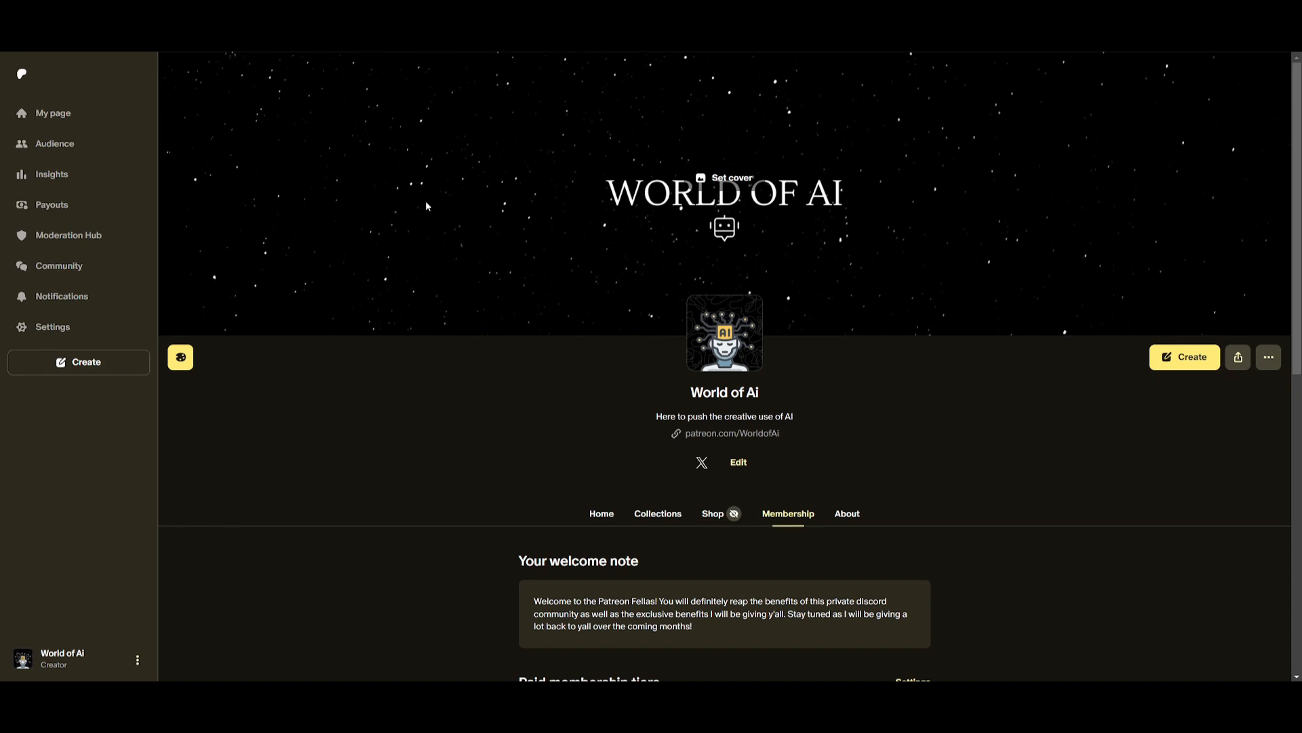
{"action": "mouse_move", "coordinate": [411, 196]}
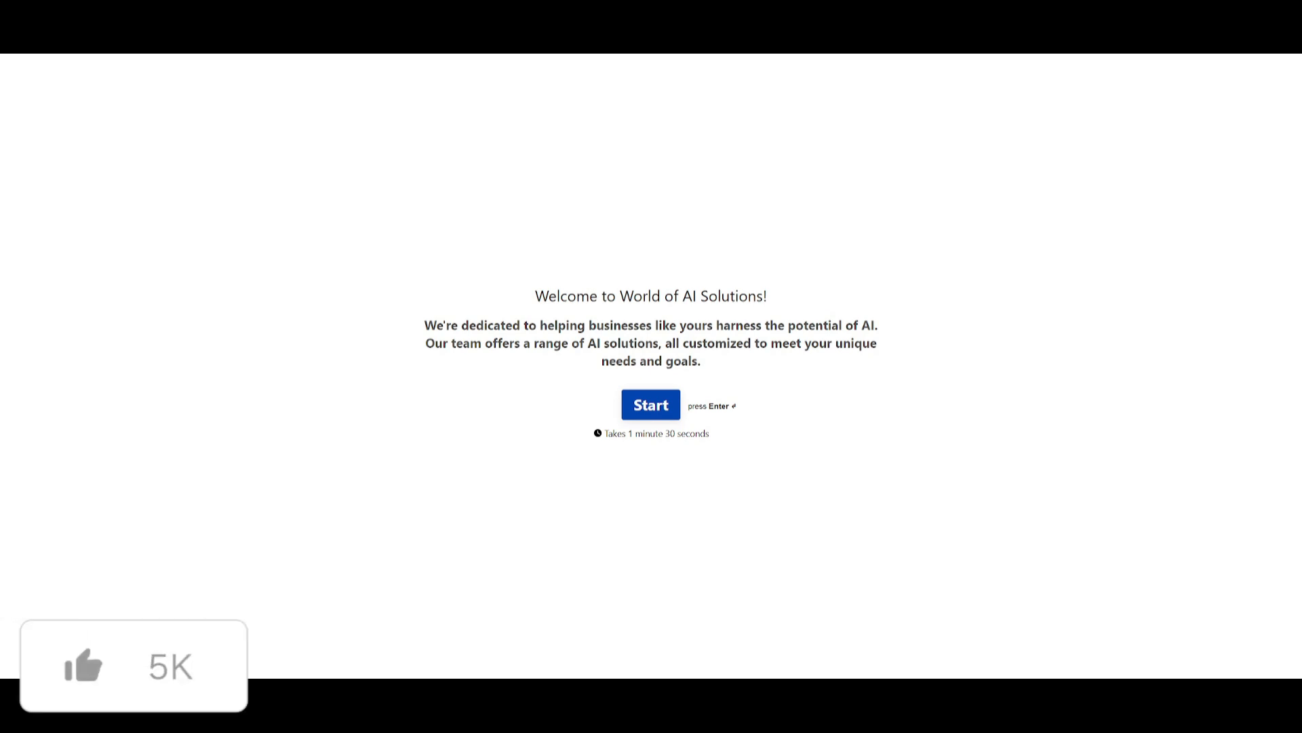
Step: Open the World of AI Solutions Typeform and view its Start screen
{"action": "left_click", "coordinate": [83, 671]}
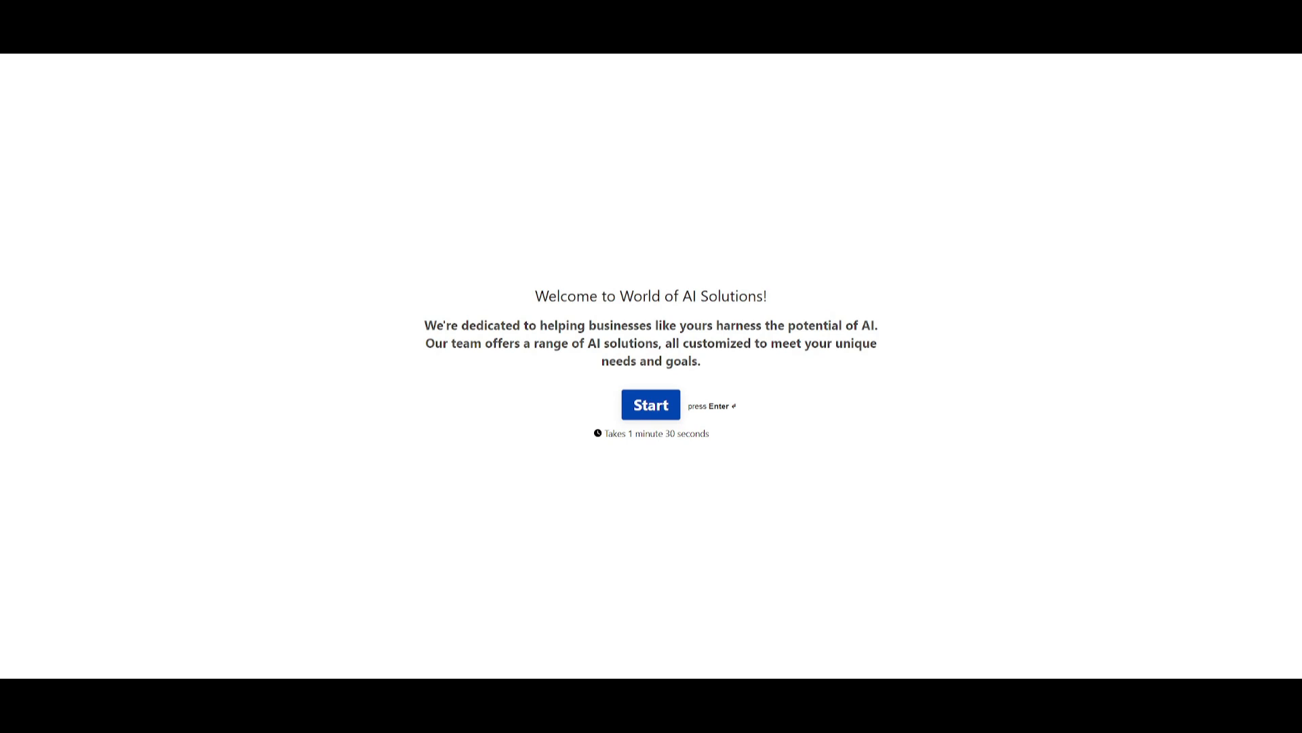
{"action": "left_click", "coordinate": [650, 405]}
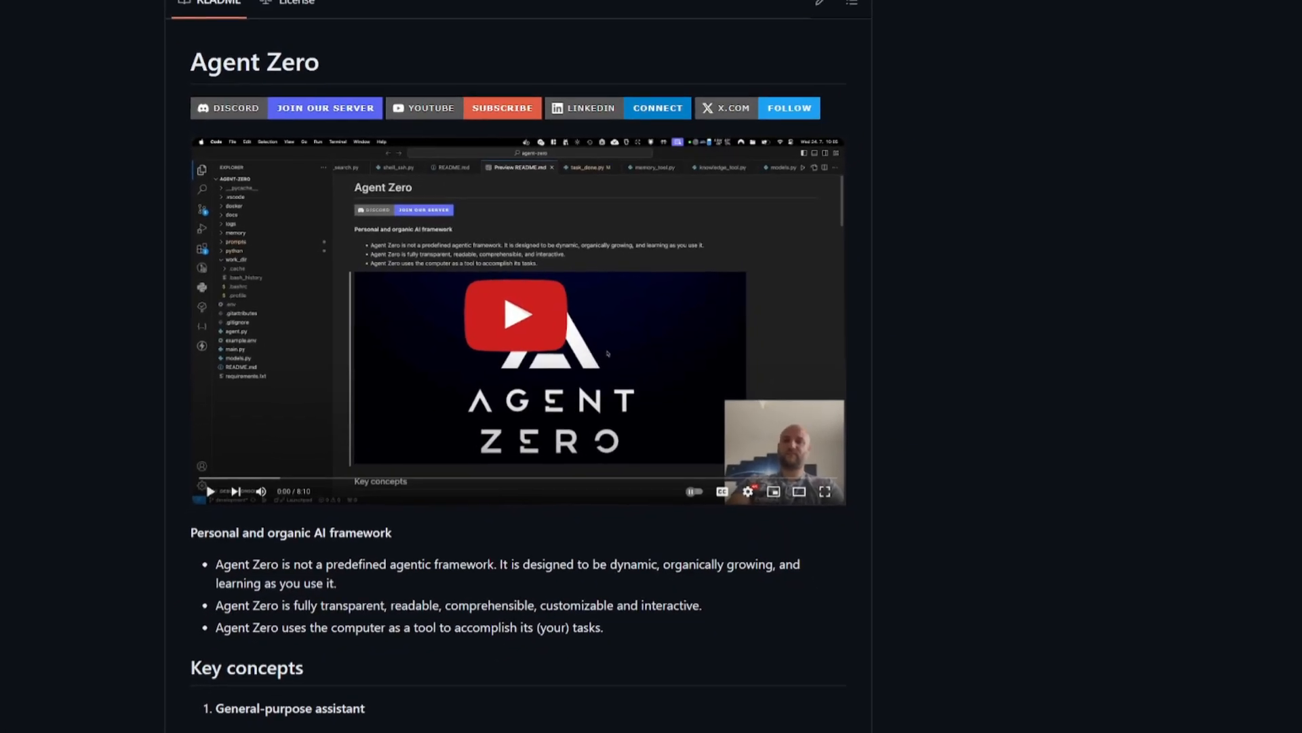
Step: Read the Agent Zero README overview and demo video section
{"action": "scroll", "scroll_direction": "down", "scroll_amount": 3}
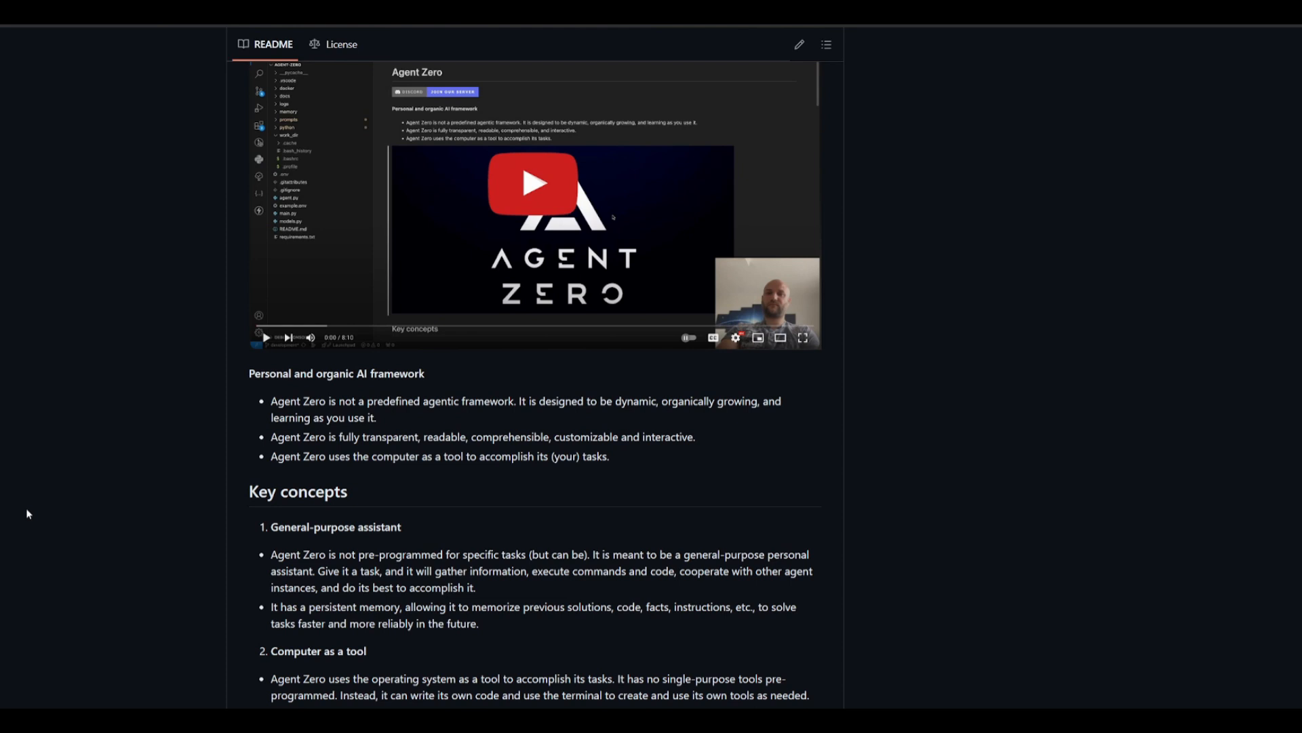
{"action": "double_click", "coordinate": [289, 400]}
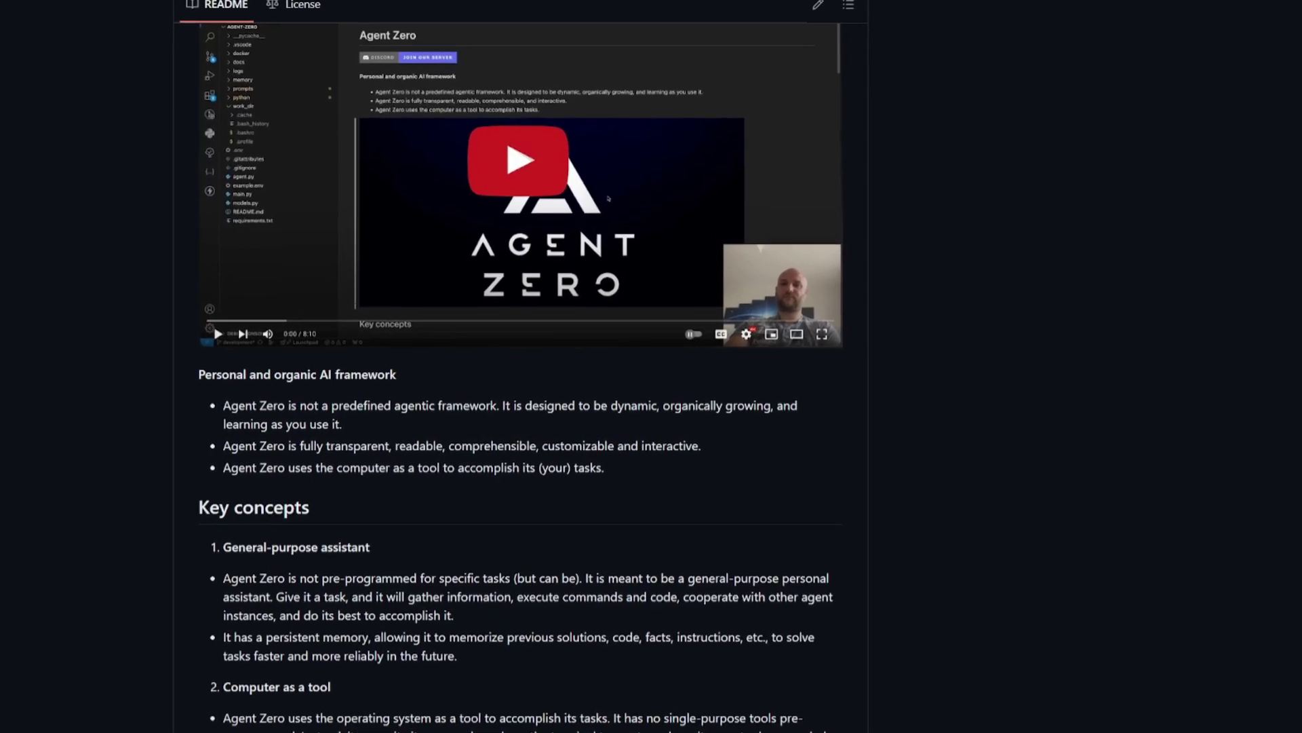
{"action": "scroll", "scroll_direction": "down", "scroll_amount": 3}
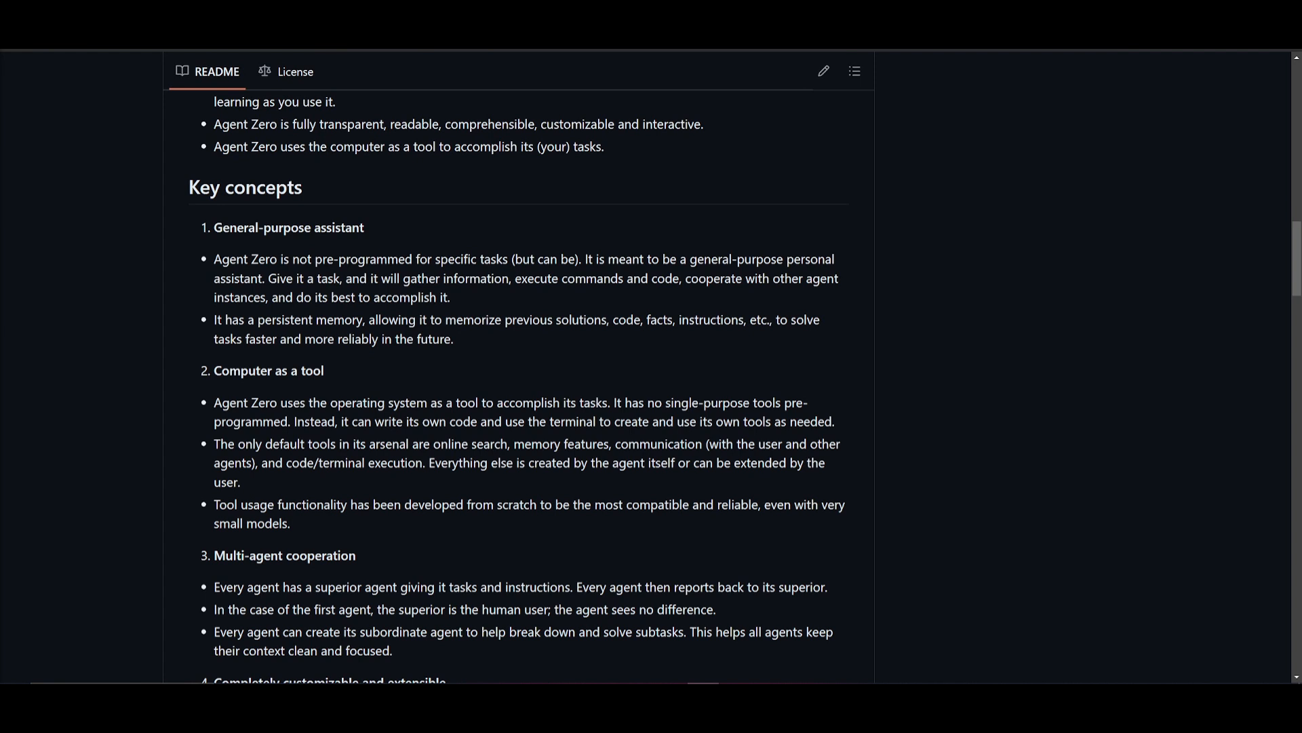
{"action": "mouse_move", "coordinate": [344, 253]}
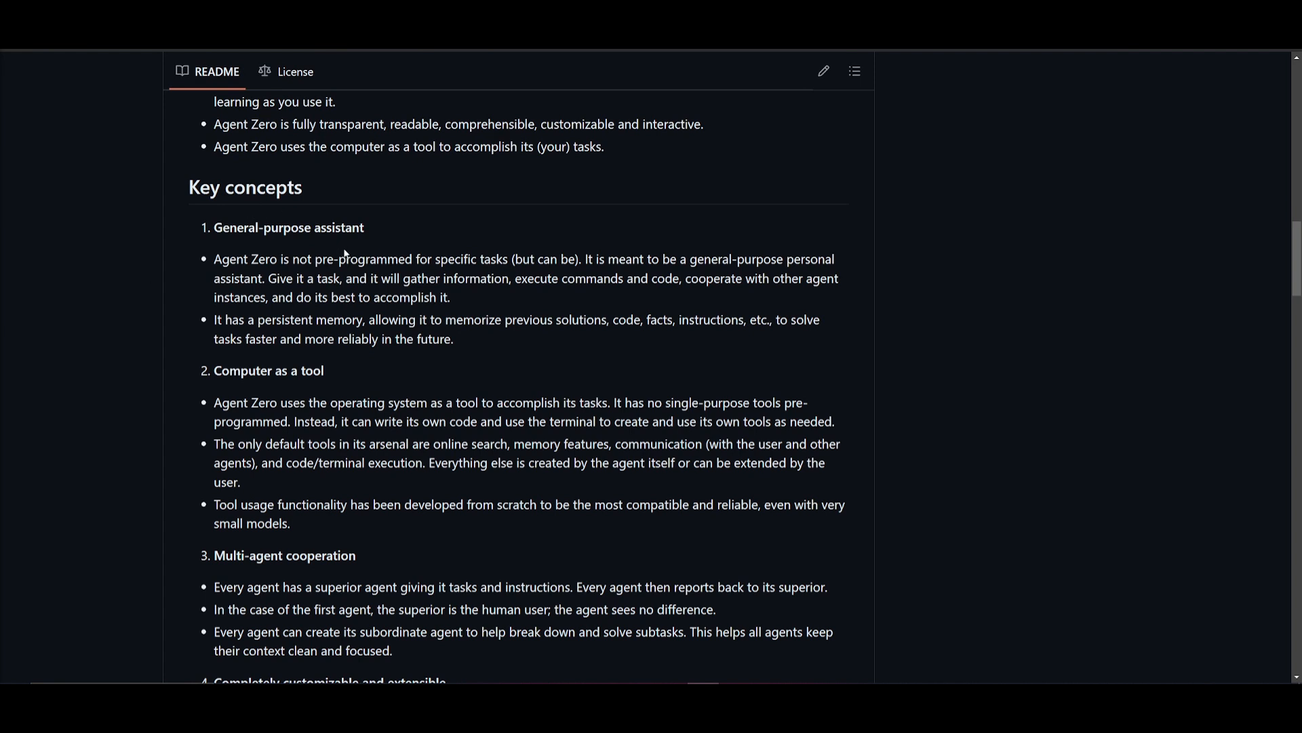
{"action": "mouse_move", "coordinate": [344, 252]}
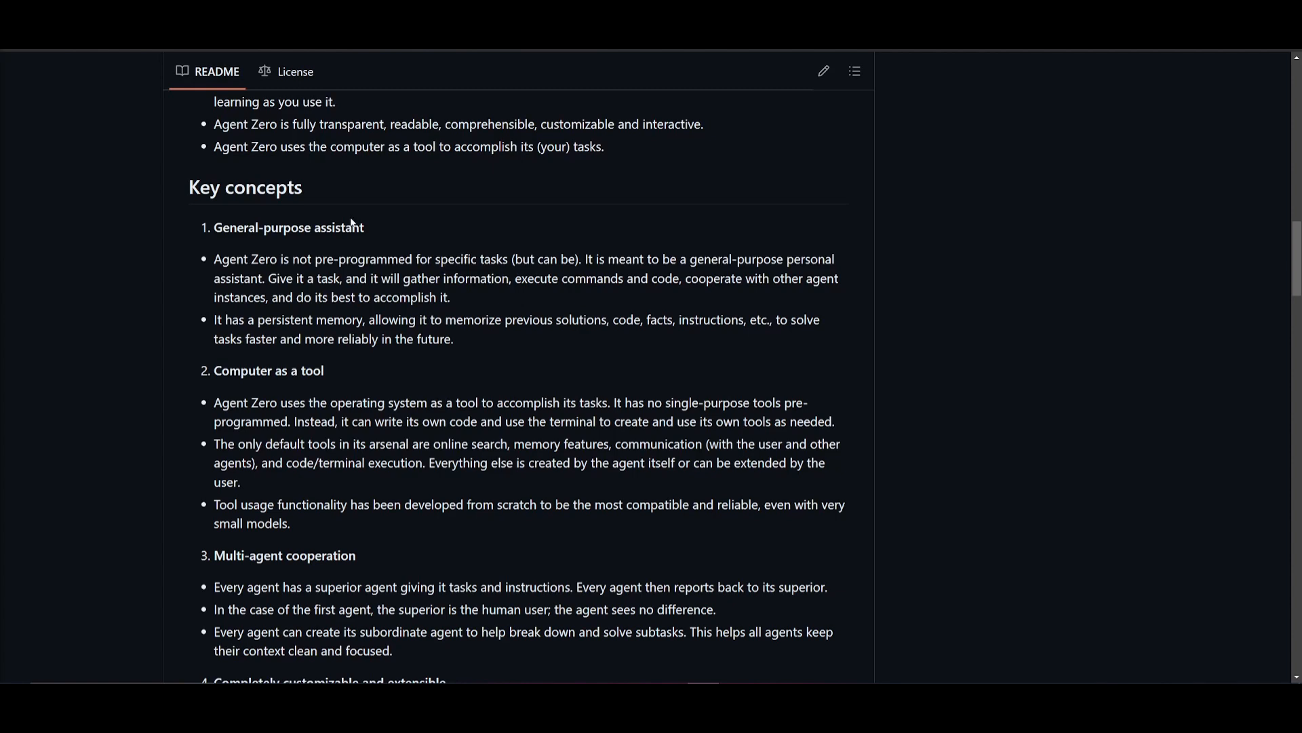
{"action": "mouse_move", "coordinate": [254, 219]}
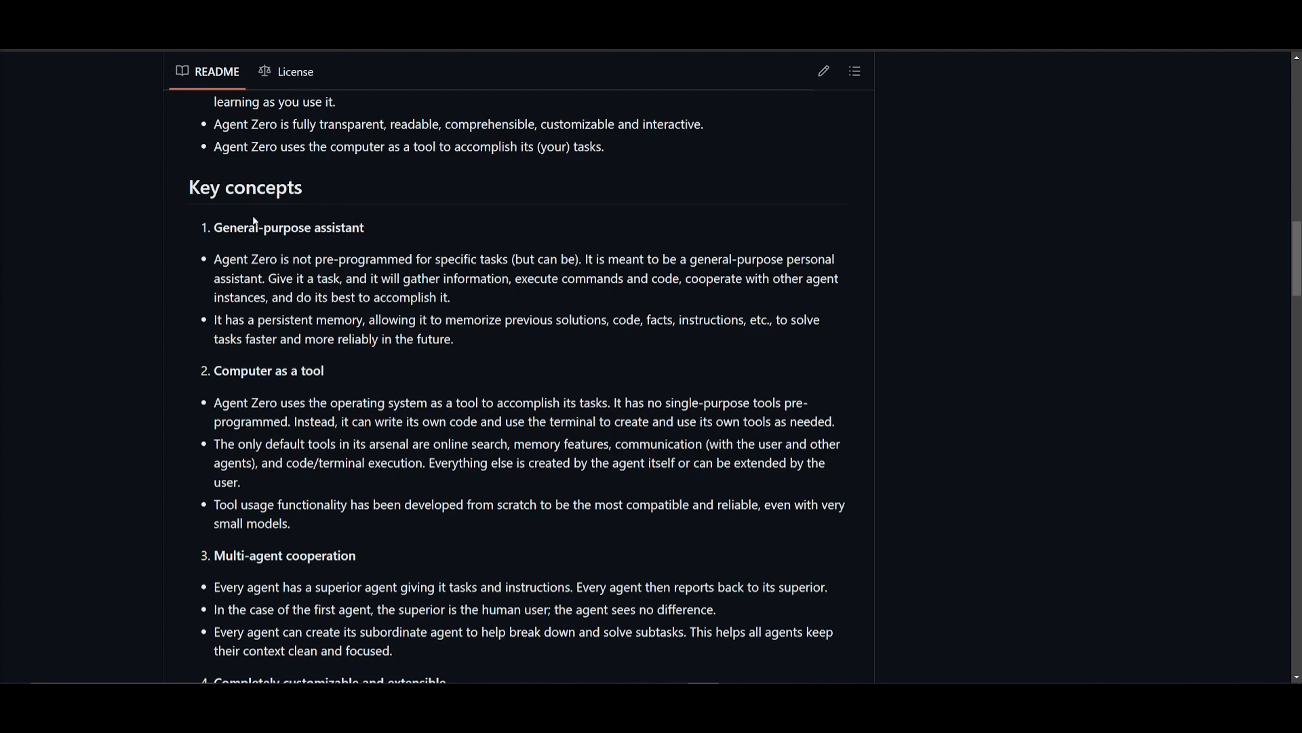
Step: Scroll past Key concepts to the Setup section on API keys and dependencies
{"action": "scroll", "scroll_direction": "down", "scroll_amount": 3}
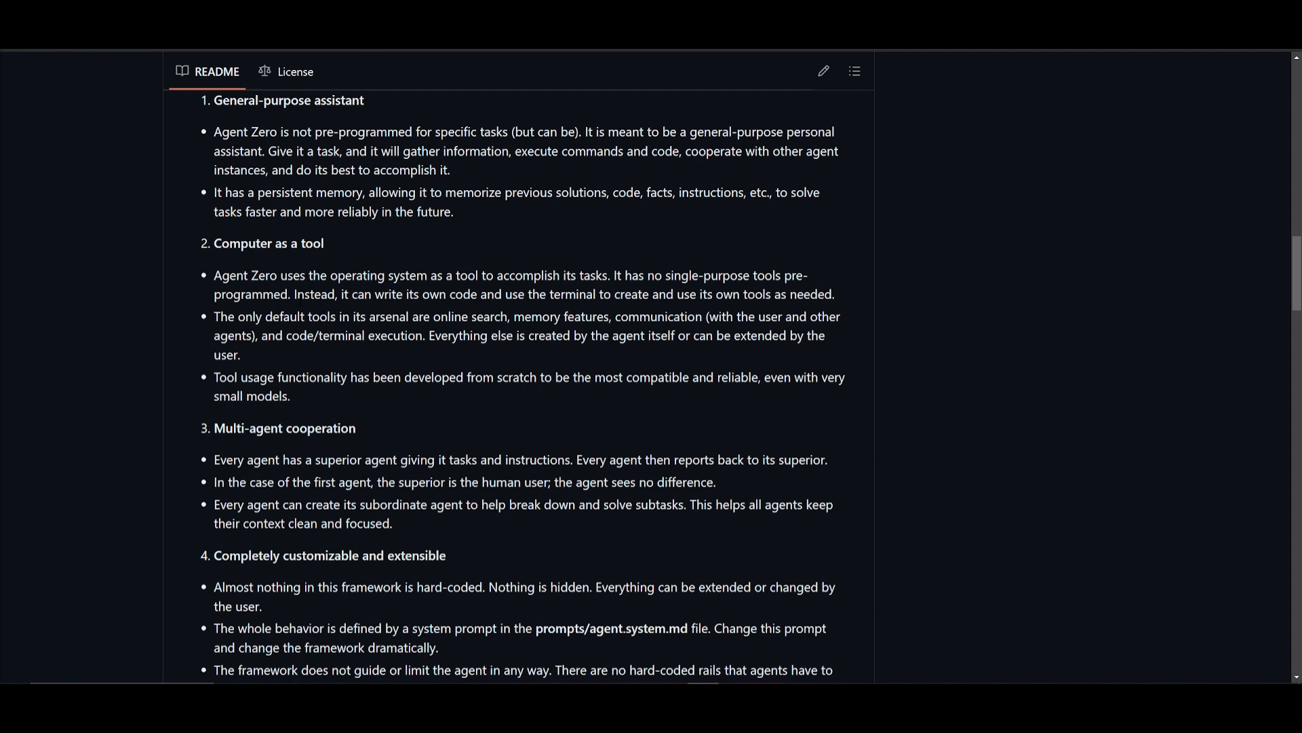
{"action": "scroll", "scroll_direction": "down", "scroll_amount": 3}
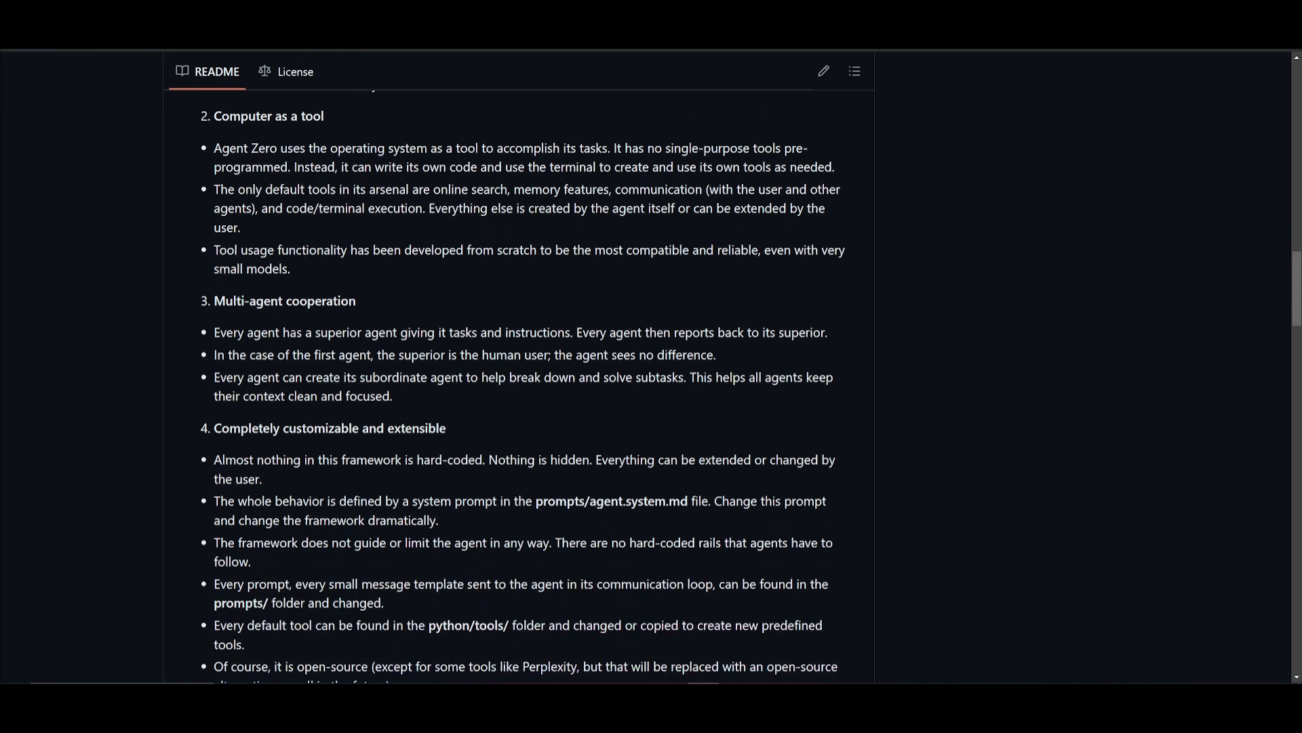
{"action": "scroll", "scroll_direction": "down", "scroll_amount": 3}
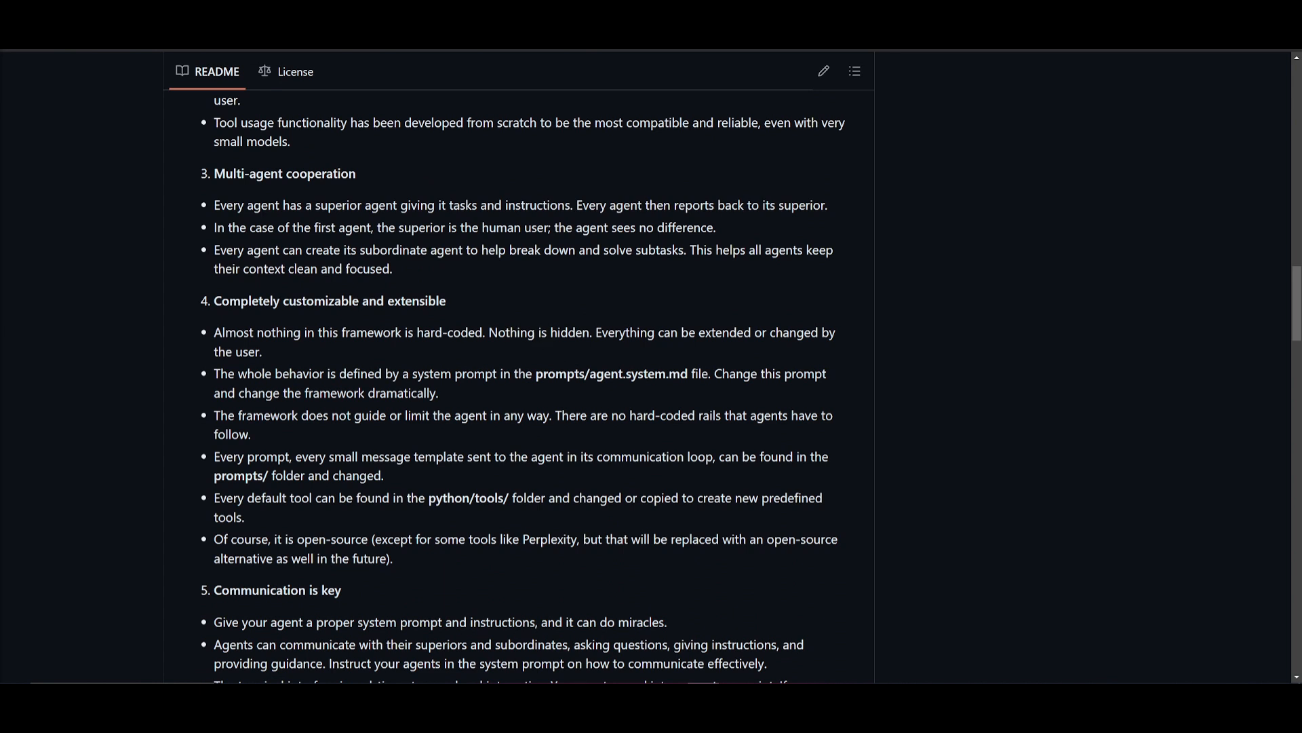
{"action": "mouse_move", "coordinate": [486, 269]}
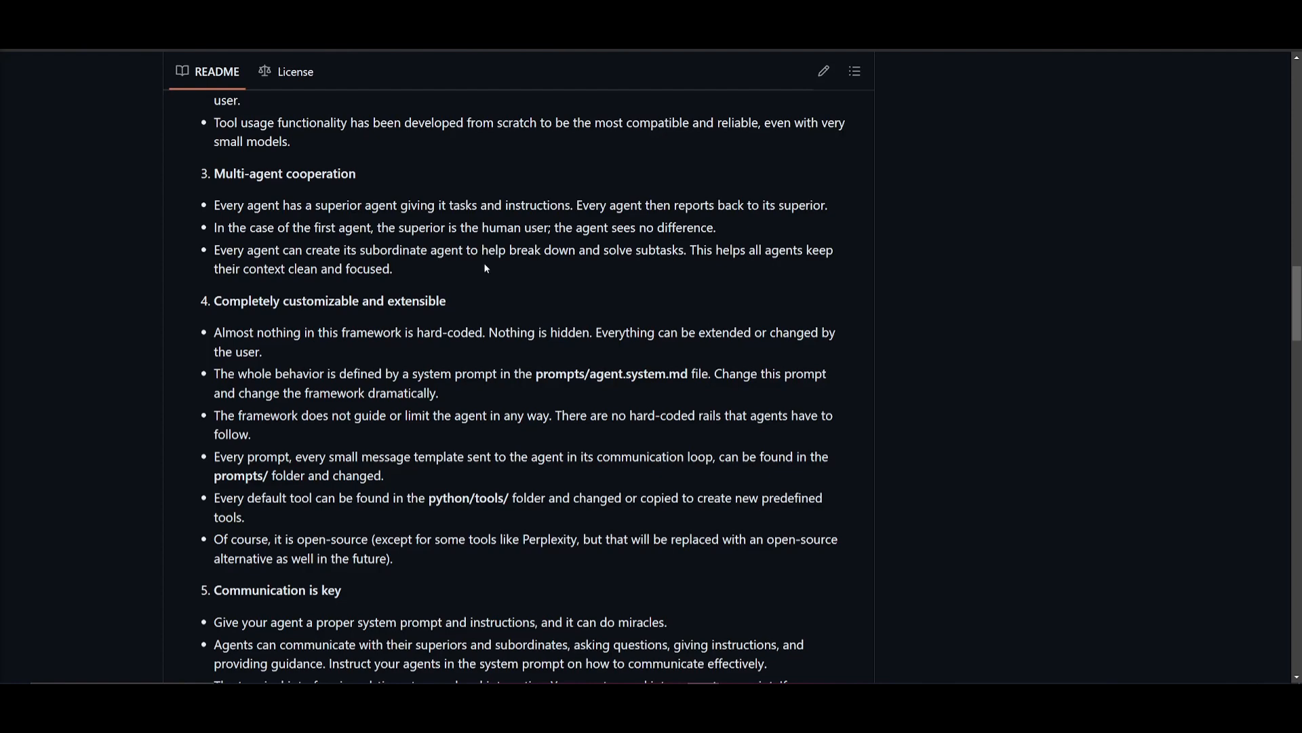
{"action": "scroll", "scroll_direction": "down", "scroll_amount": 3}
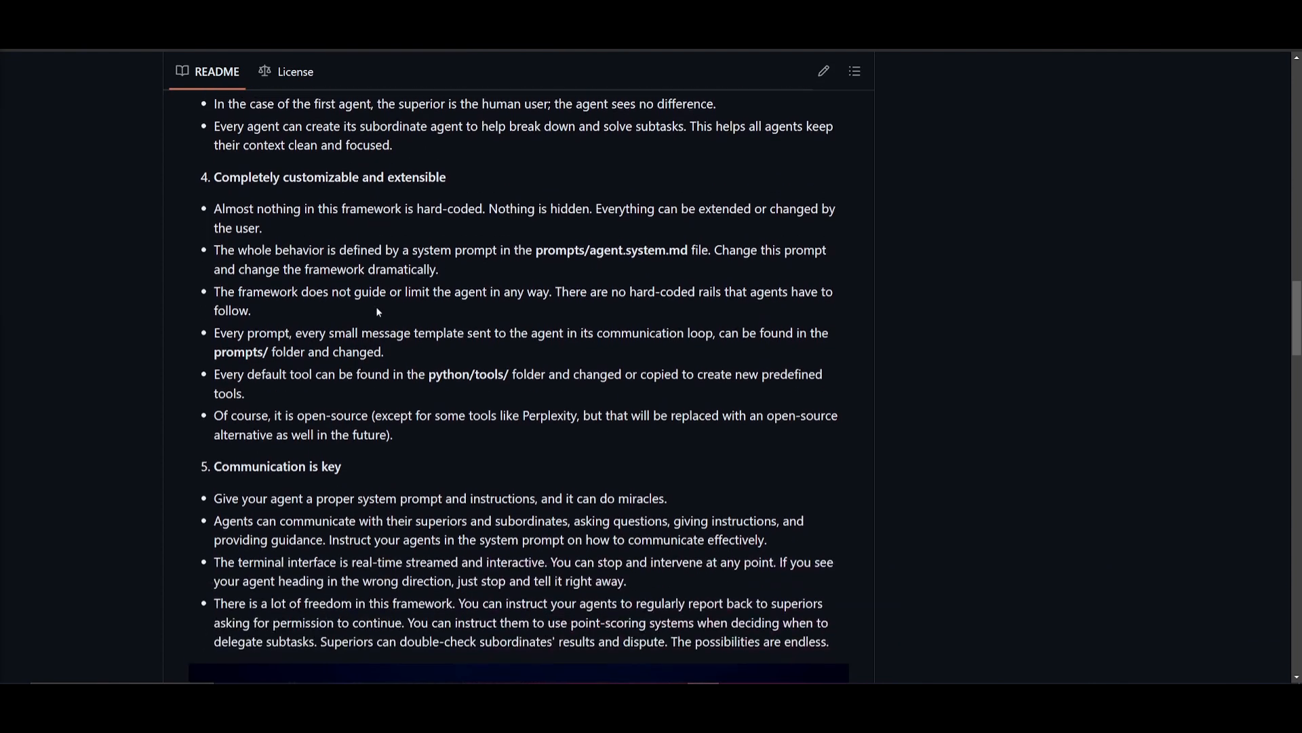
{"action": "scroll", "scroll_direction": "down", "scroll_amount": 3}
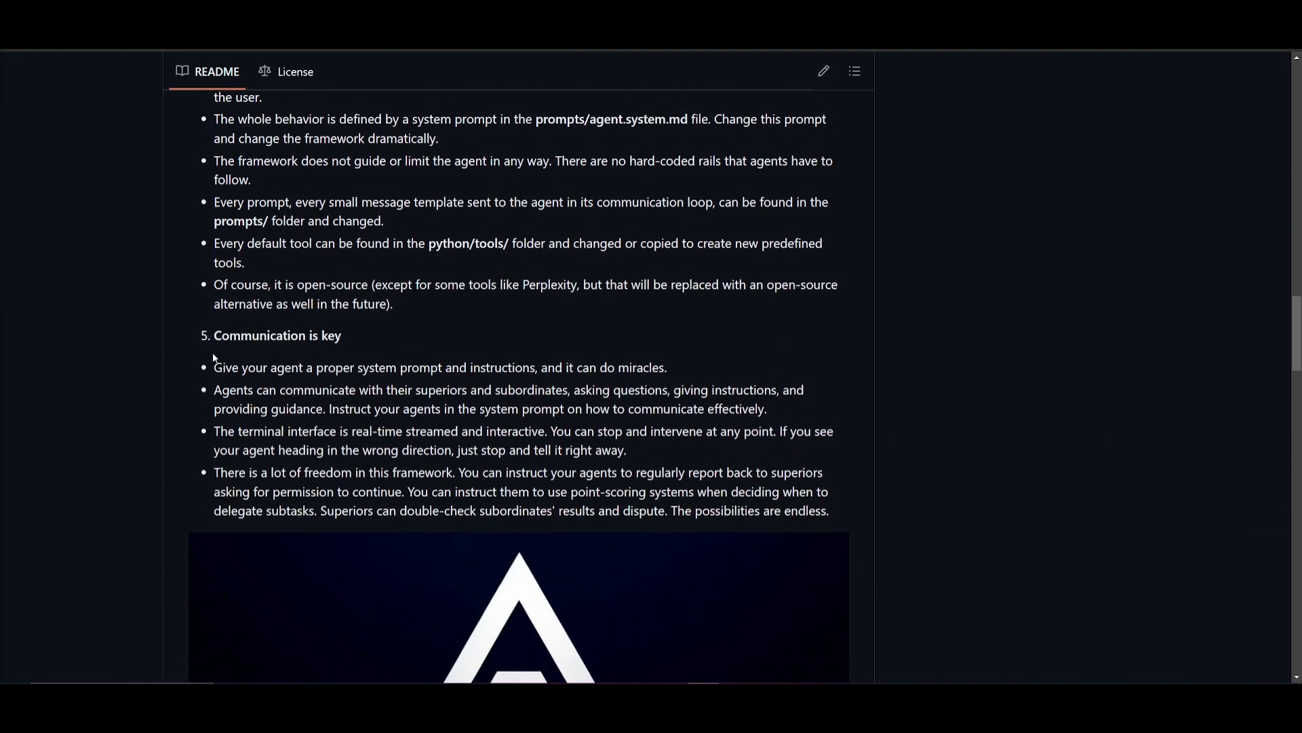
{"action": "mouse_move", "coordinate": [280, 320]}
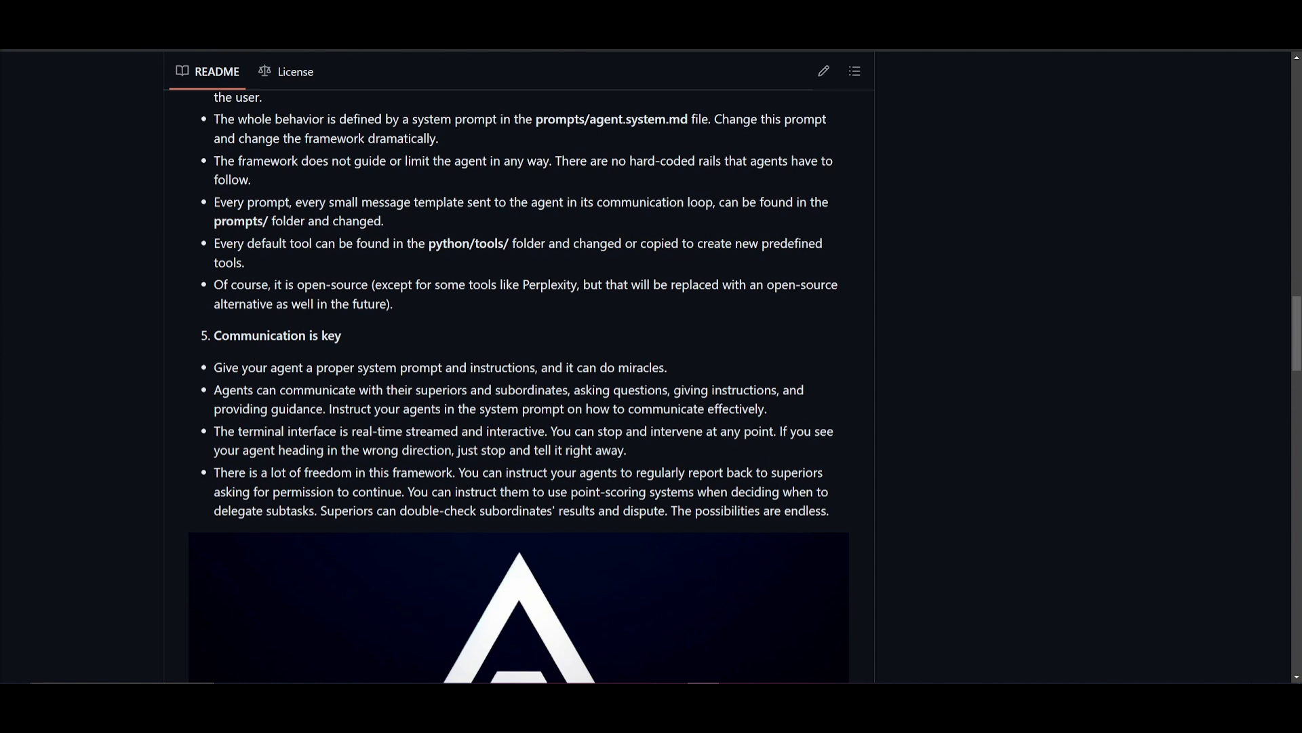
{"action": "mouse_move", "coordinate": [320, 297]}
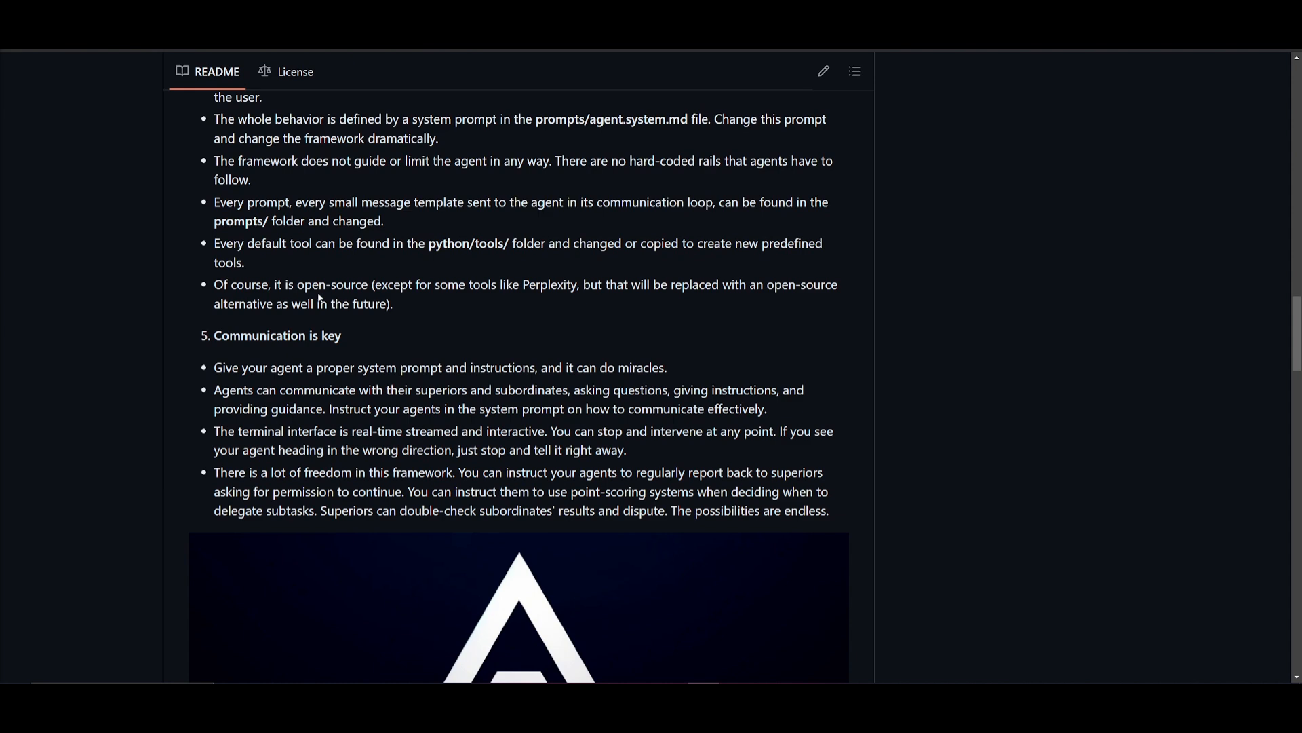
{"action": "mouse_move", "coordinate": [327, 298]}
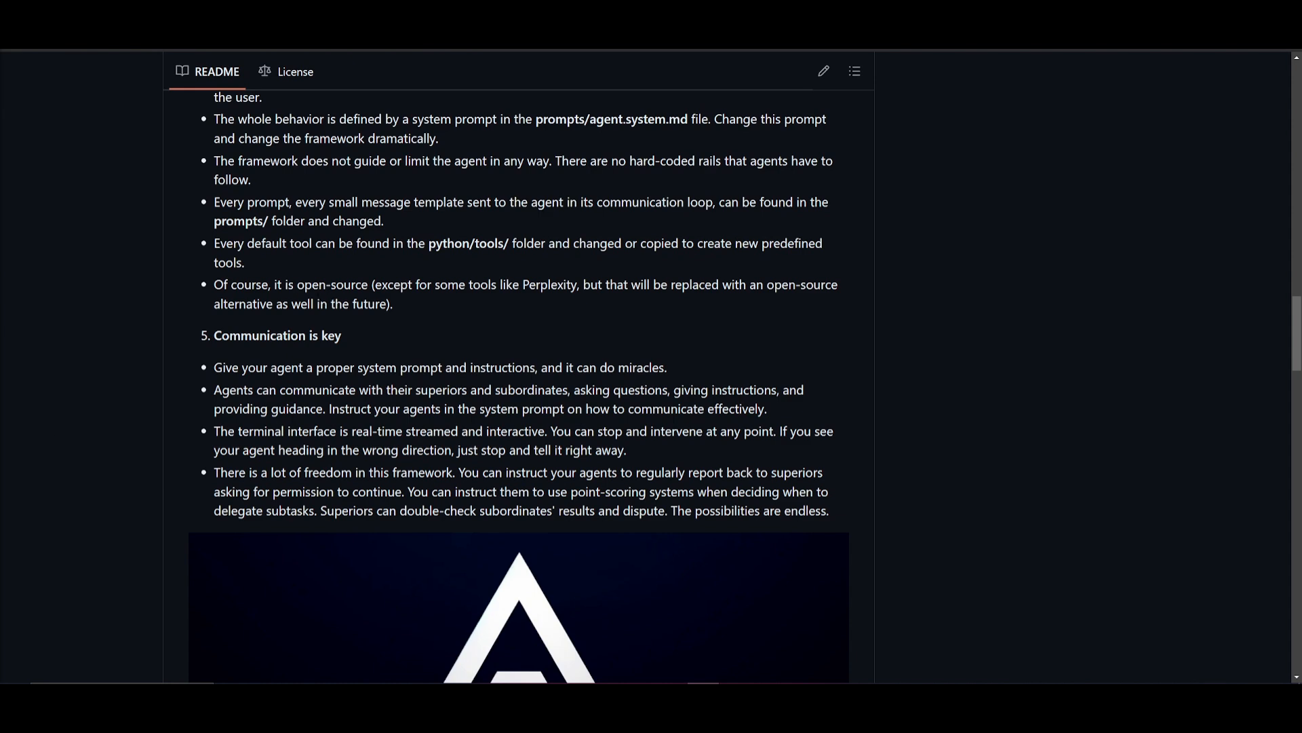
{"action": "scroll", "scroll_direction": "down", "scroll_amount": 3}
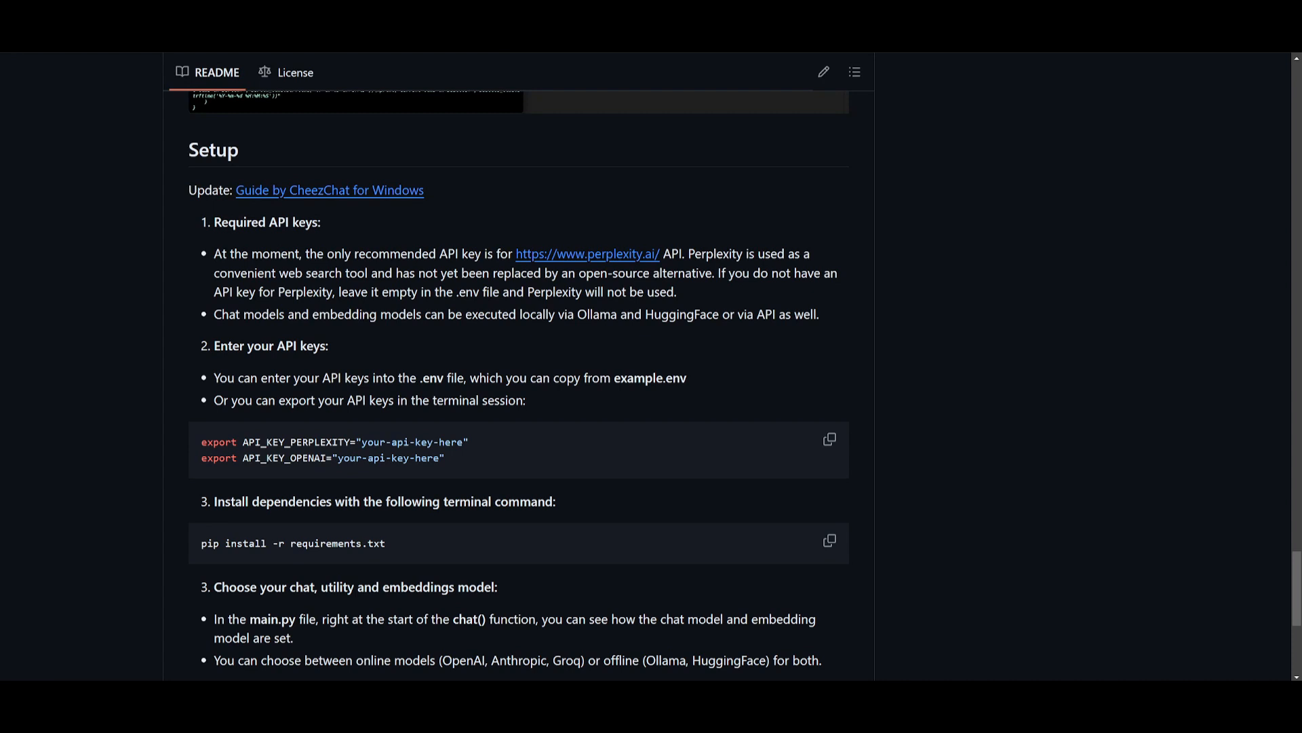
{"action": "mouse_move", "coordinate": [478, 199]}
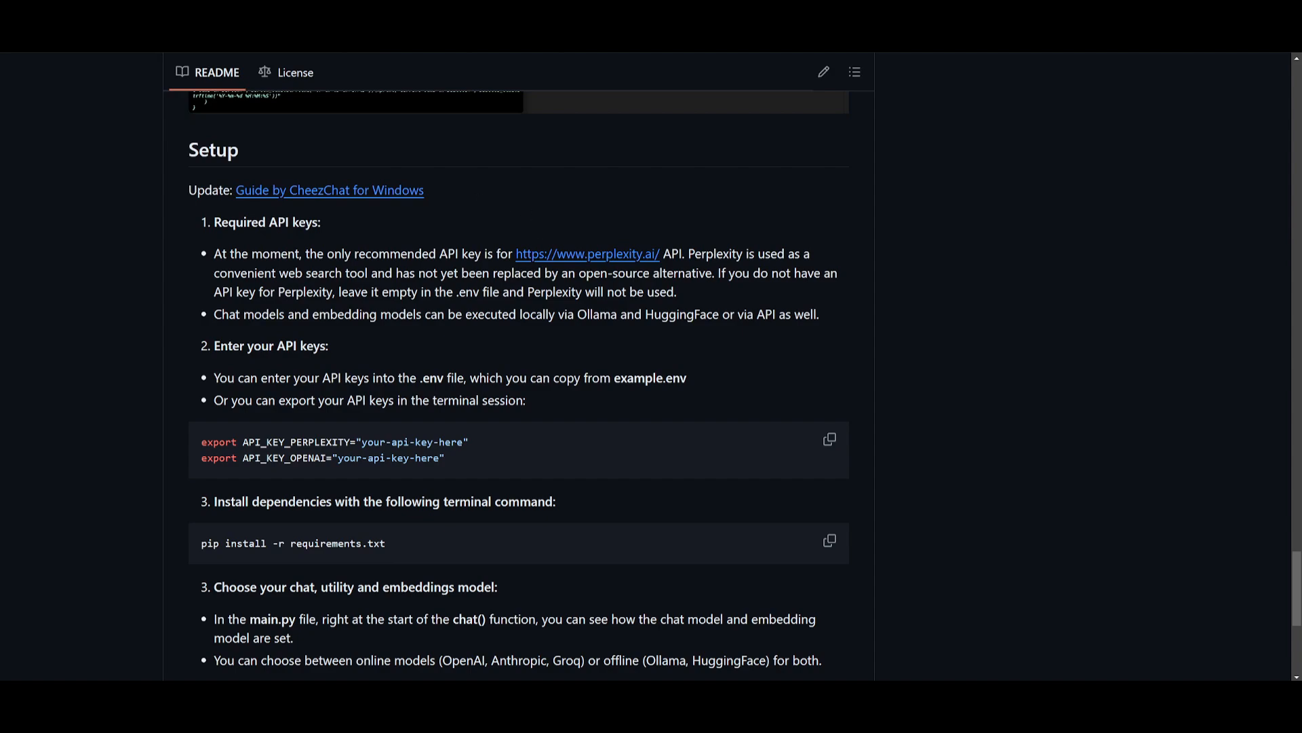
{"action": "scroll", "scroll_direction": "down", "scroll_amount": 3}
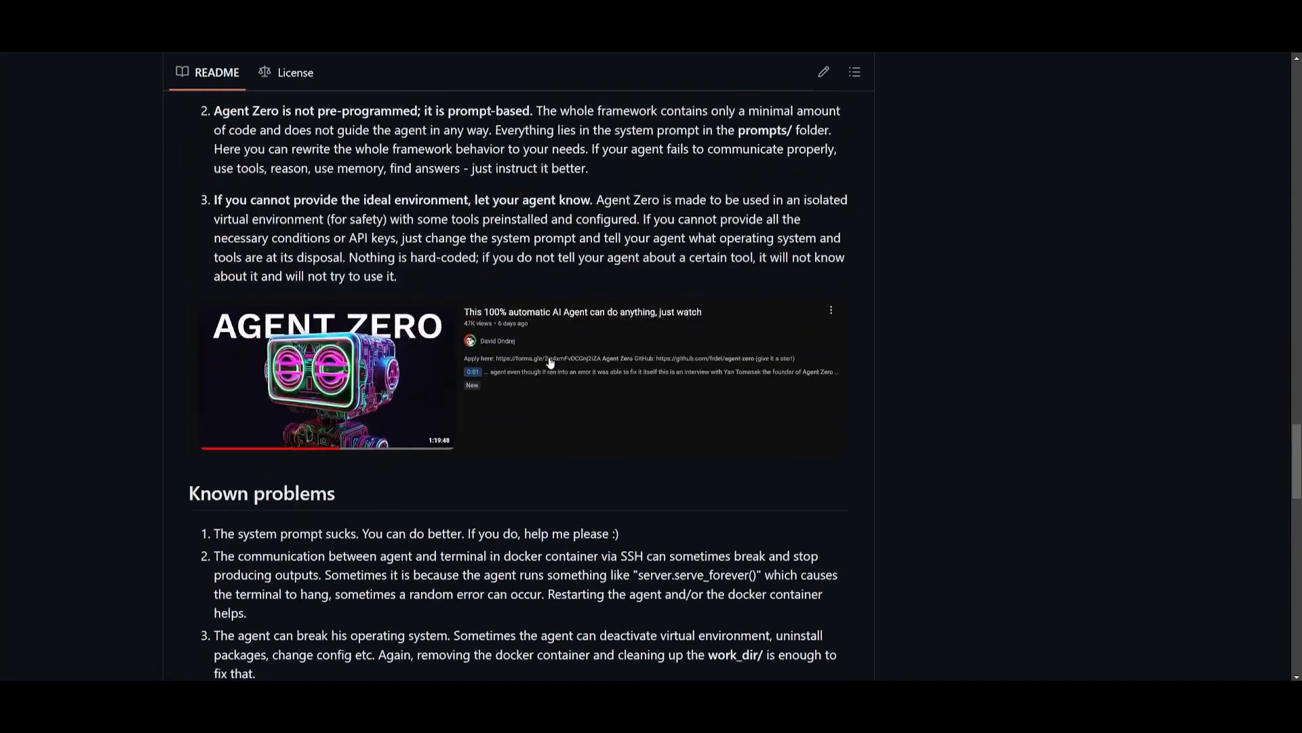
{"action": "scroll", "scroll_direction": "up", "scroll_amount": 3}
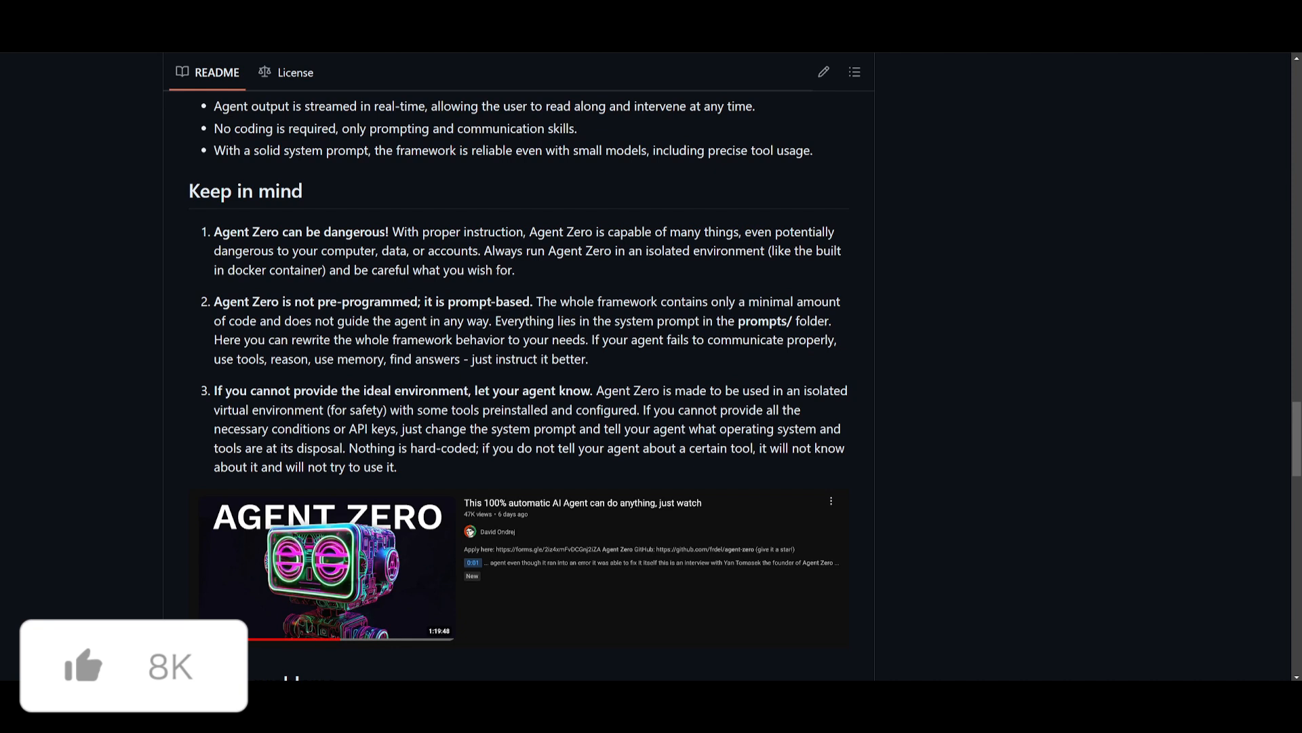
{"action": "left_click", "coordinate": [82, 665]}
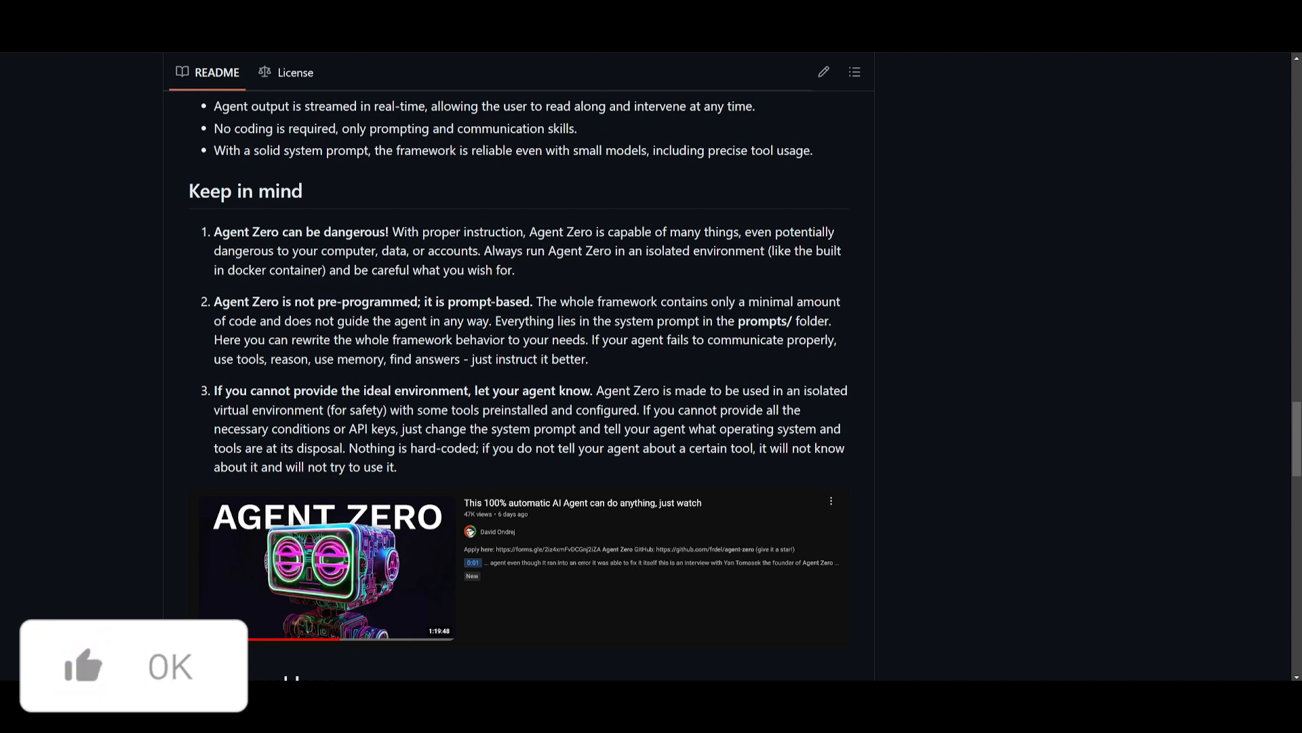
{"action": "left_click", "coordinate": [170, 666]}
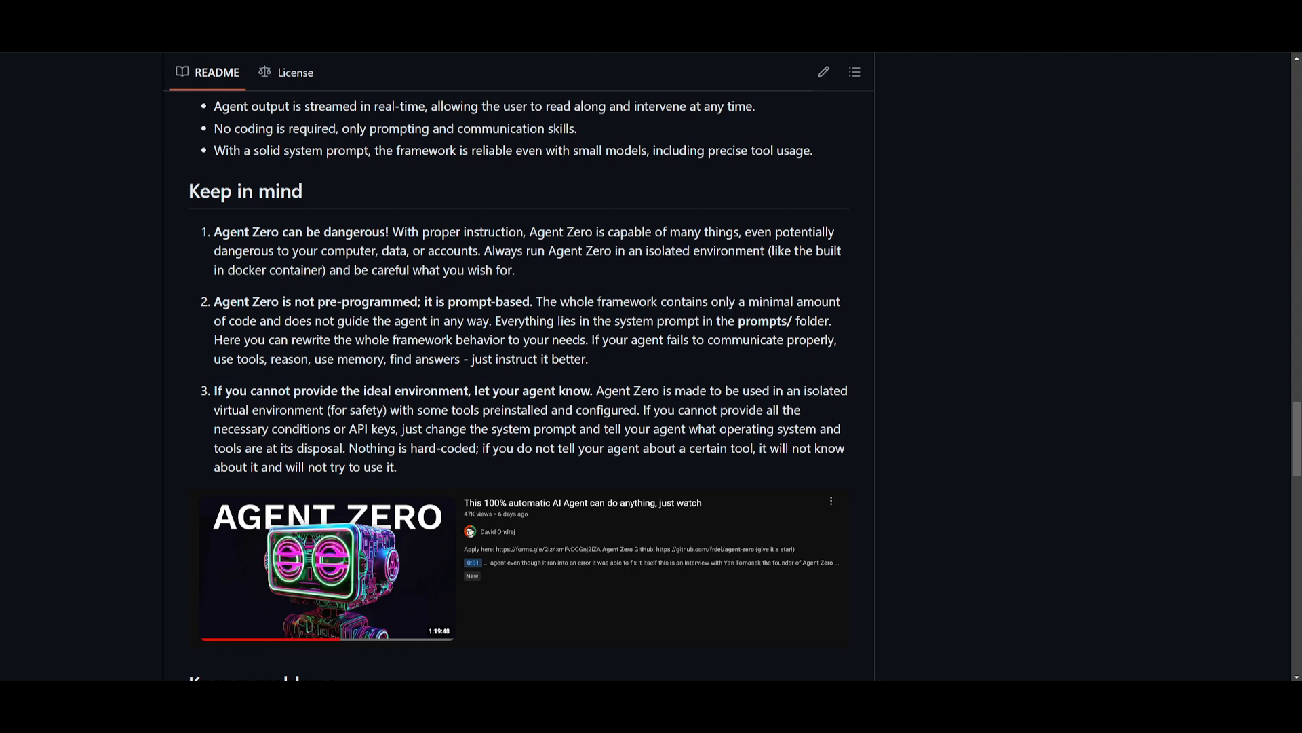
{"action": "mouse_move", "coordinate": [604, 273]}
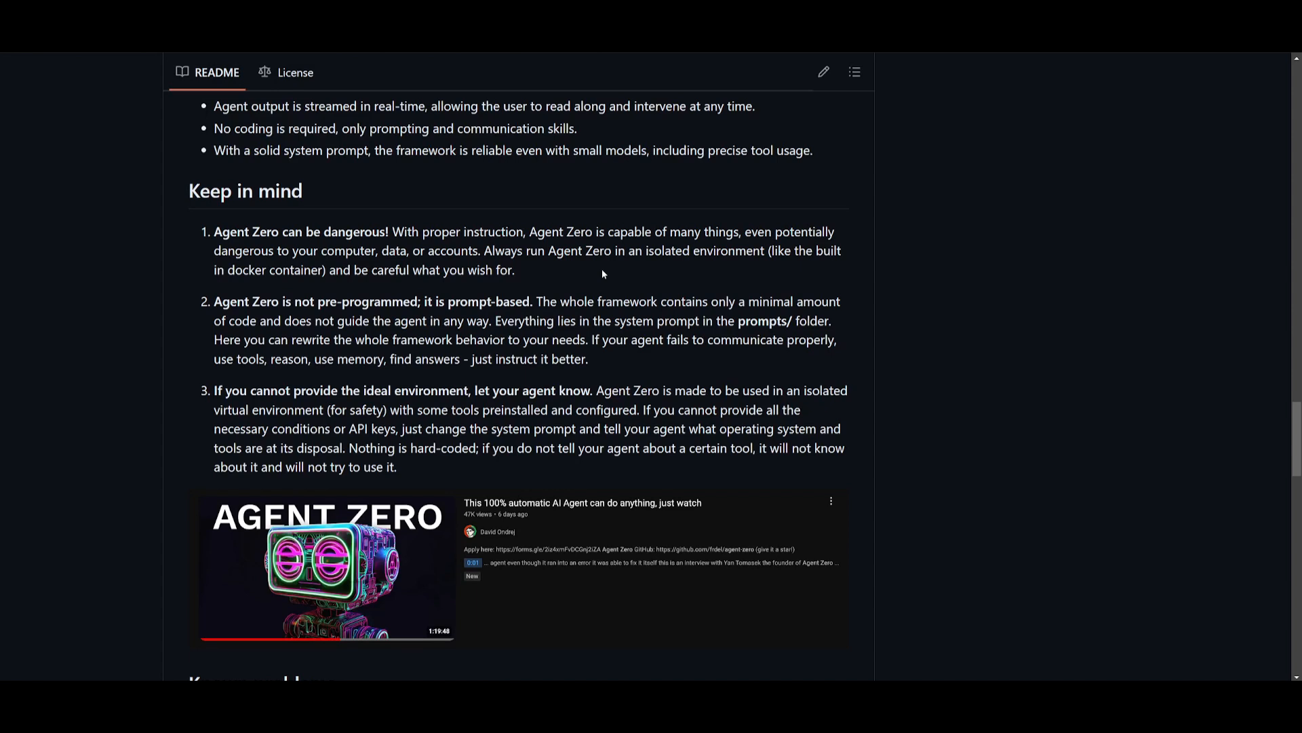
{"action": "mouse_move", "coordinate": [581, 266]}
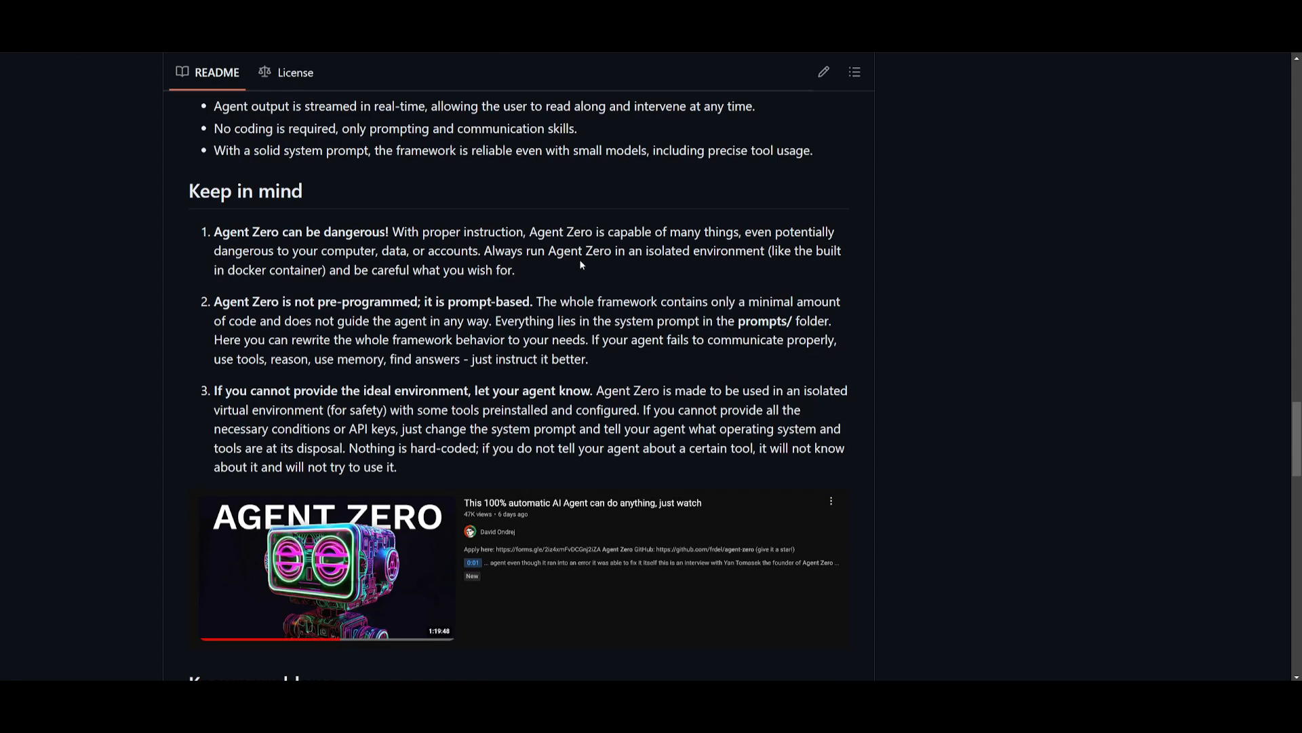
{"action": "mouse_move", "coordinate": [714, 280]}
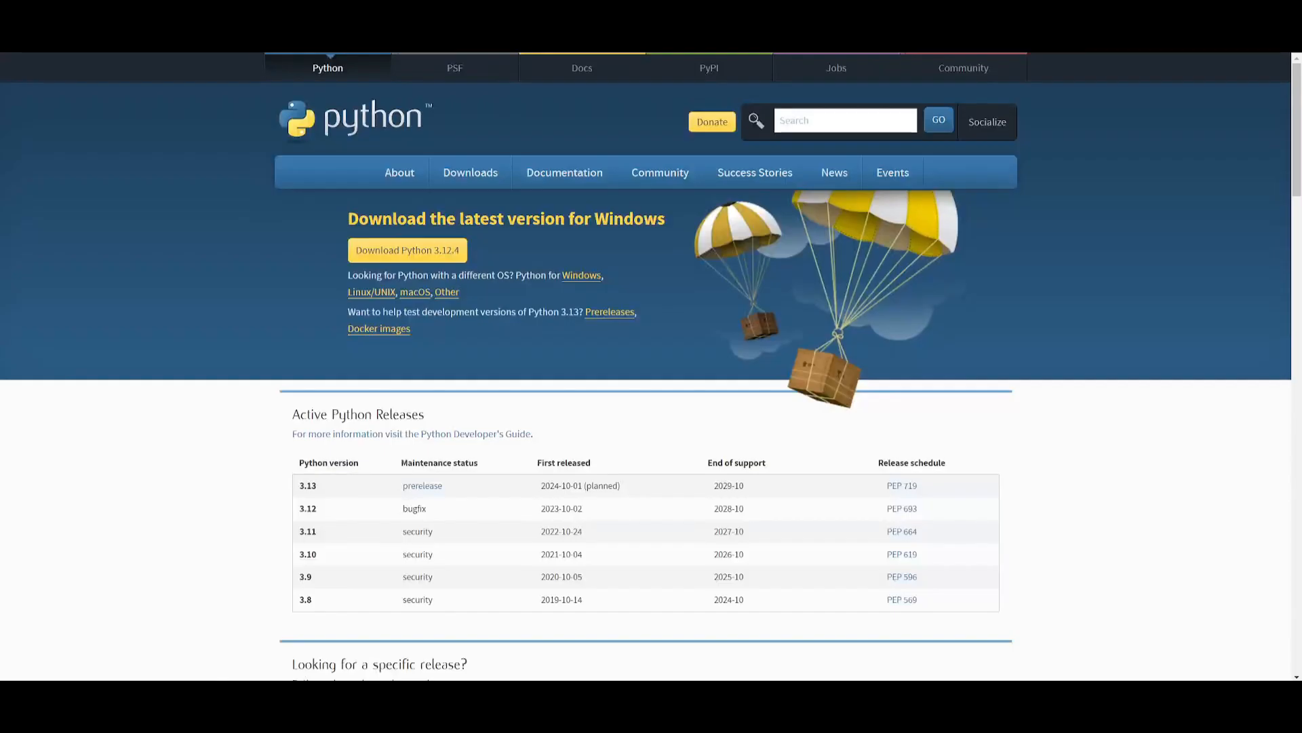
{"action": "mouse_move", "coordinate": [399, 390]}
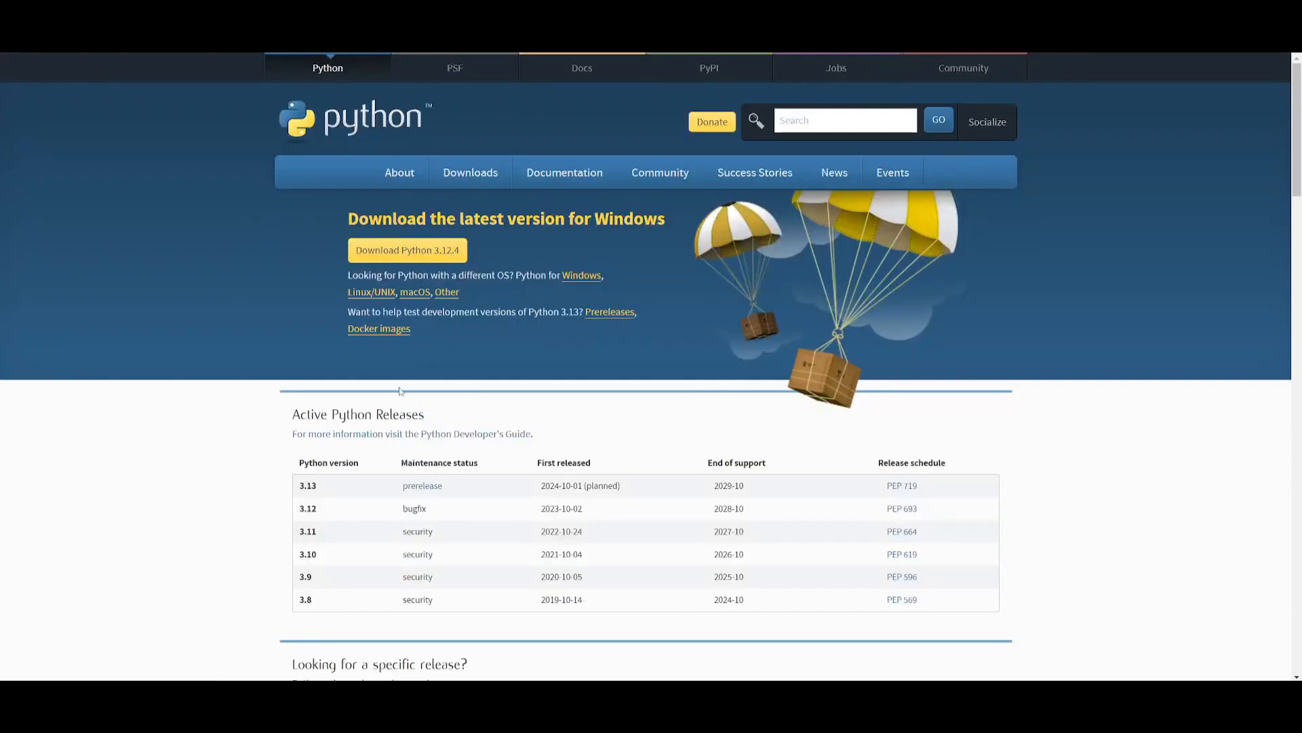
{"action": "mouse_move", "coordinate": [721, 344]}
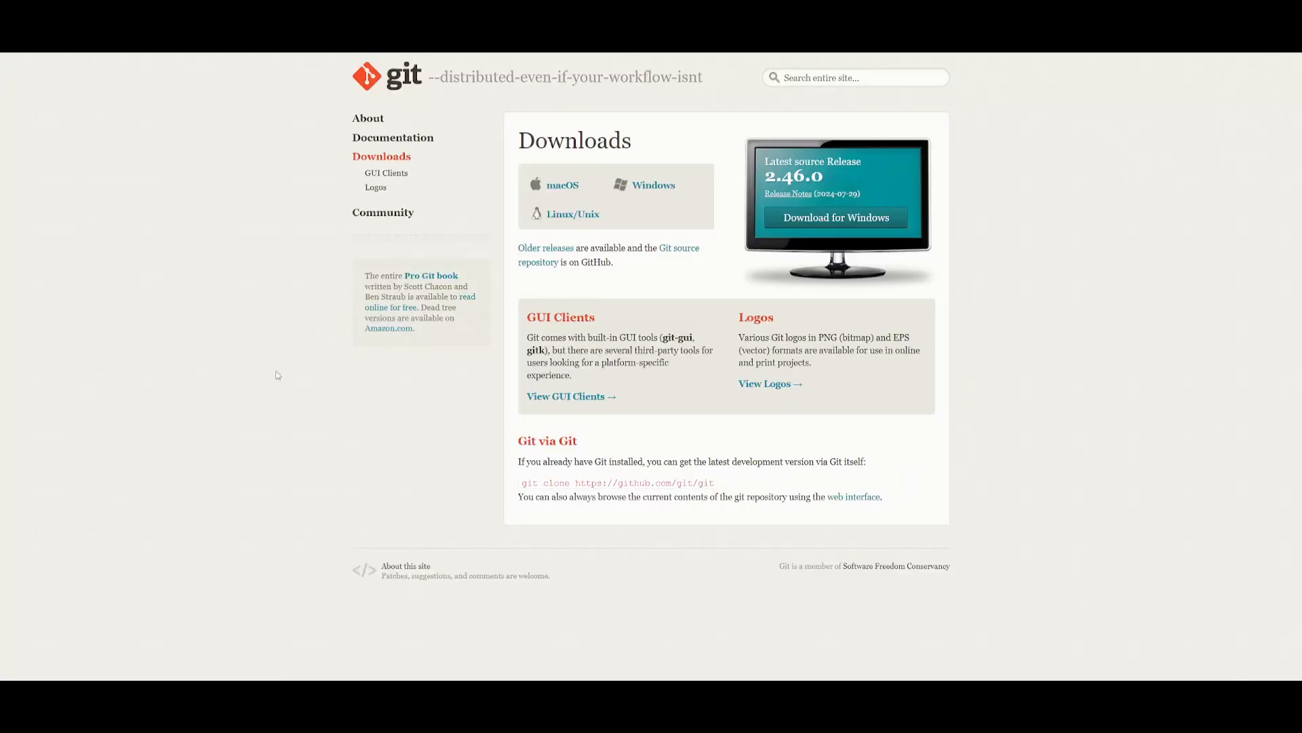
{"action": "mouse_move", "coordinate": [254, 355]}
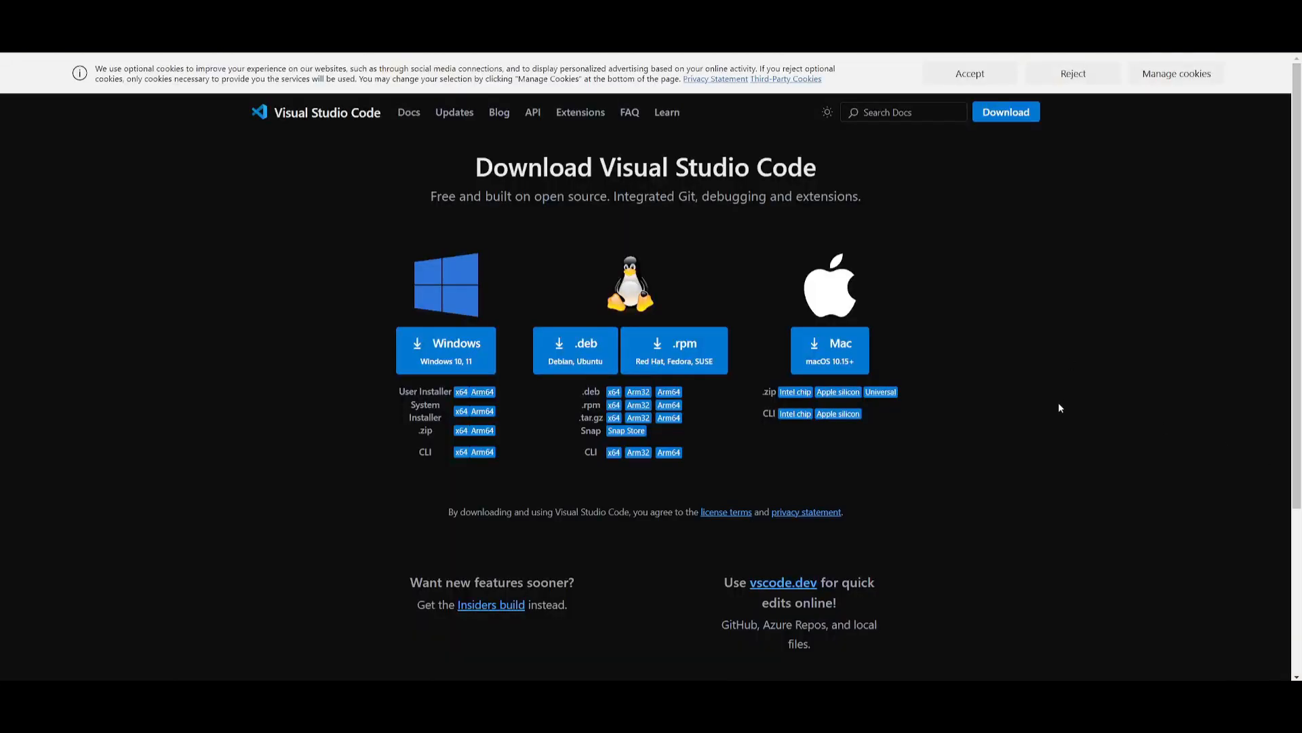
{"action": "mouse_move", "coordinate": [1067, 392]}
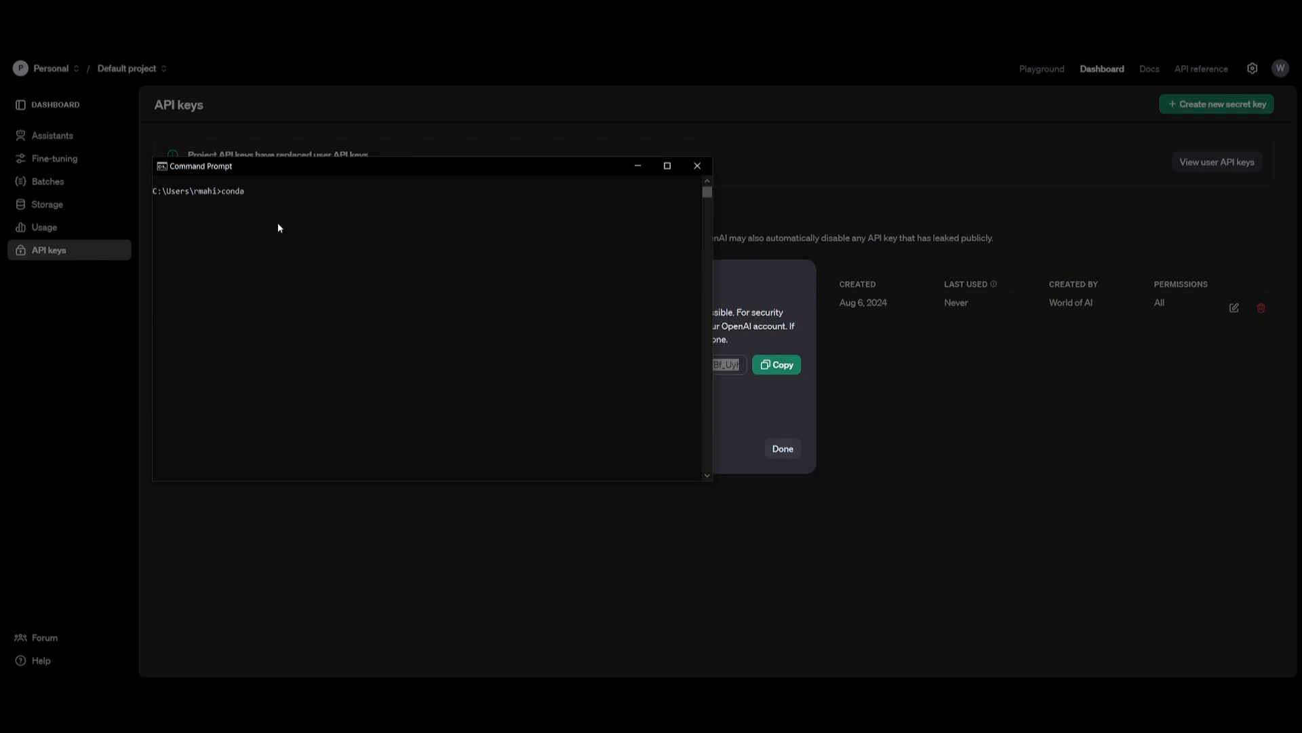
Step: Create the agentzero conda environment, confirm with y, and activate it
{"action": "type", "text": "create -n"}
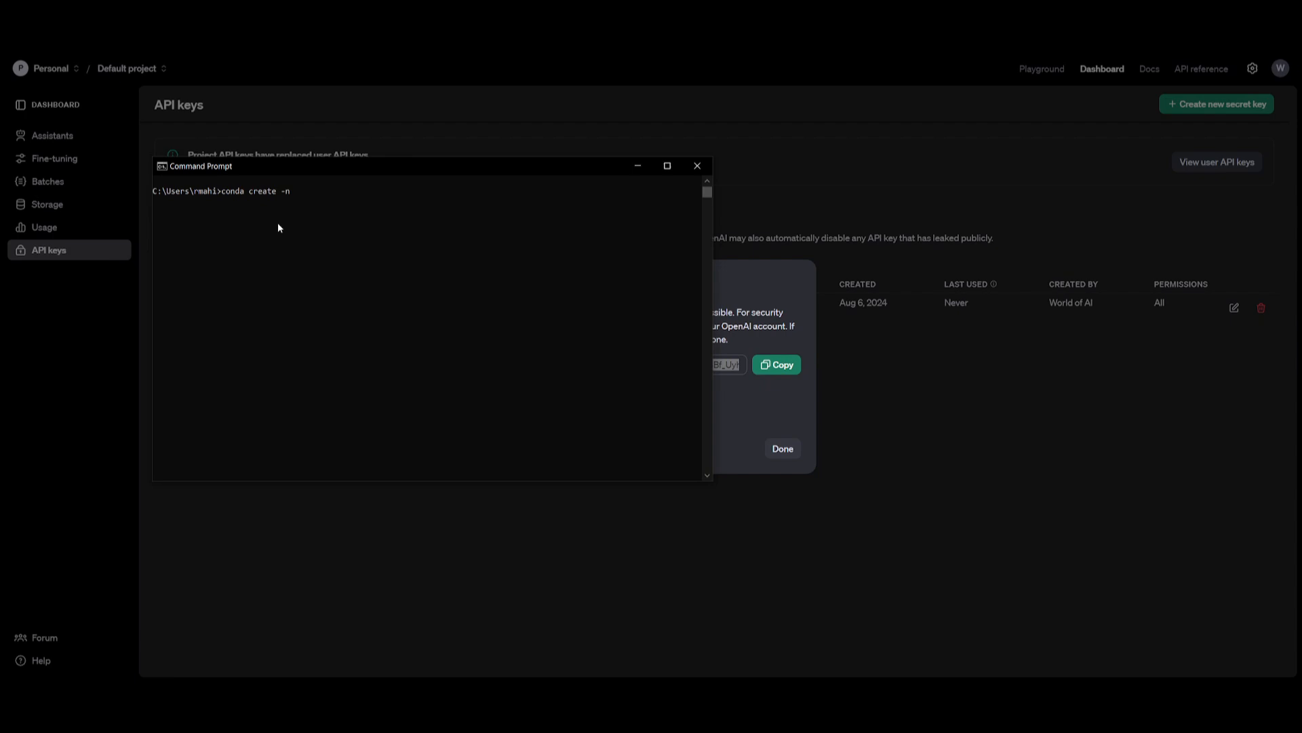
{"action": "type", "text": "agentzero"}
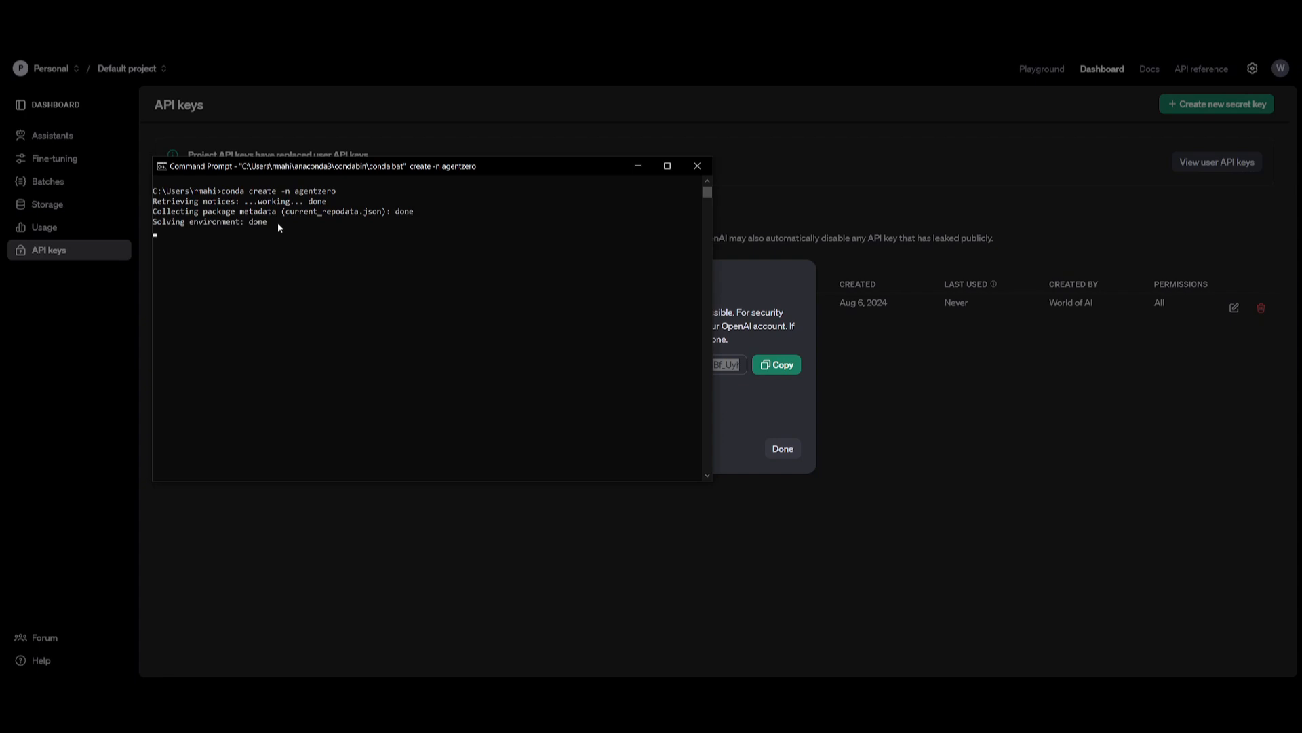
{"action": "type", "text": "y]/n)? y"}
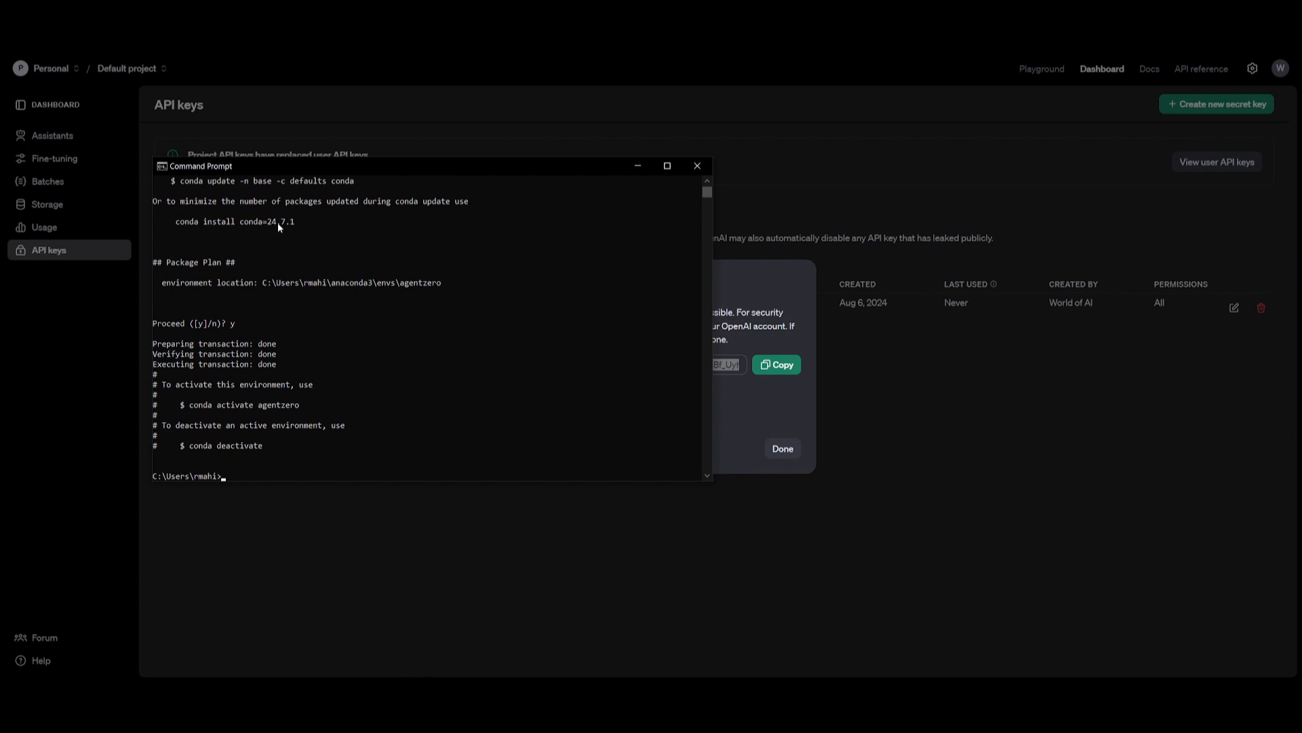
{"action": "type", "text": "conda activate agent"}
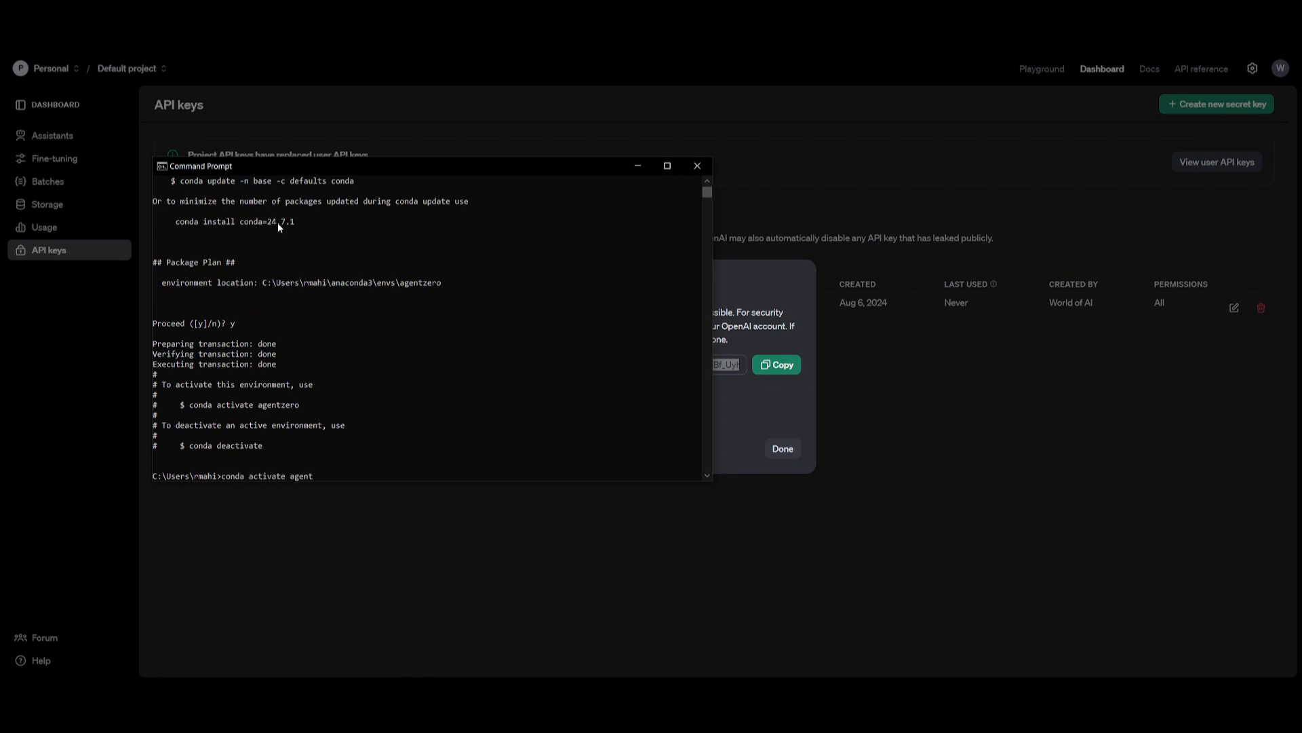
{"action": "key", "text": "Enter"}
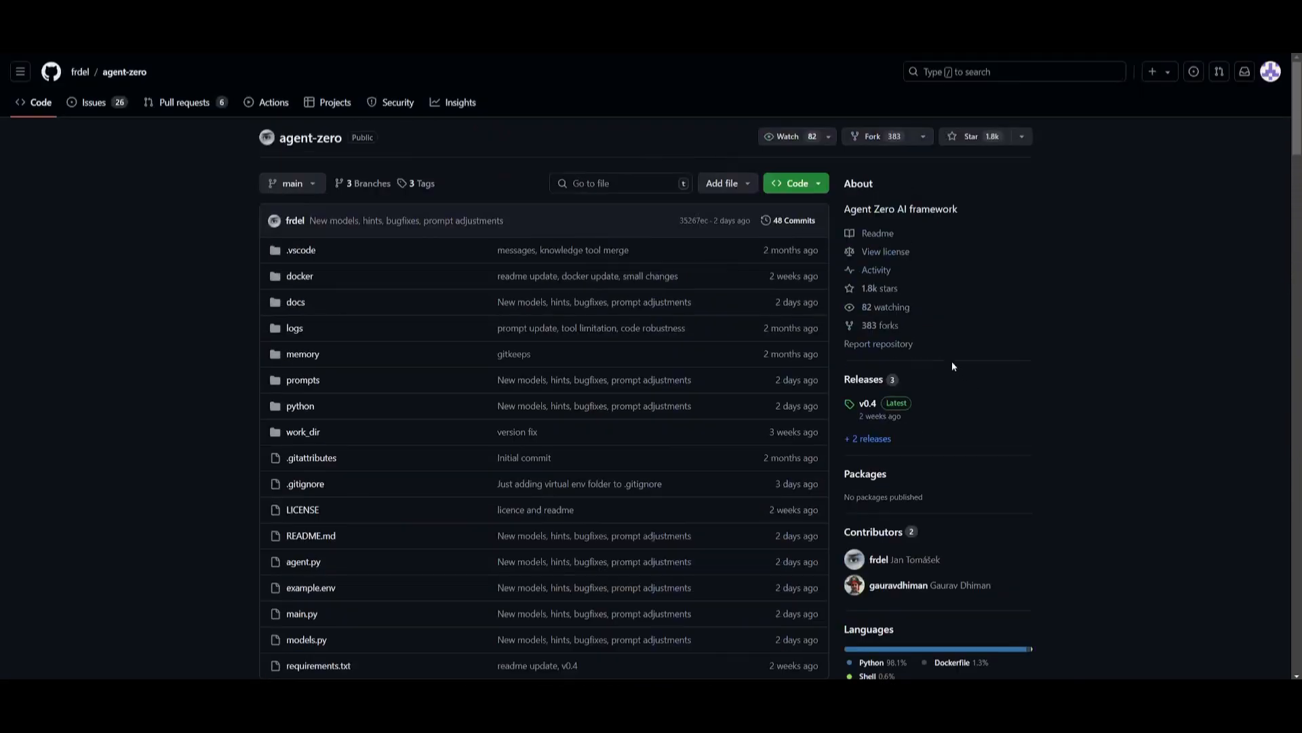
{"action": "mouse_move", "coordinate": [759, 180]}
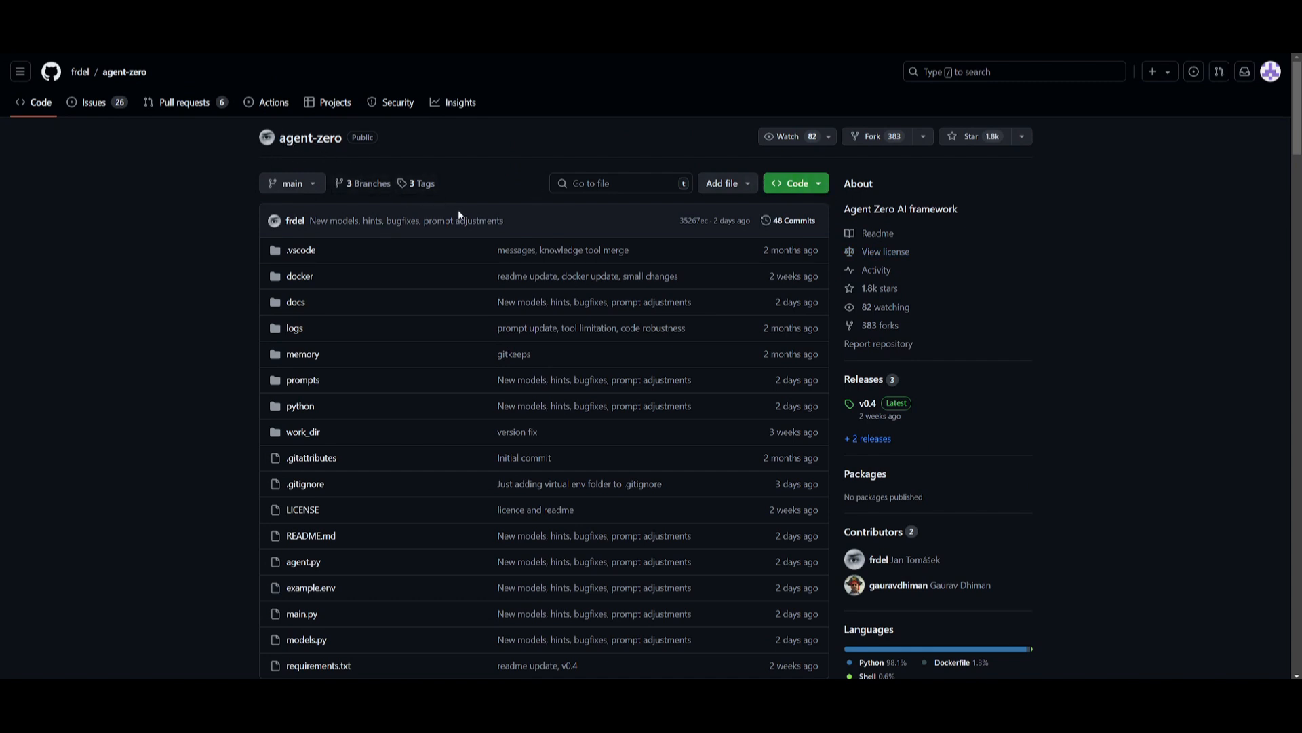
Step: Copy the agent-zero repository's HTTPS clone URL and start a git clone command
{"action": "left_click", "coordinate": [795, 183]}
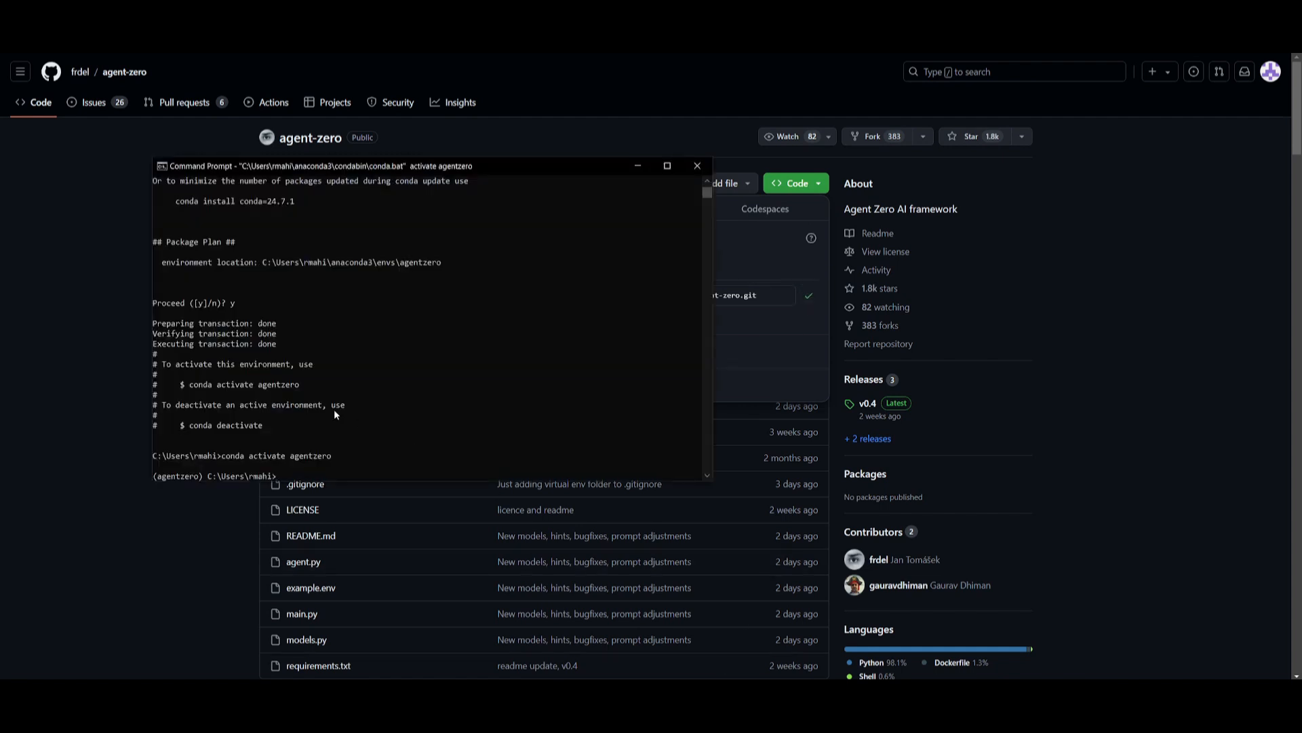
{"action": "type", "text": "git"}
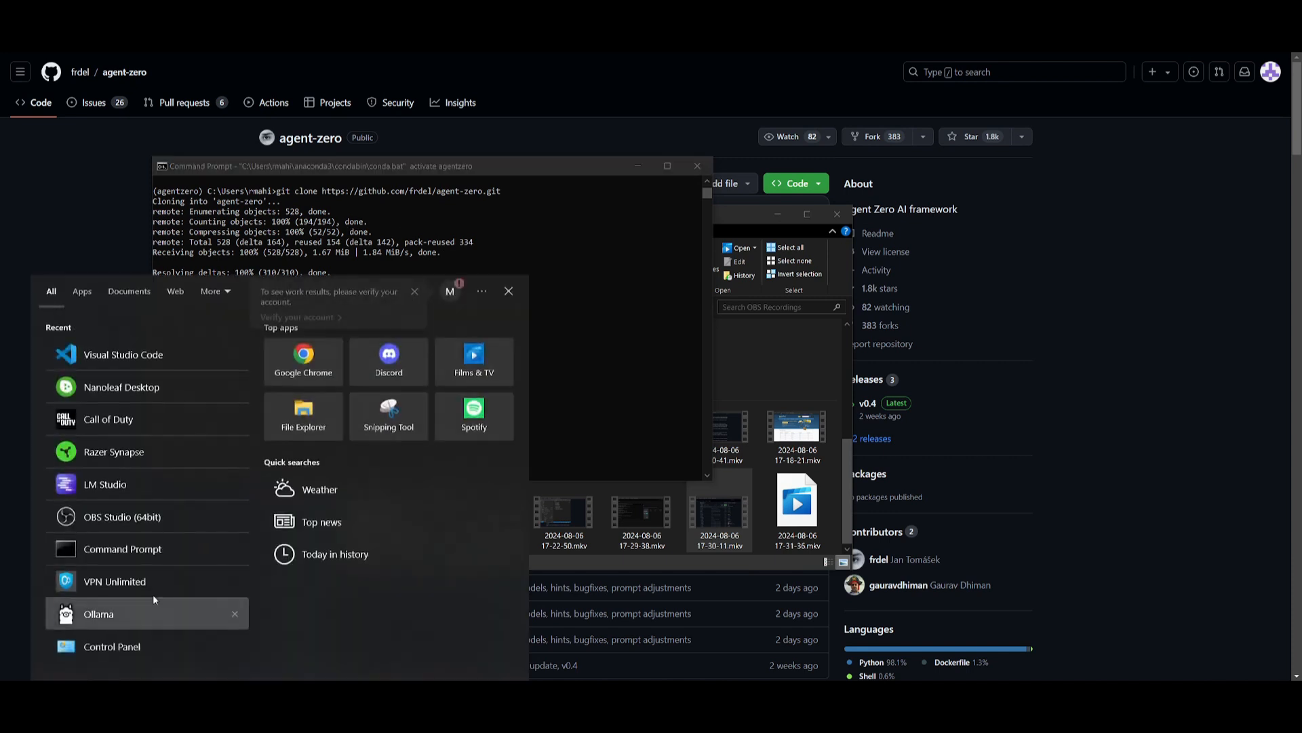
{"action": "mouse_move", "coordinate": [116, 592]}
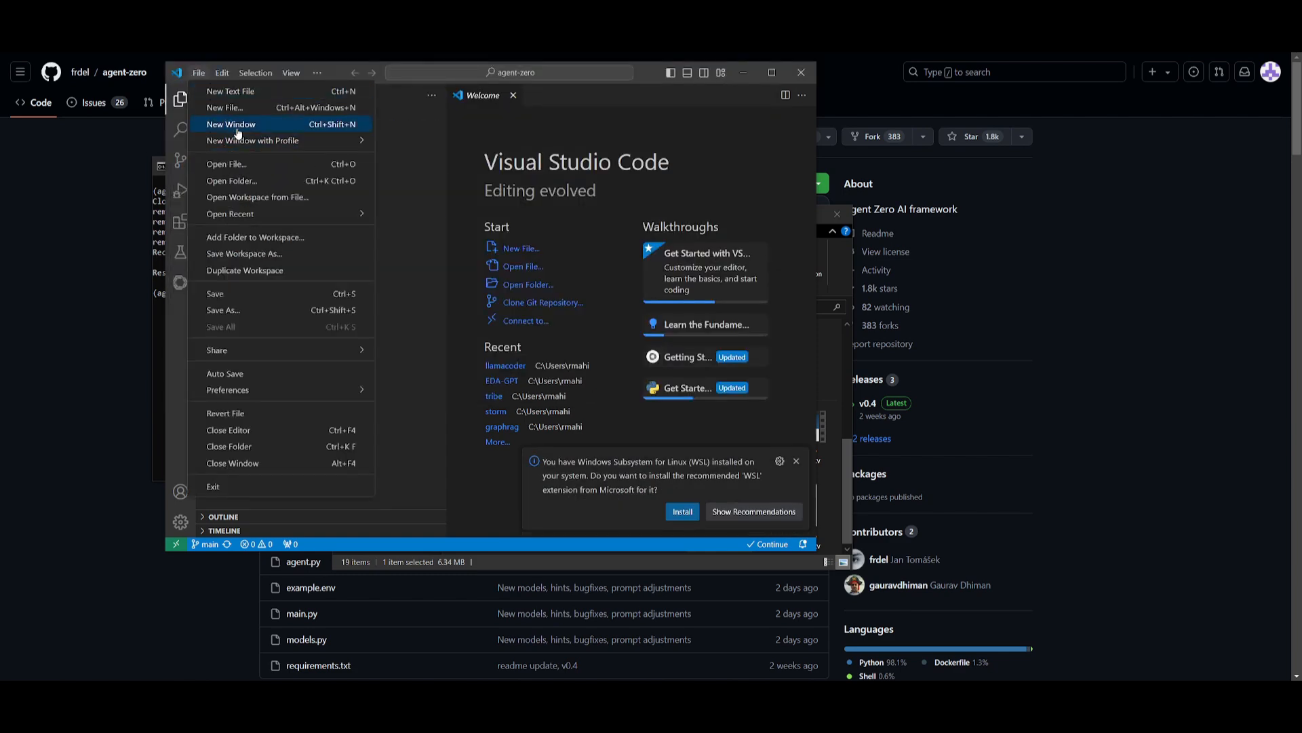
Step: Open the cloned agent-zero folder as the project in a new VS Code window
{"action": "left_click", "coordinate": [231, 125]}
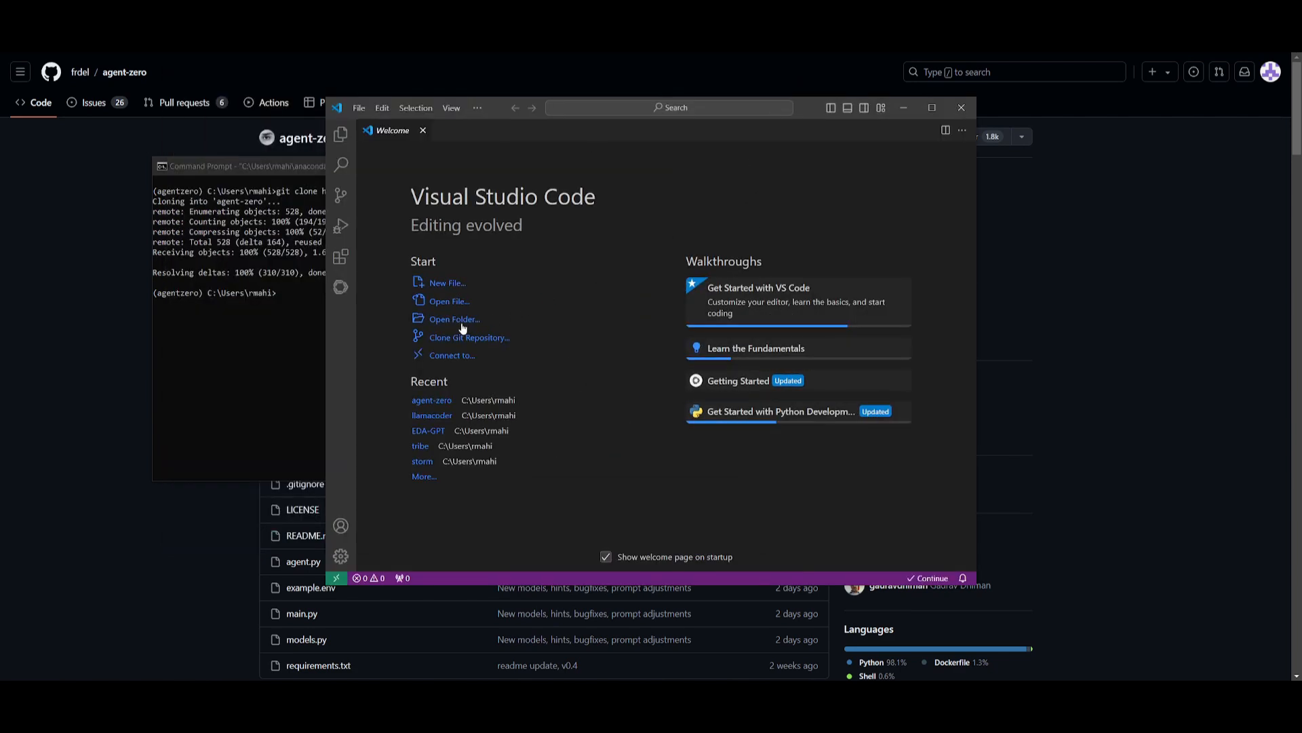
{"action": "left_click", "coordinate": [454, 318]}
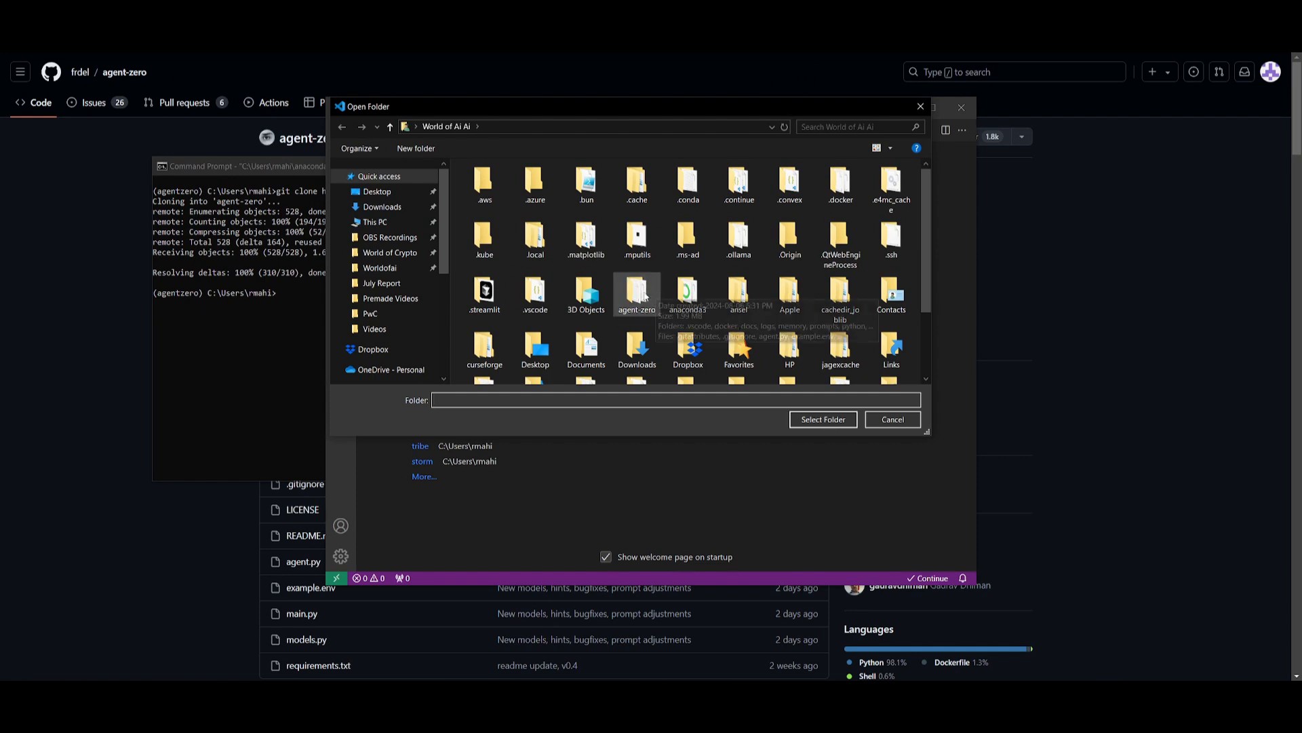
{"action": "left_click", "coordinate": [637, 291]}
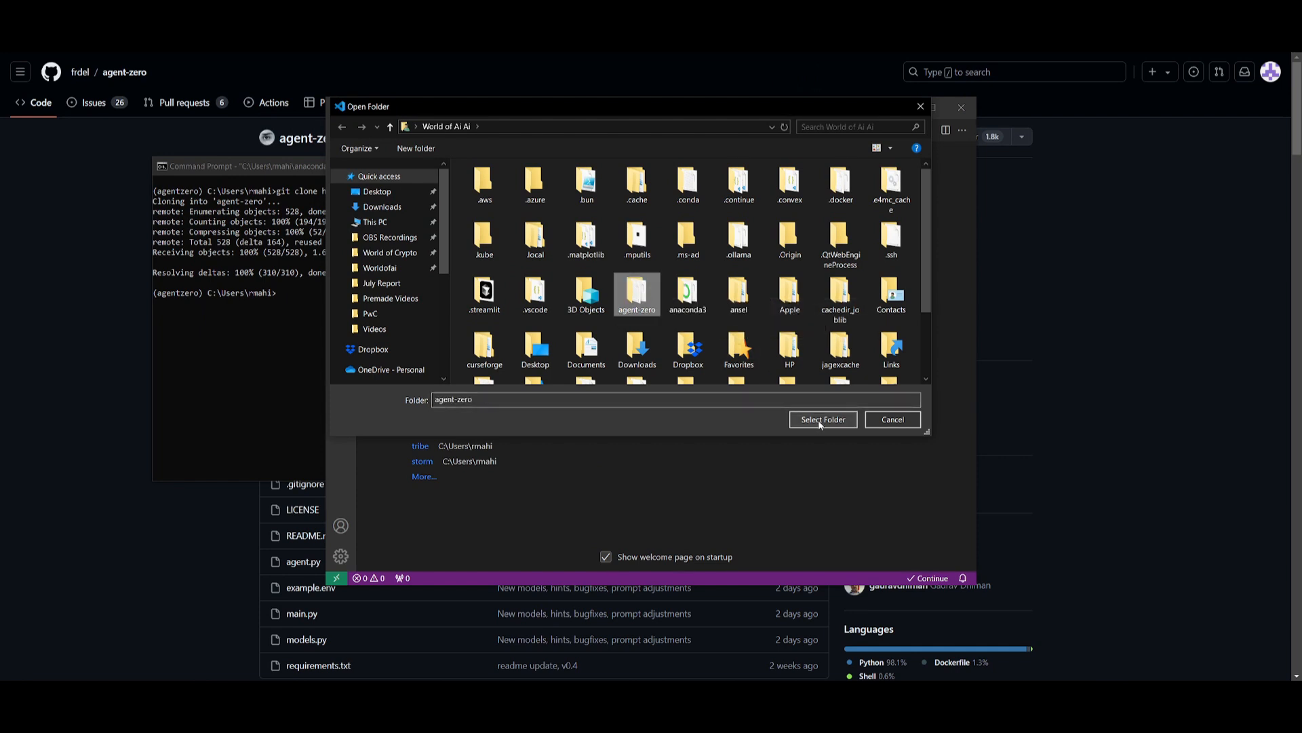
{"action": "left_click", "coordinate": [822, 419]}
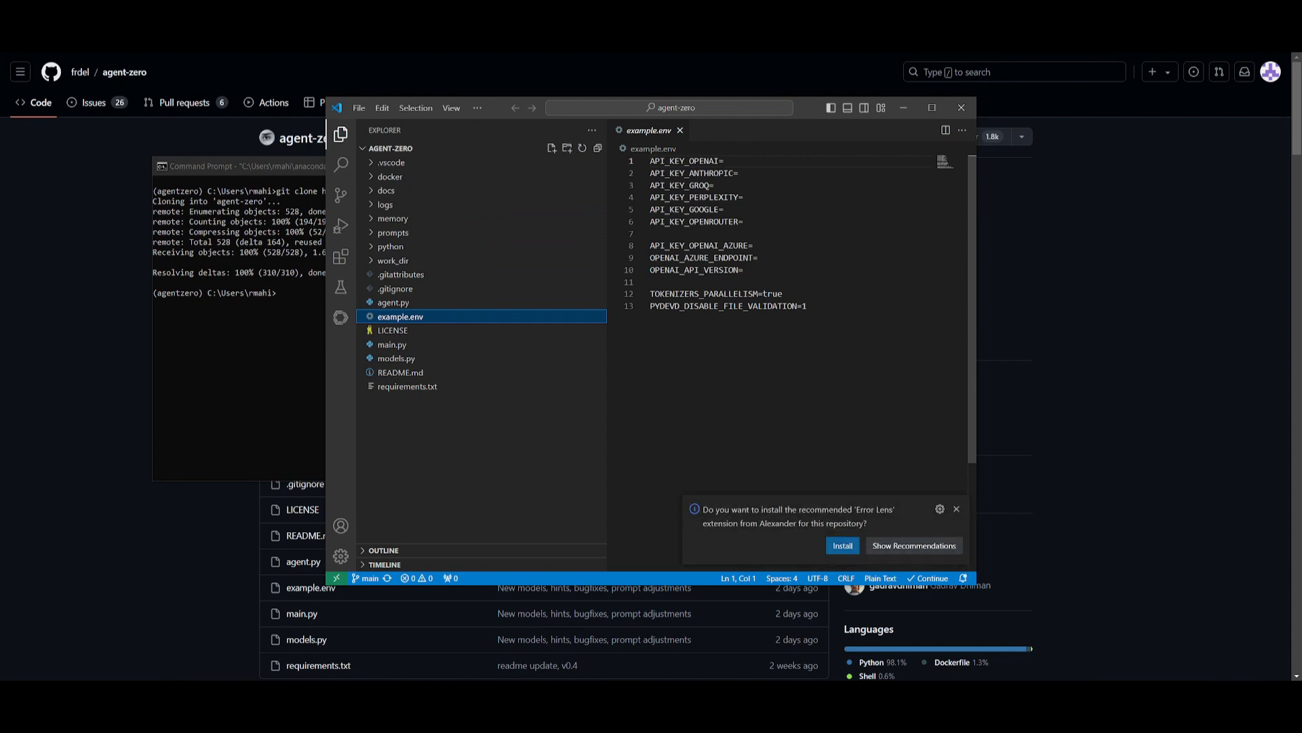
Step: Rename example.env to .env, leaving the API key entries blank
{"action": "left_click", "coordinate": [720, 161]}
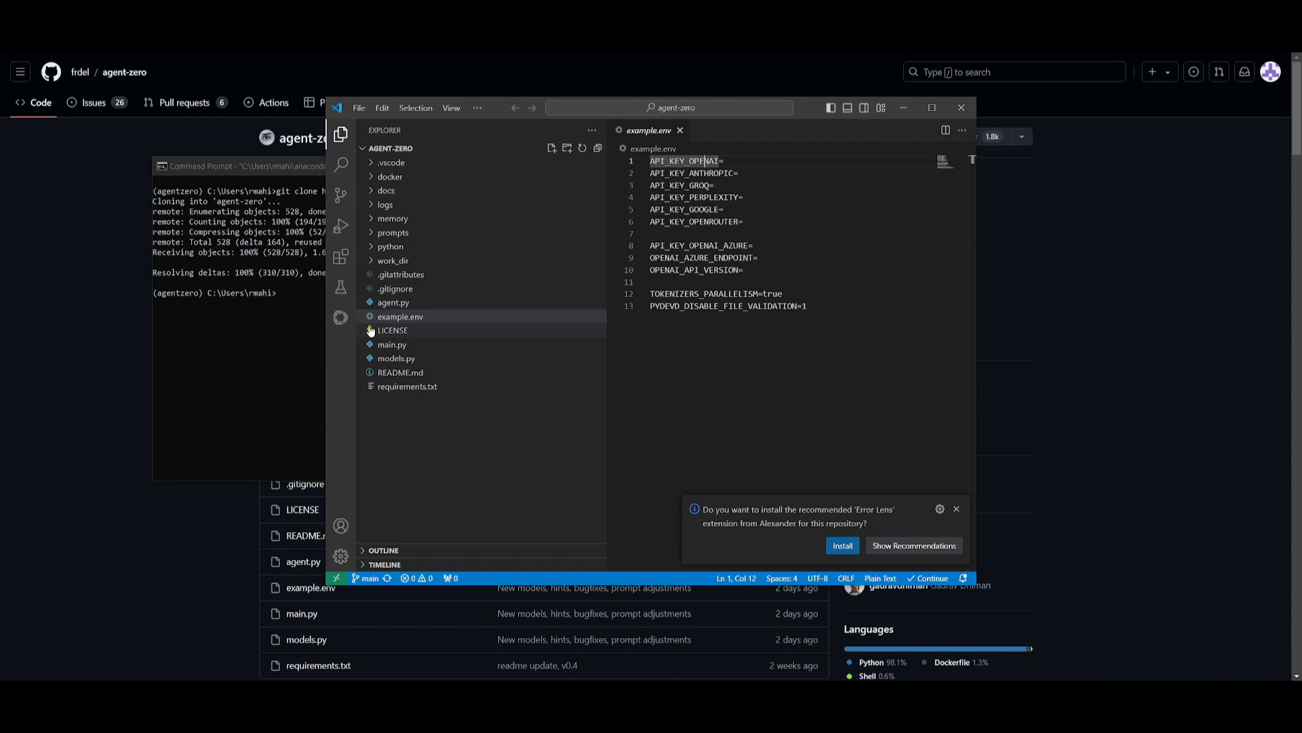
{"action": "right_click", "coordinate": [399, 316]}
{"action": "type", "text": ".env"}
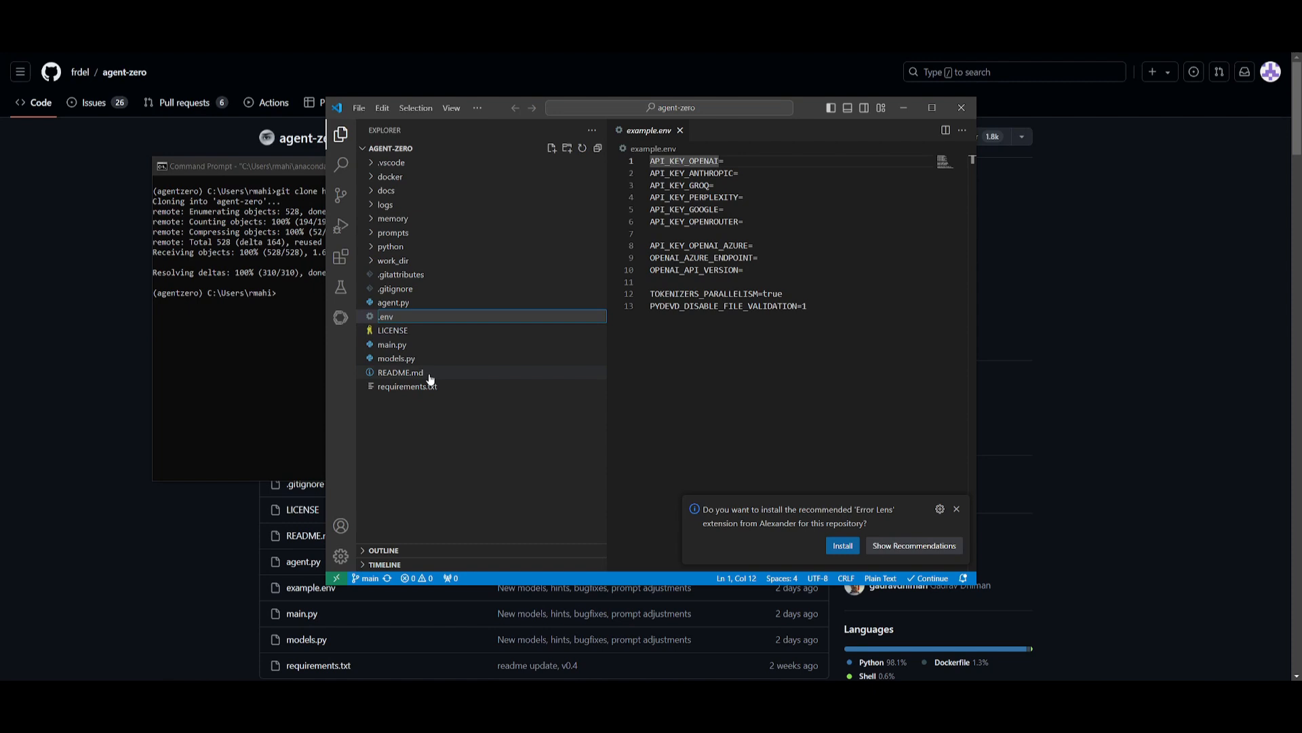
{"action": "left_click", "coordinate": [358, 107]}
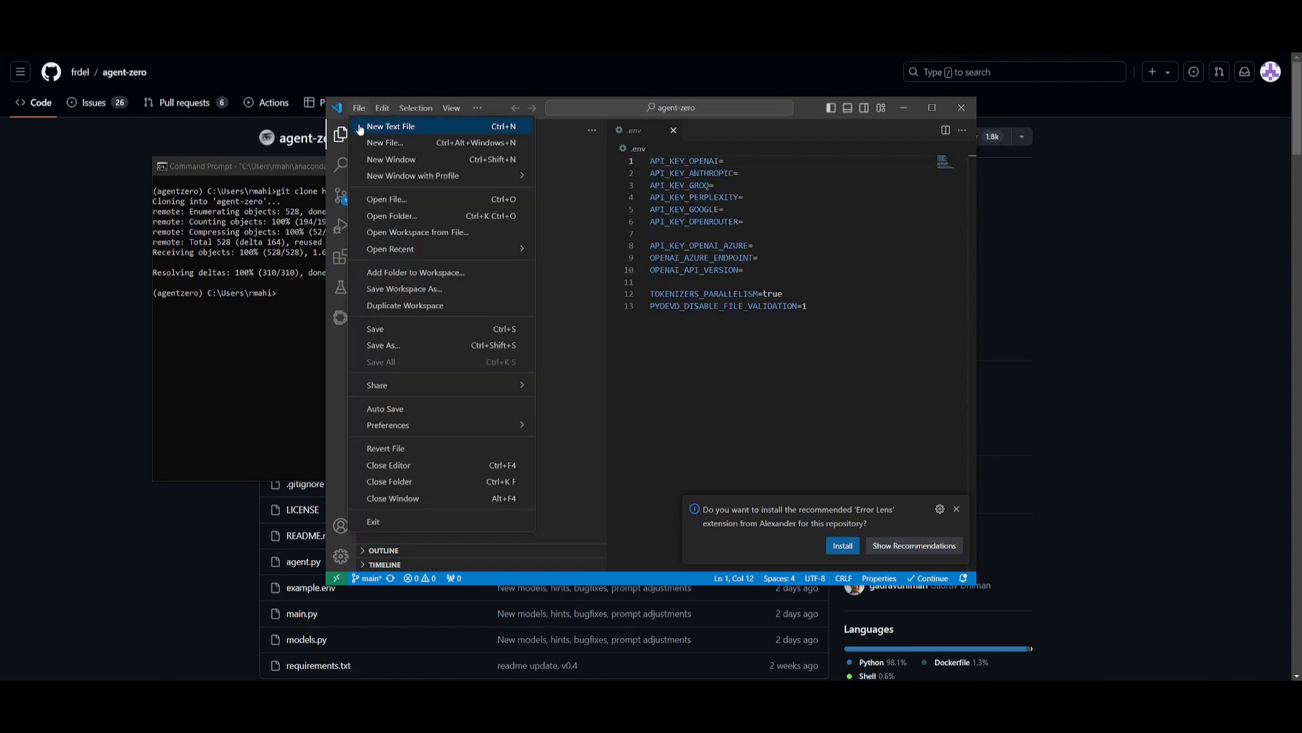
{"action": "mouse_move", "coordinate": [382, 328]}
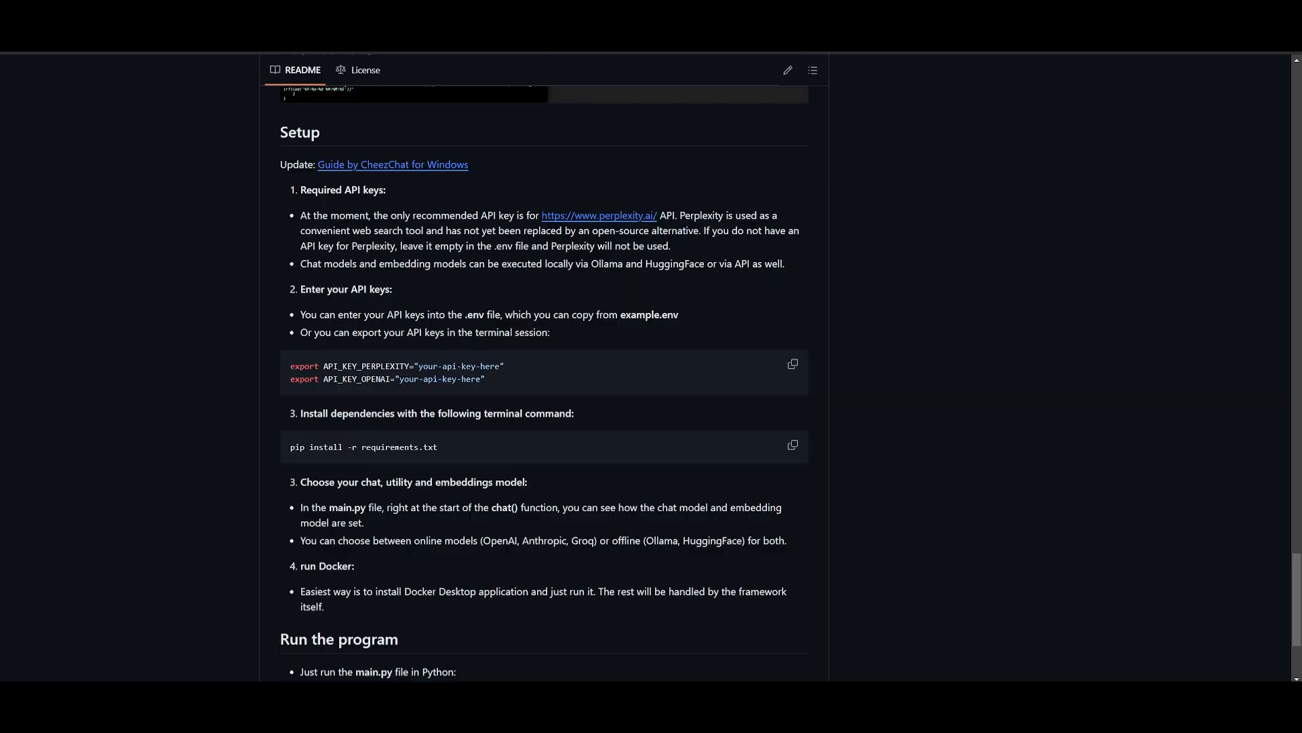
Step: Change into agent-zero and run 'pip install -r requirements.txt'
{"action": "left_click", "coordinate": [793, 444]}
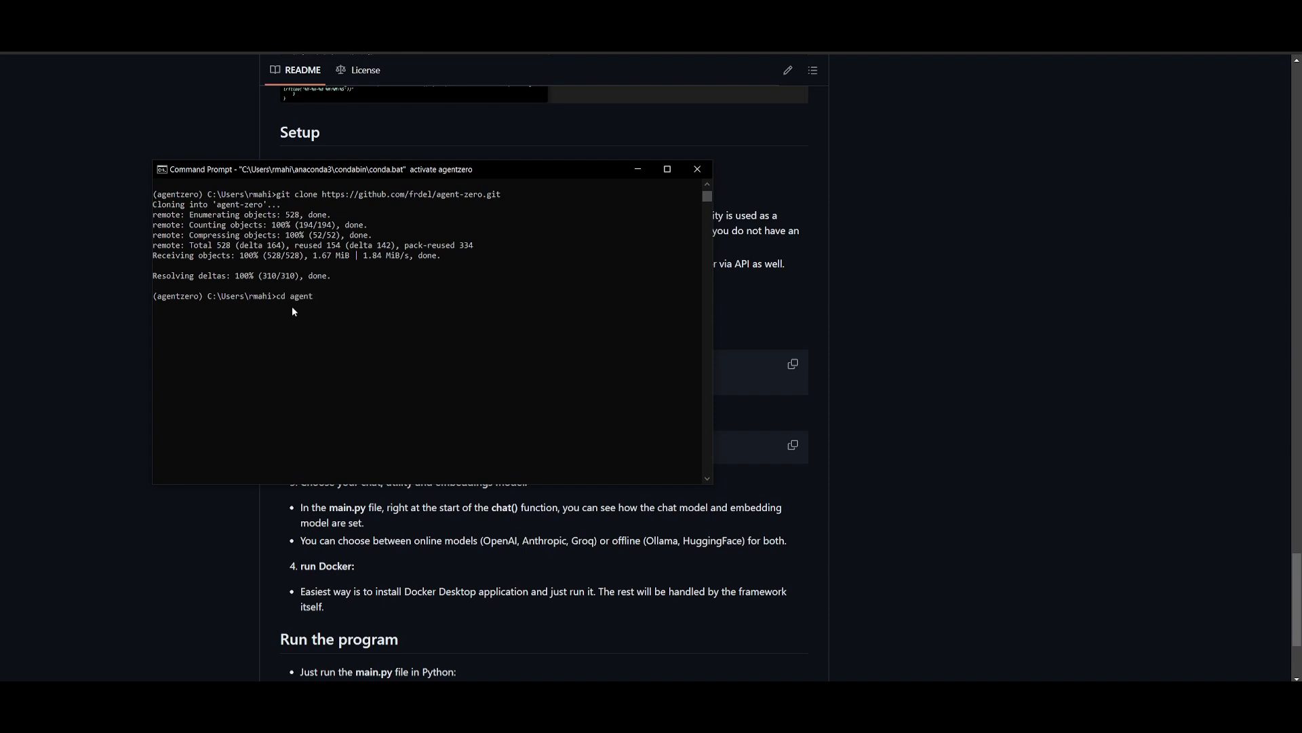
{"action": "type", "text": "-zero"}
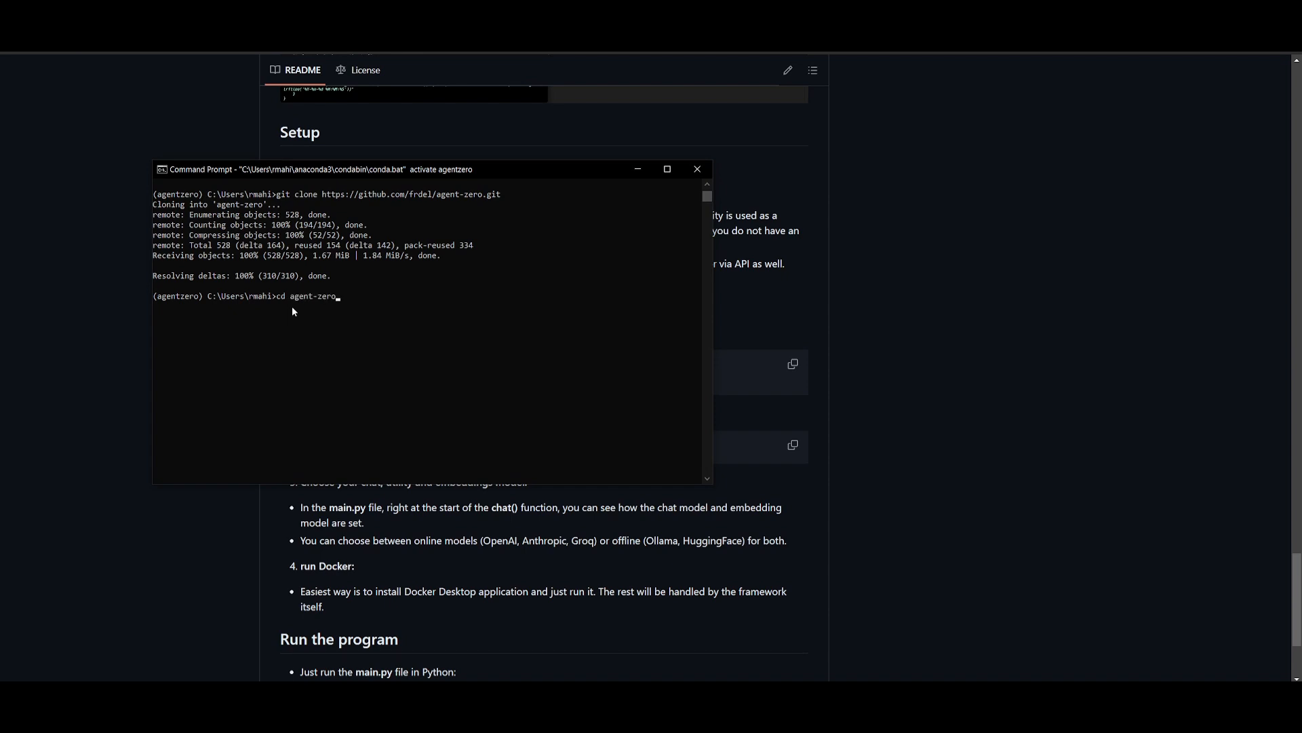
{"action": "type", "text": "pip install -r requirements.txt"}
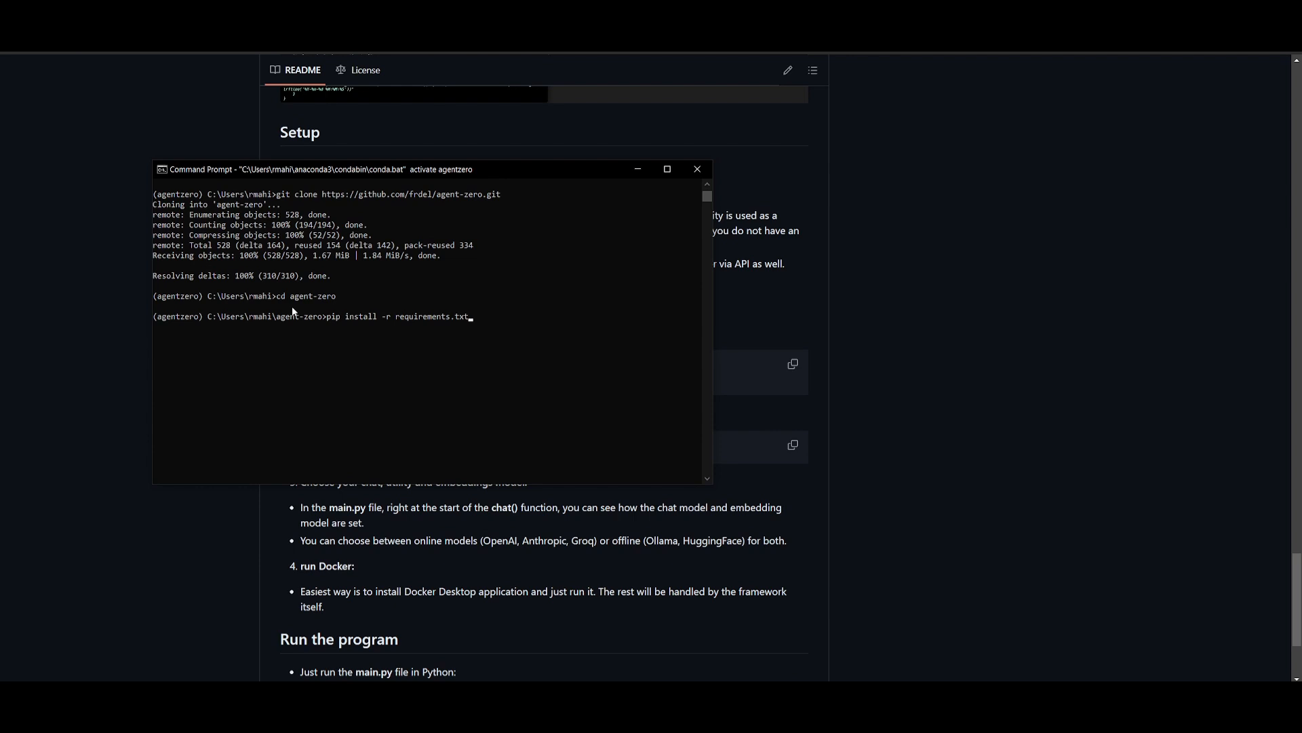
{"action": "key", "text": "Enter"}
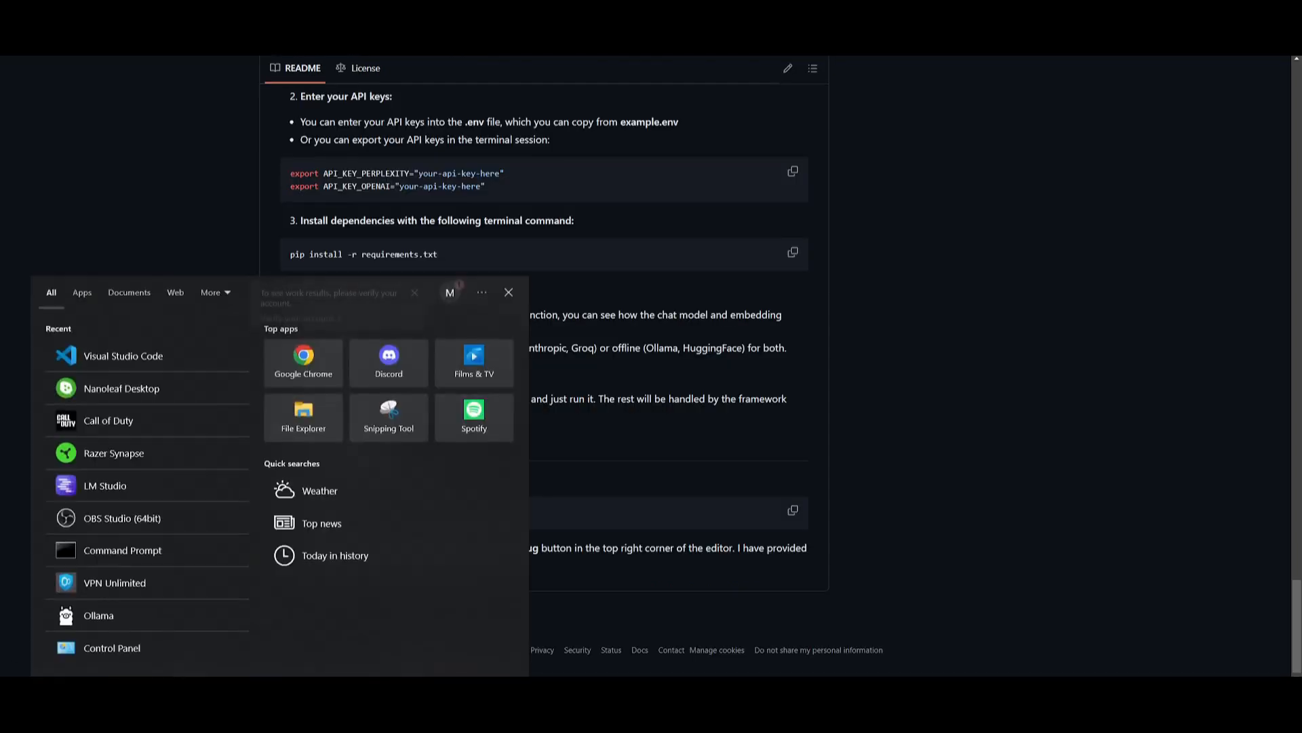
Step: Run 'python main.py' in the agent-zero folder to start Agent Zero
{"action": "left_click", "coordinate": [508, 291]}
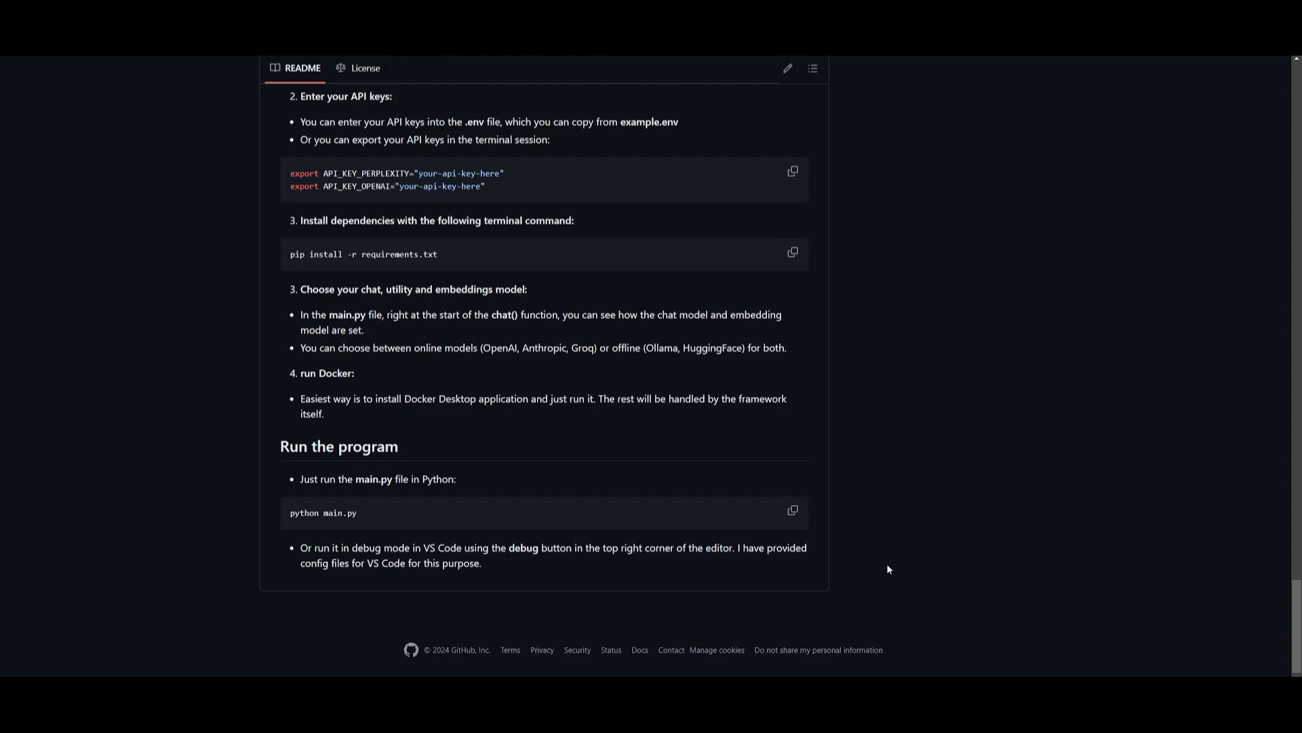
{"action": "mouse_move", "coordinate": [742, 684]}
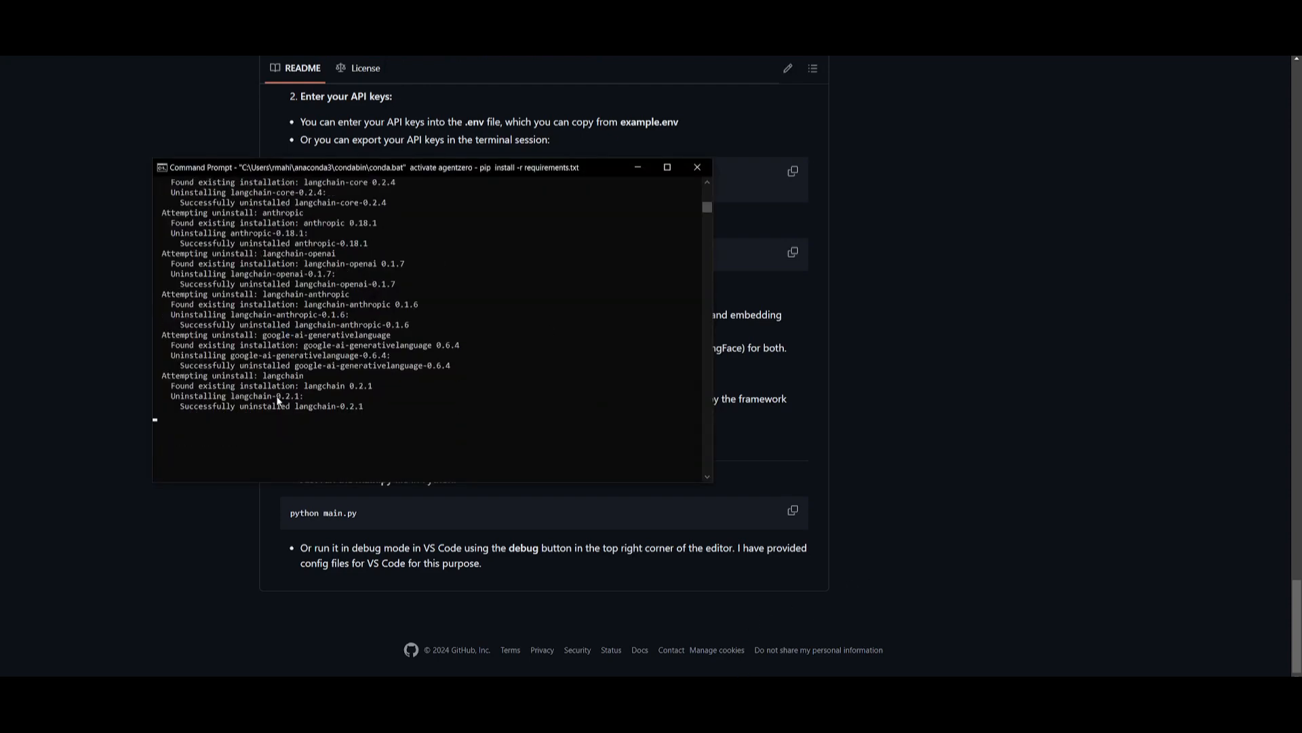
{"action": "left_click", "coordinate": [698, 167]}
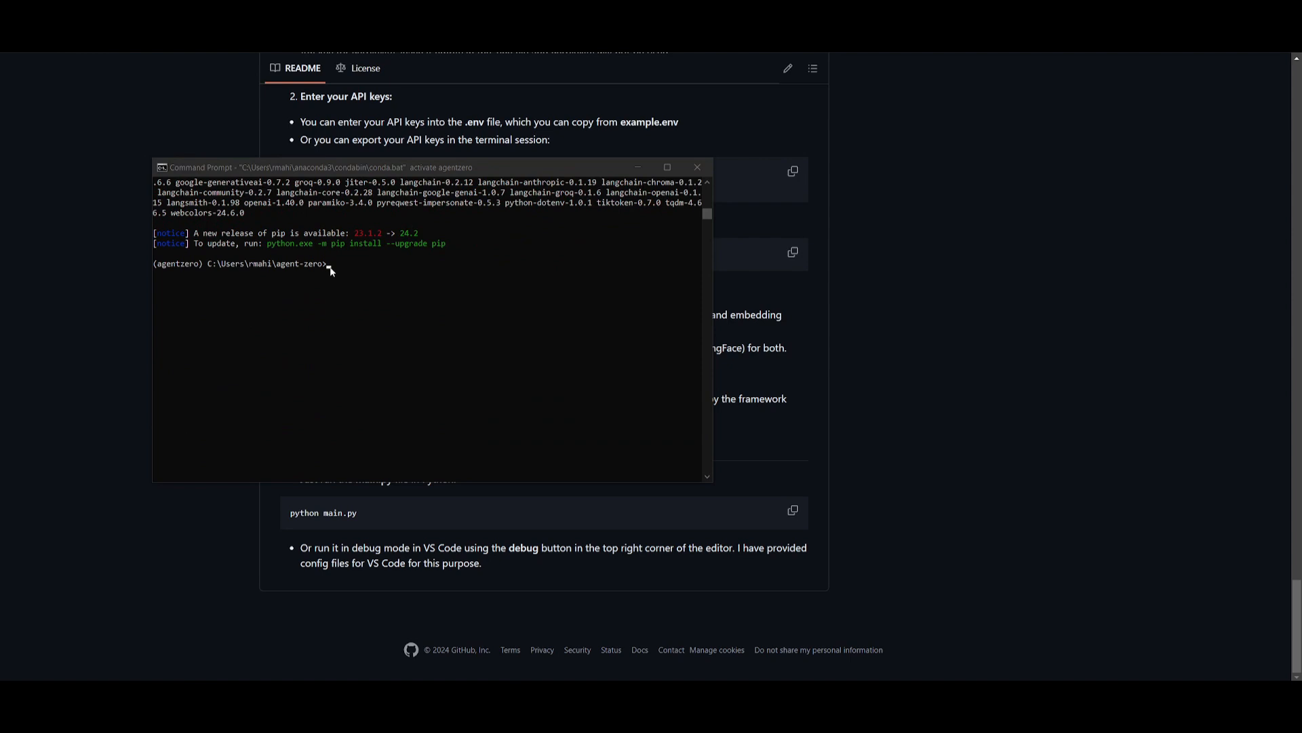
{"action": "type", "text": "python main.py"}
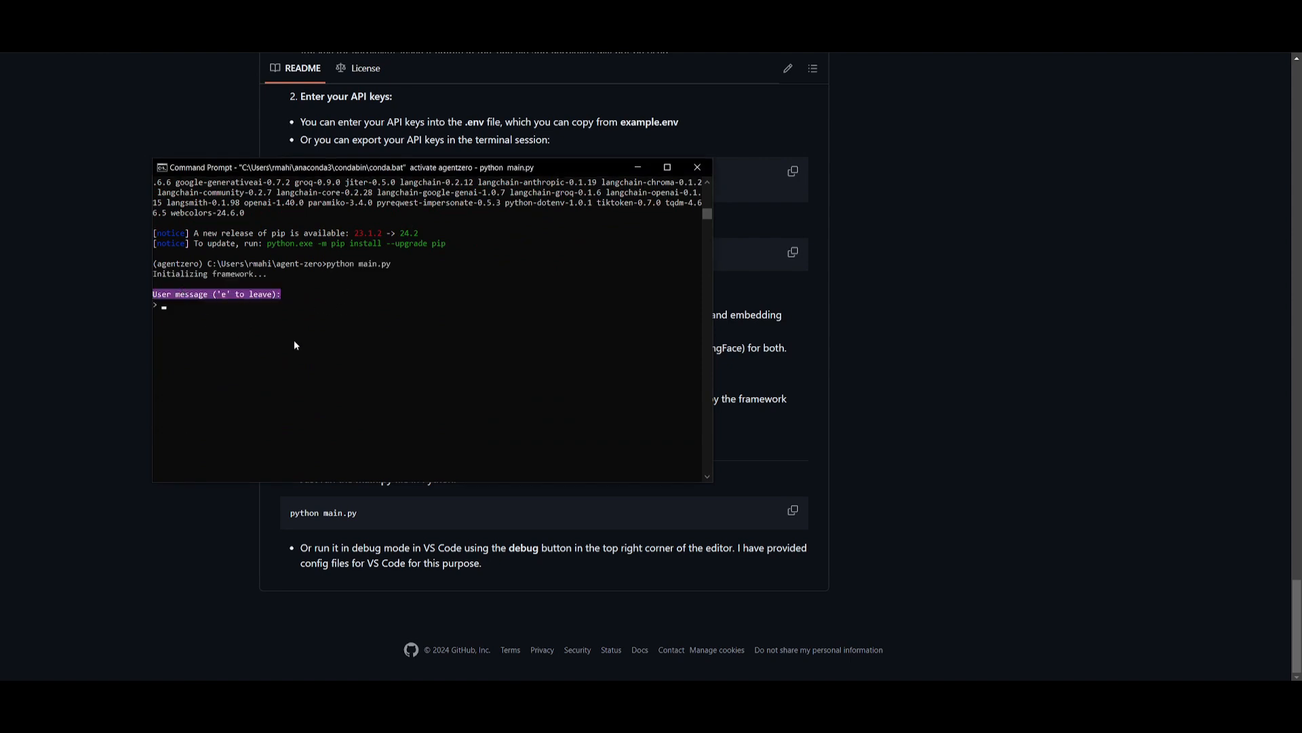
{"action": "mouse_move", "coordinate": [575, 460]}
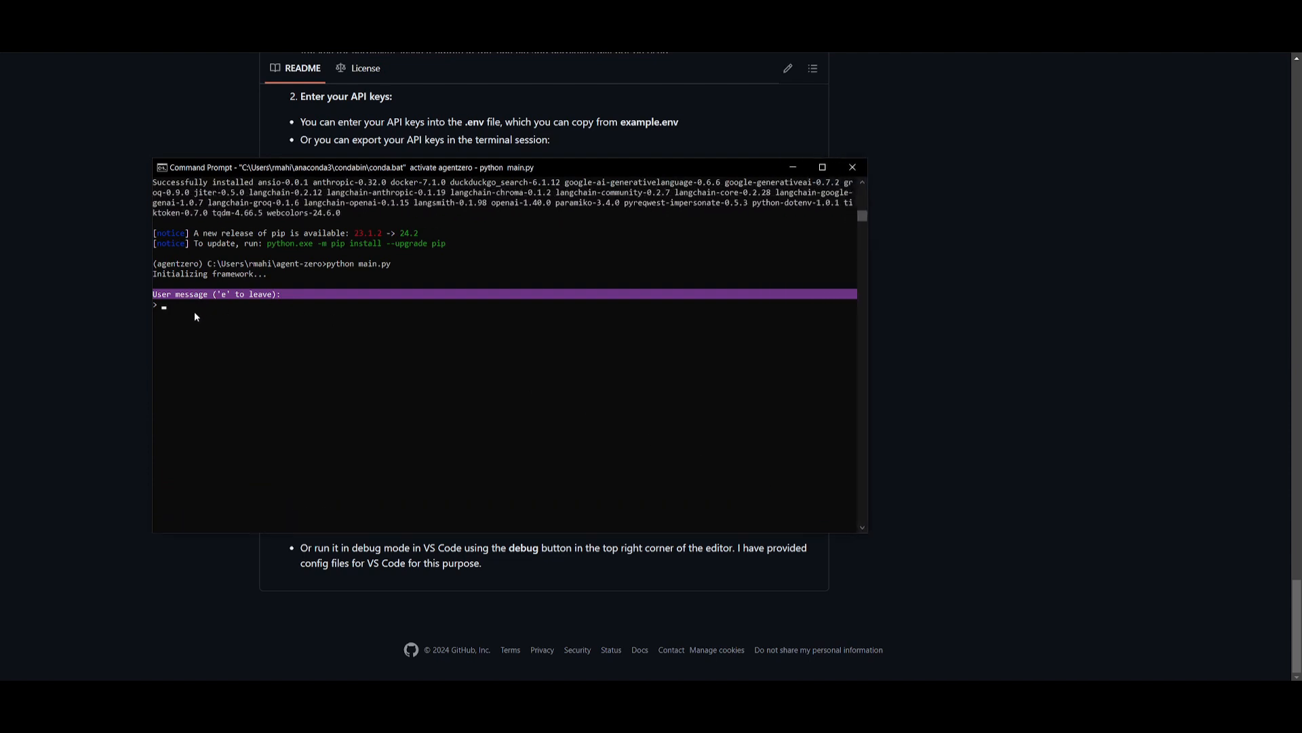
{"action": "mouse_move", "coordinate": [193, 318]}
{"action": "type", "text": "create me a basic snake game in python"}
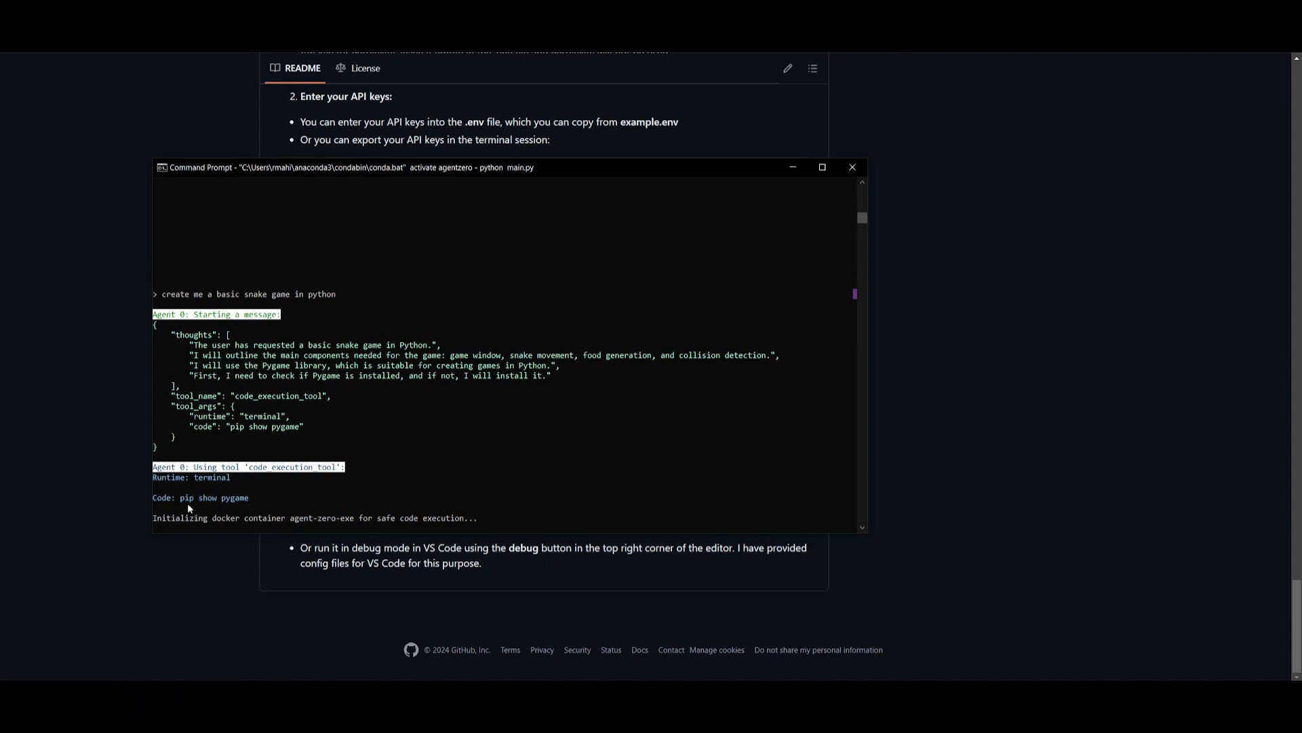
{"action": "mouse_move", "coordinate": [203, 502]}
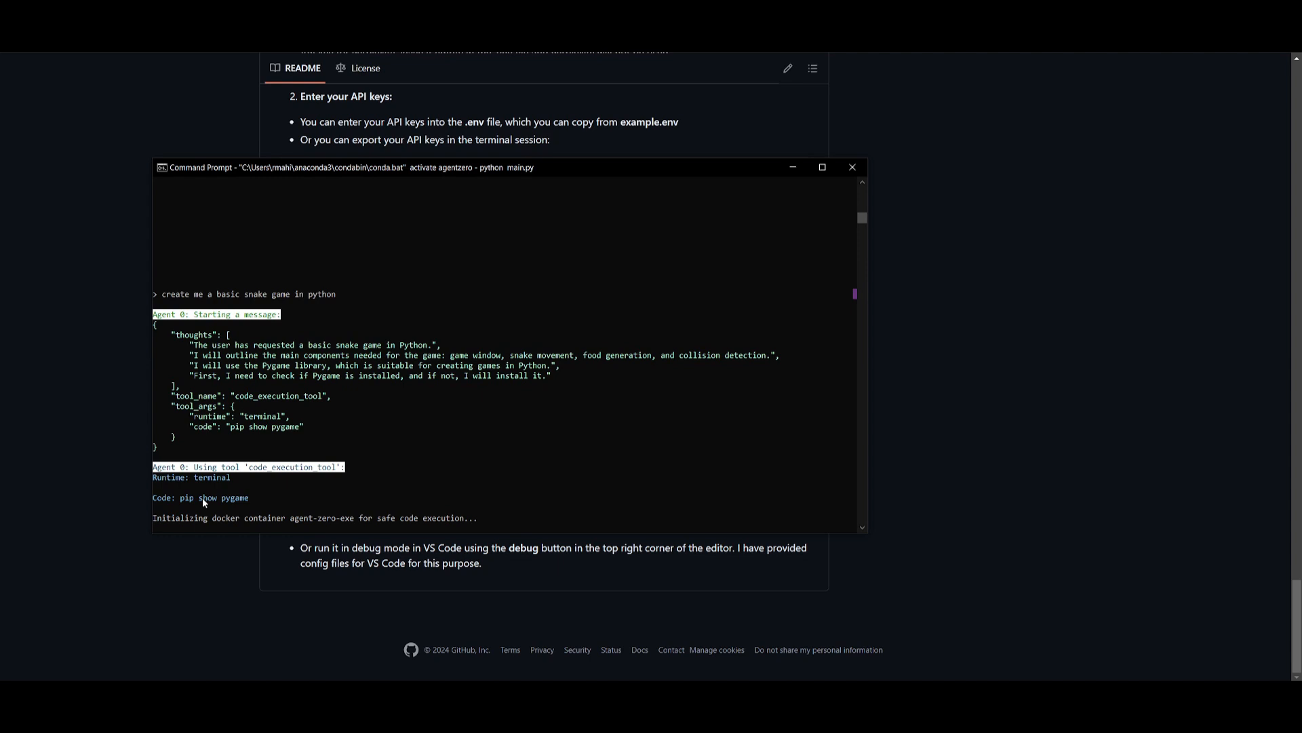
{"action": "mouse_move", "coordinate": [231, 508]}
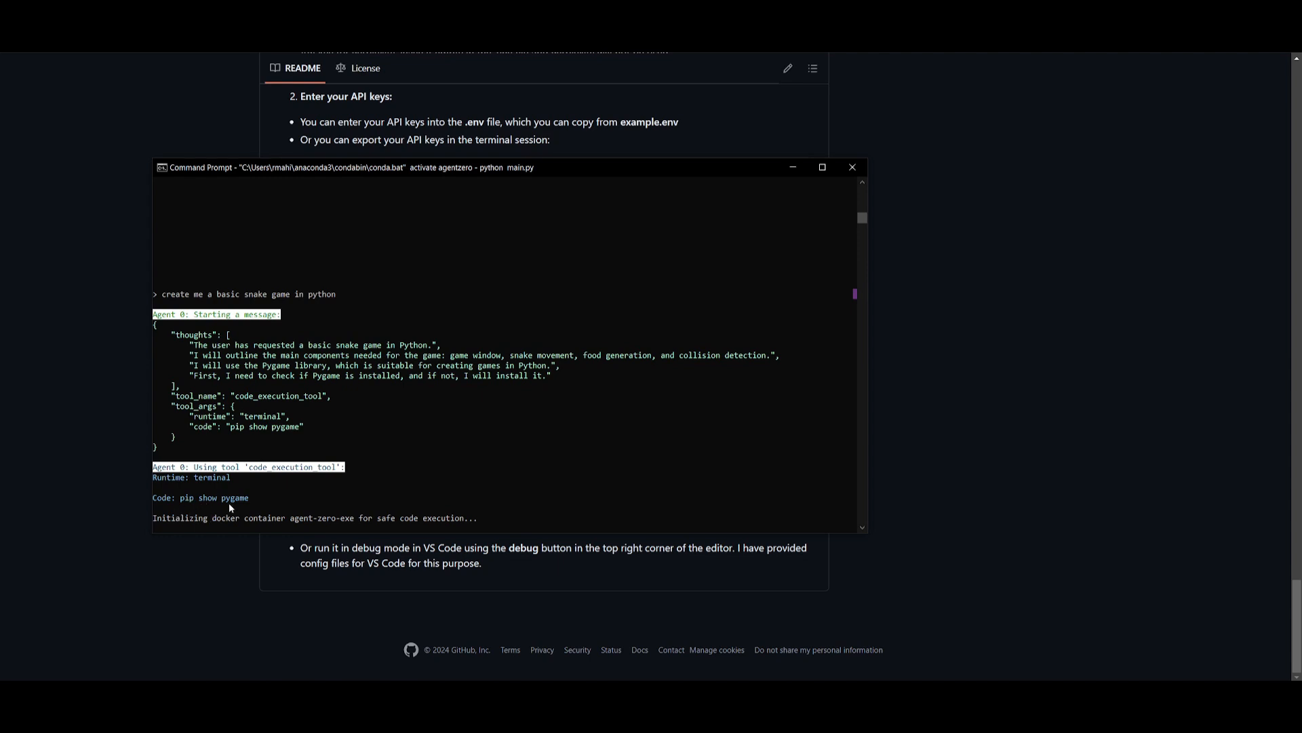
{"action": "mouse_move", "coordinate": [224, 508]}
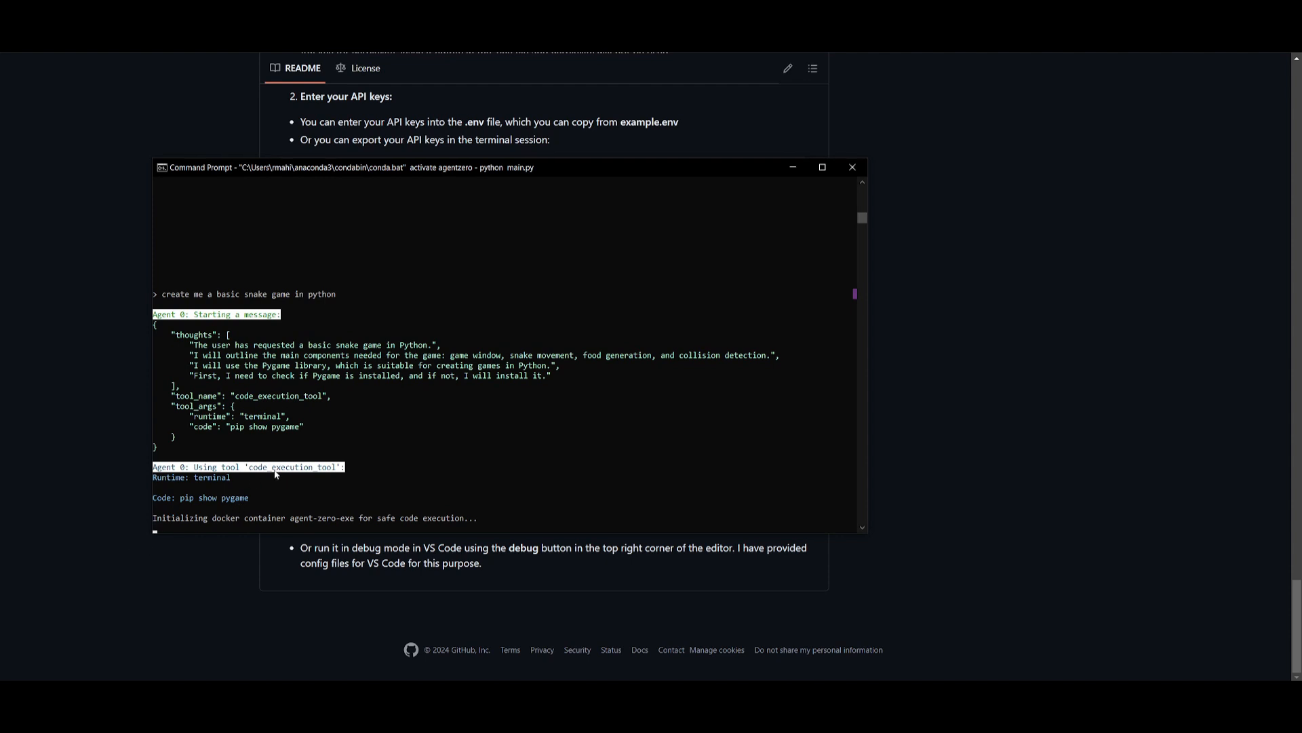
{"action": "mouse_move", "coordinate": [275, 475]}
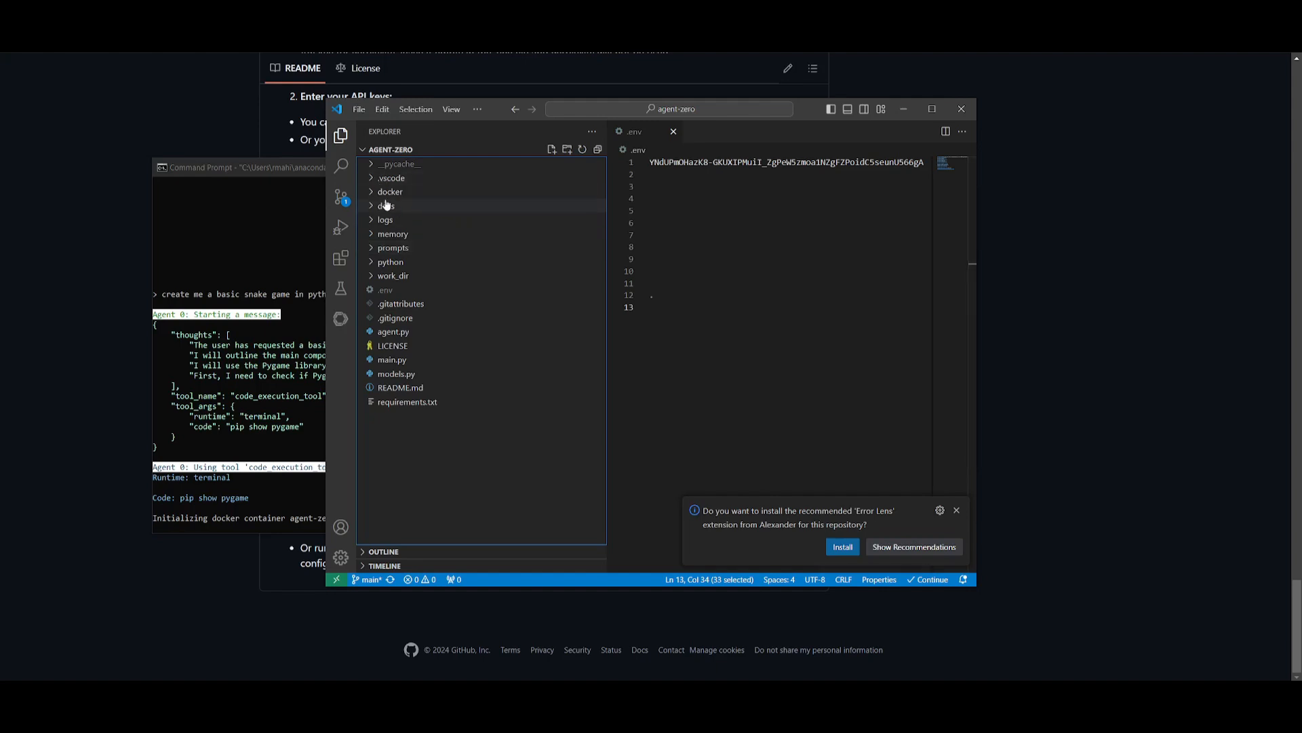
Step: View the session log HTML and the generated snakegame.py Pygame code
{"action": "left_click", "coordinate": [384, 220]}
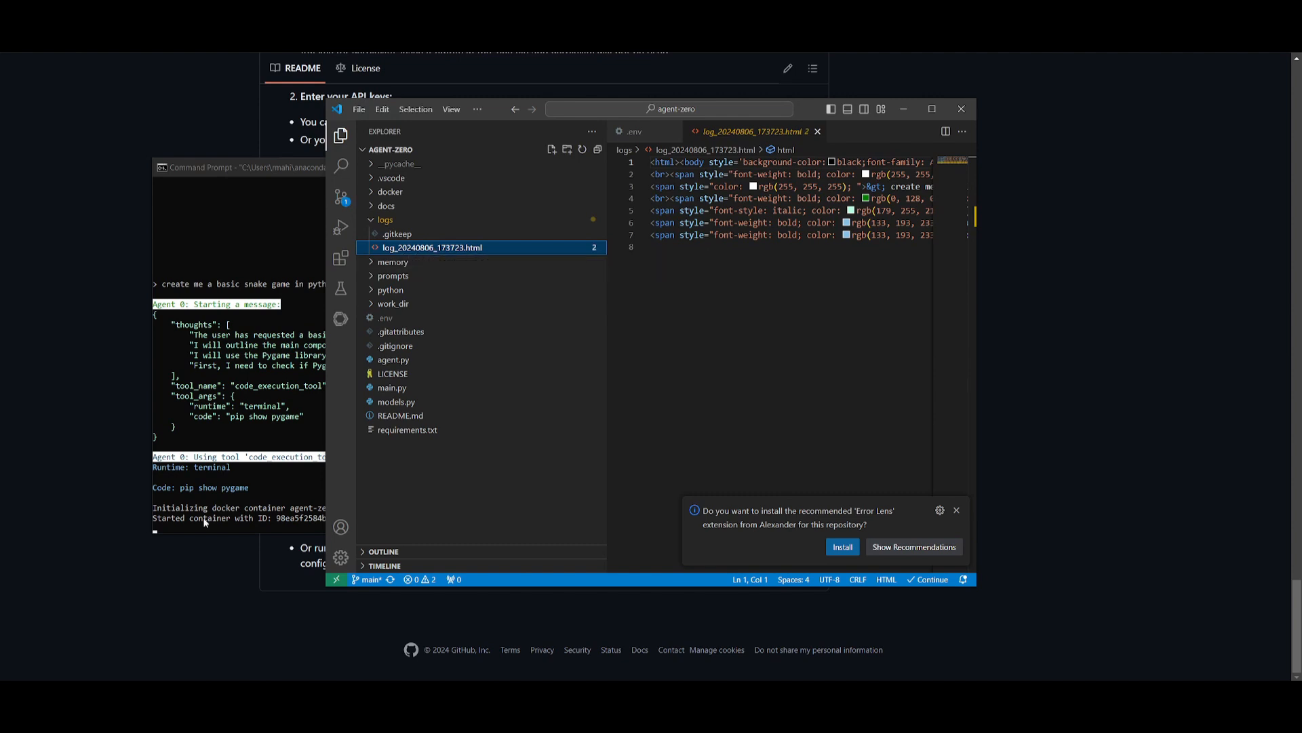
{"action": "mouse_move", "coordinate": [372, 224]}
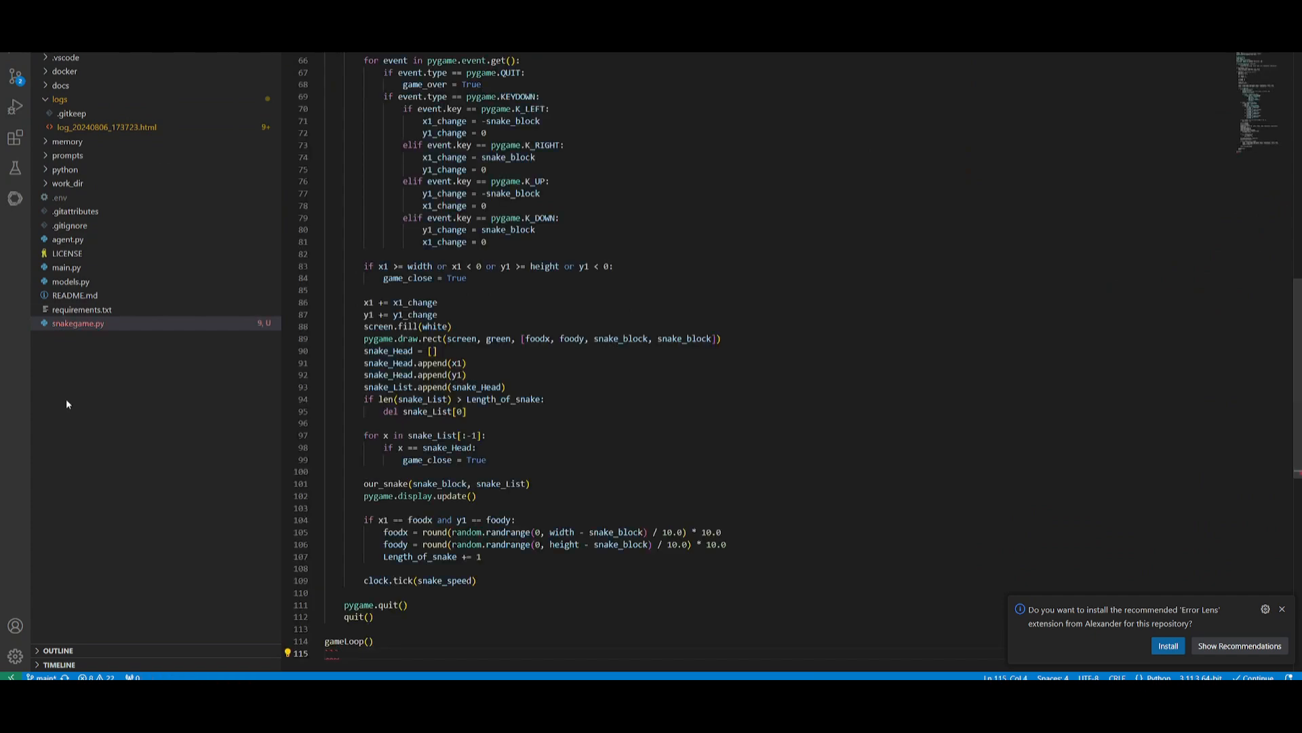
{"action": "left_click", "coordinate": [37, 26]}
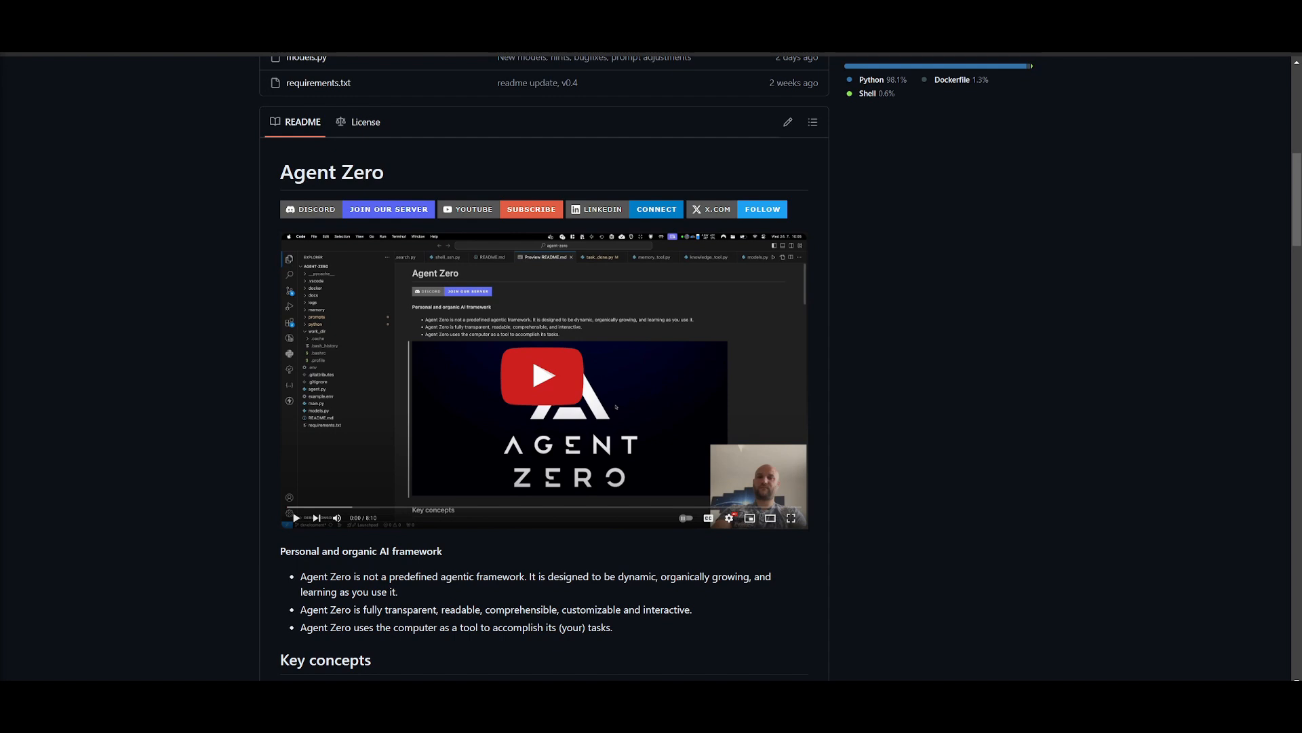
{"action": "mouse_move", "coordinate": [55, 512]}
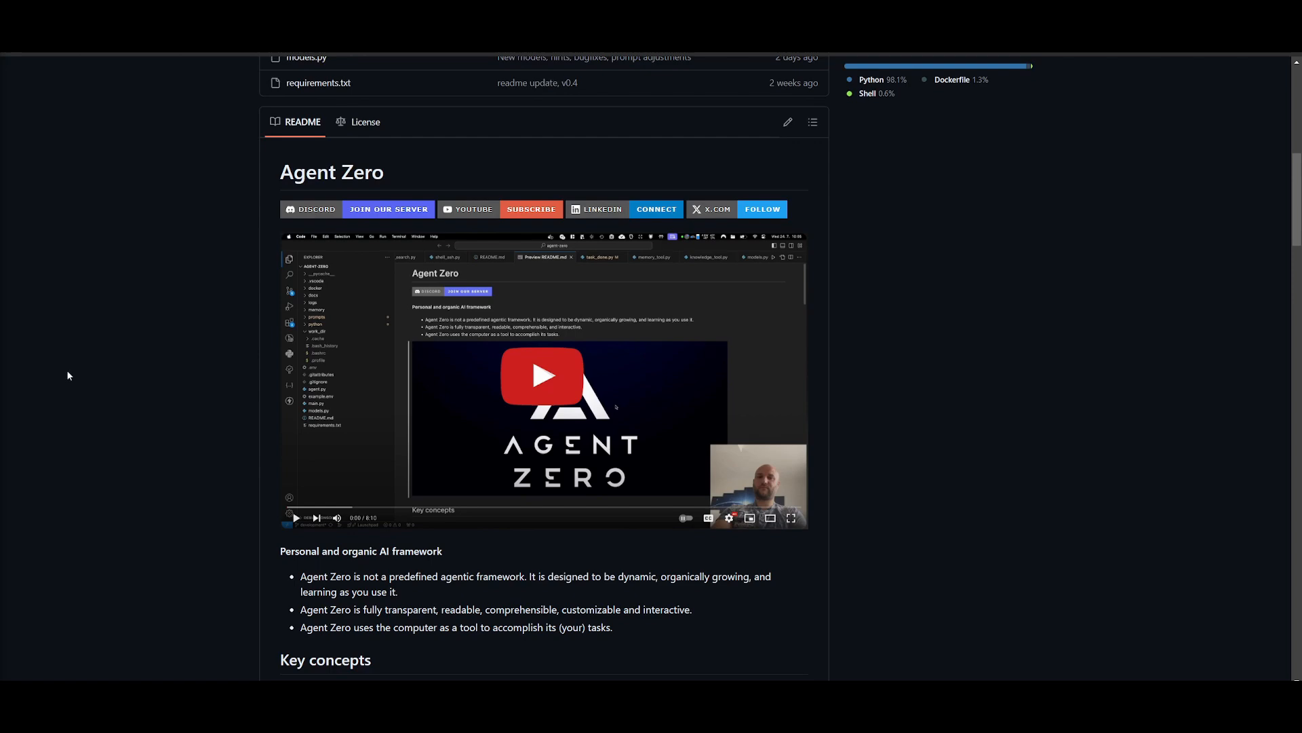
Step: Read the README's customizable, communication and Keep in mind sections, then reach the Patreon page
{"action": "scroll", "scroll_direction": "down", "scroll_amount": 3}
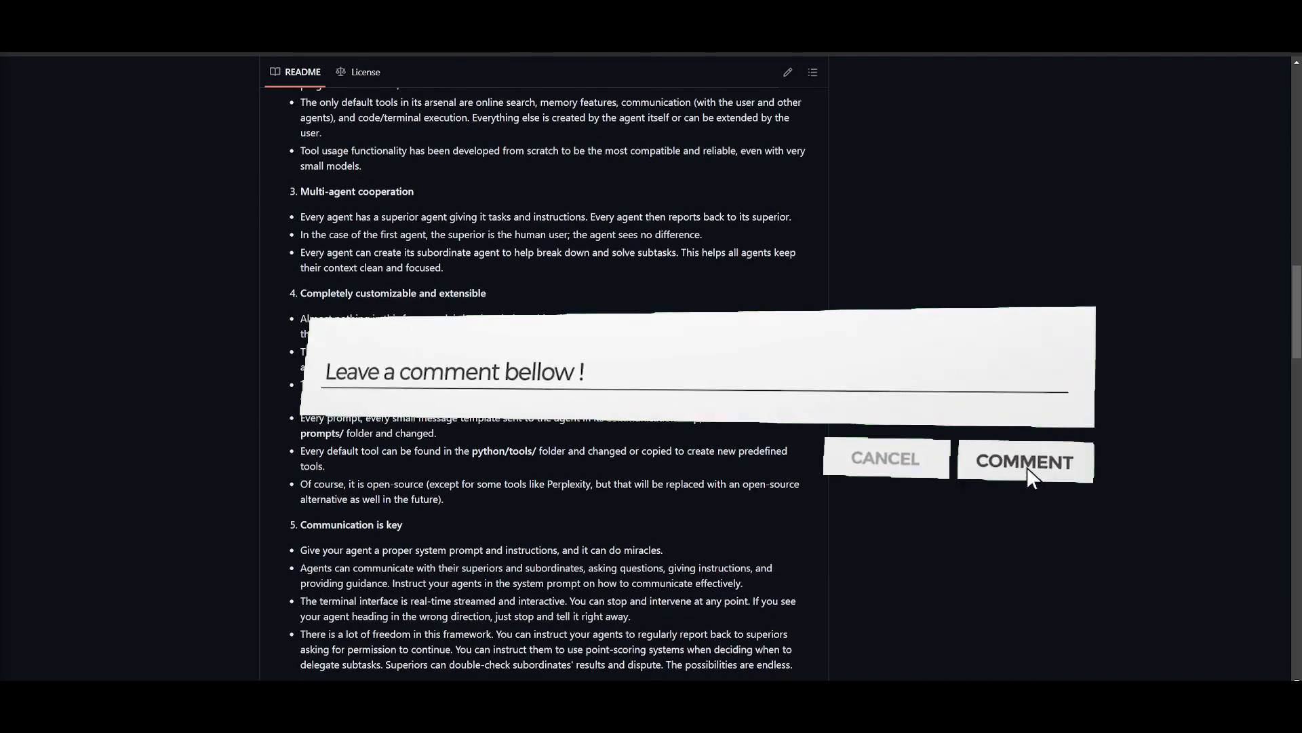
{"action": "left_click", "coordinate": [1025, 462]}
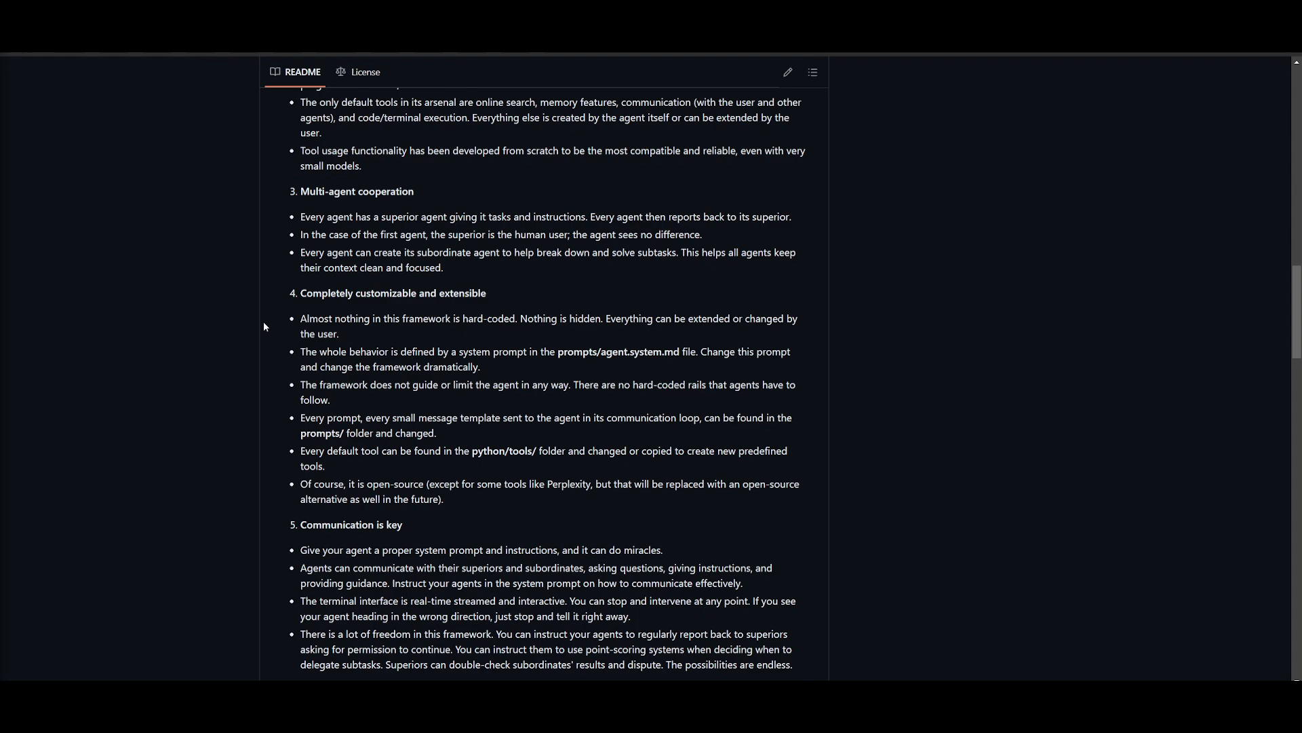
{"action": "mouse_move", "coordinate": [262, 299]}
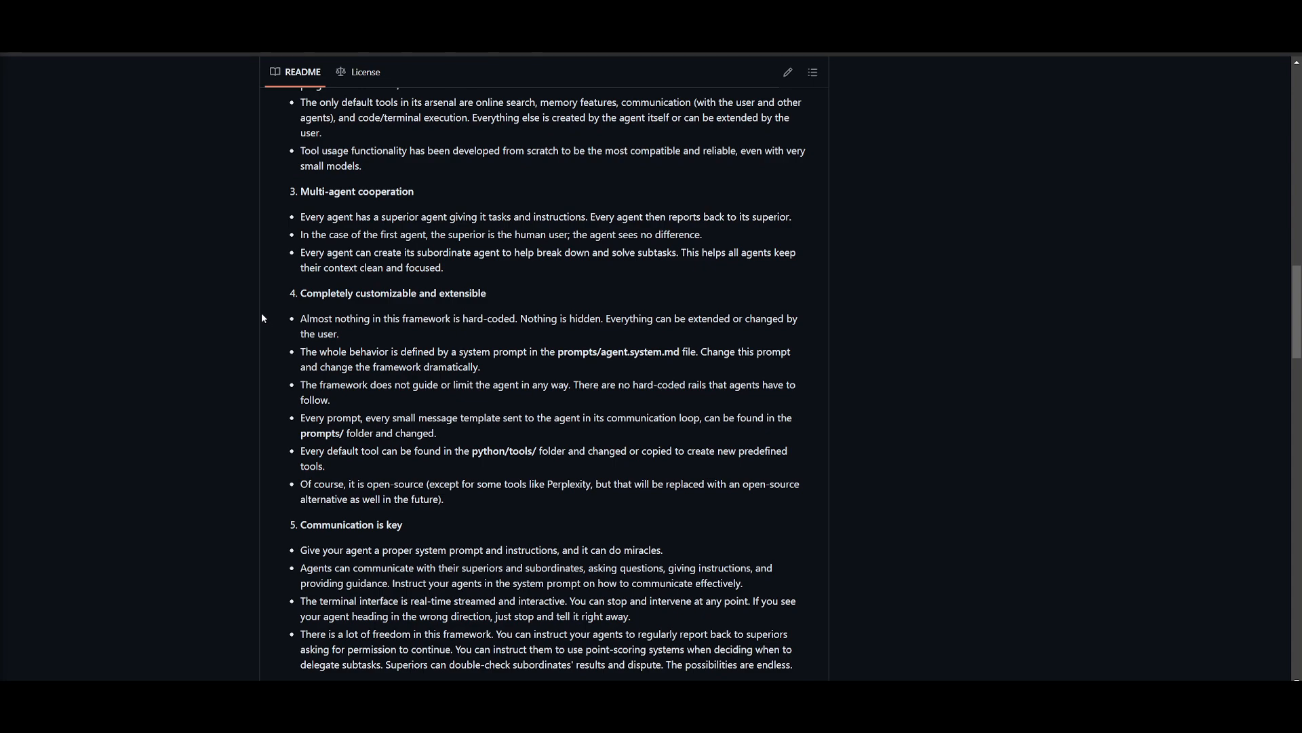
{"action": "scroll", "scroll_direction": "down", "scroll_amount": 3}
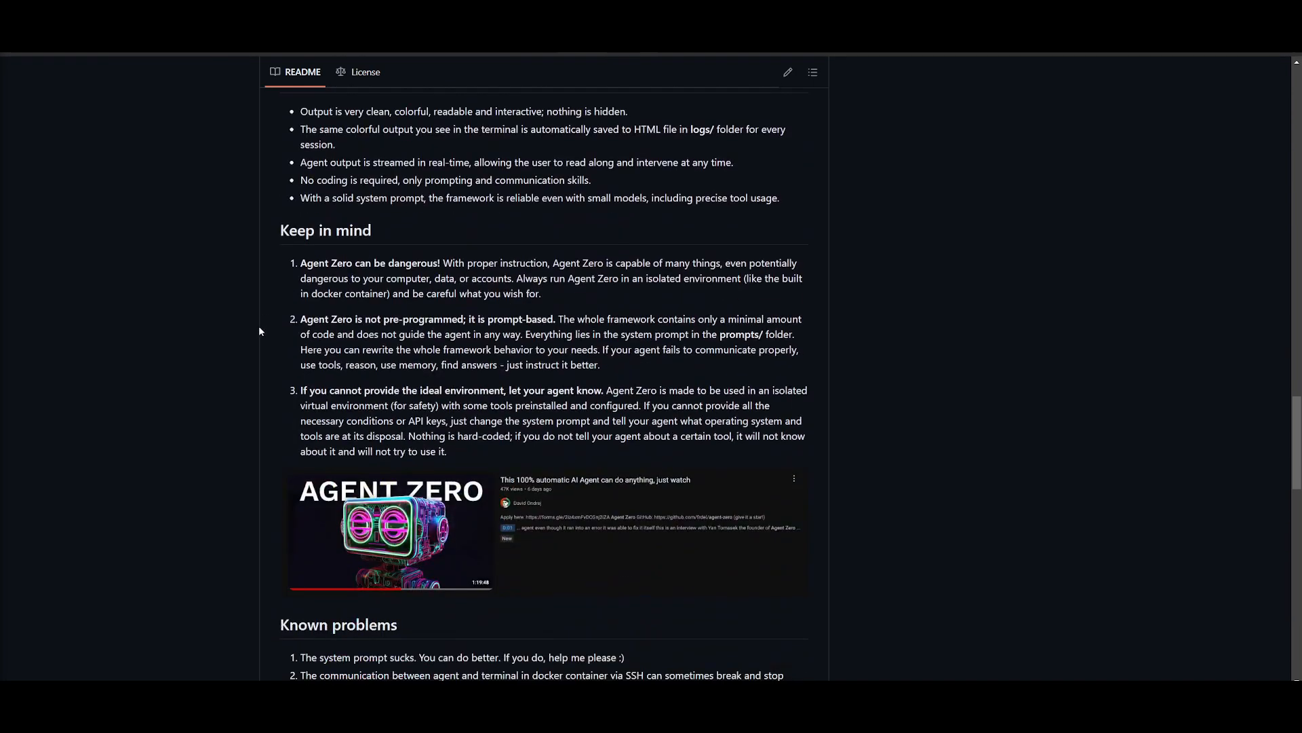
{"action": "scroll", "scroll_direction": "down", "scroll_amount": 3}
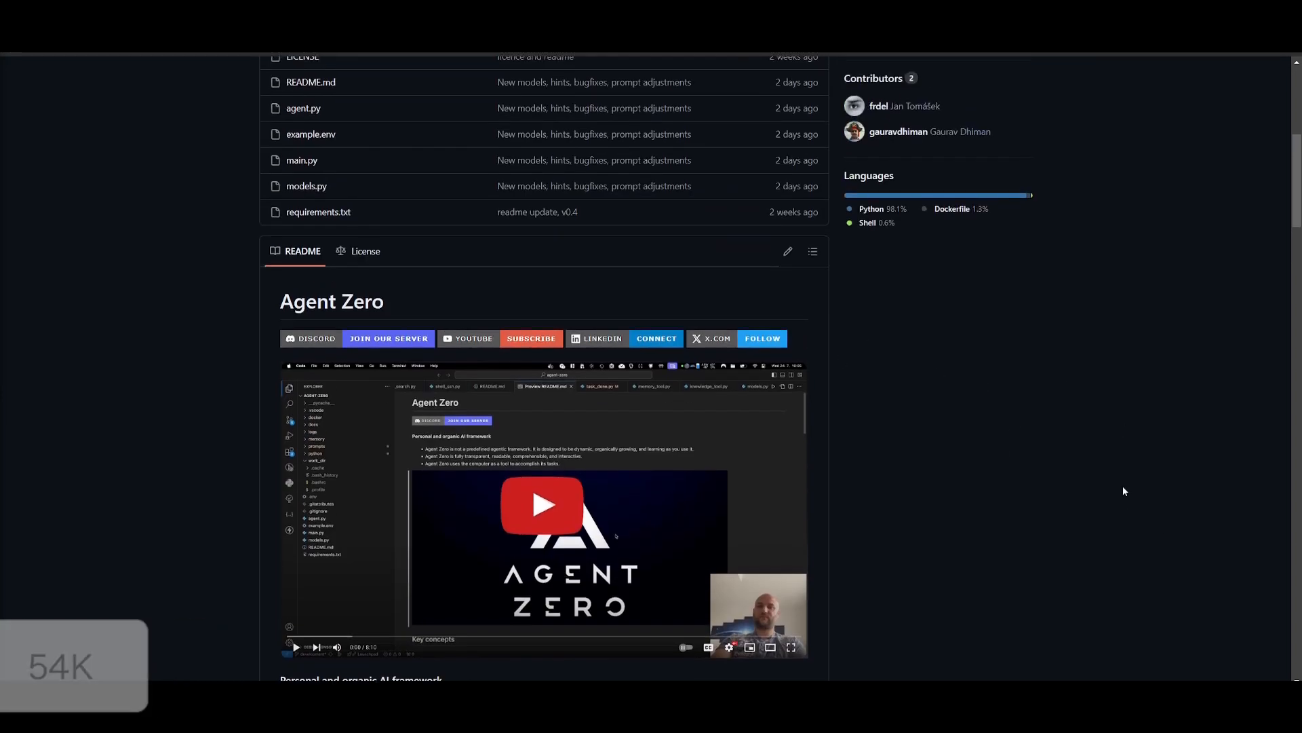
{"action": "scroll", "scroll_direction": "up", "scroll_amount": 3}
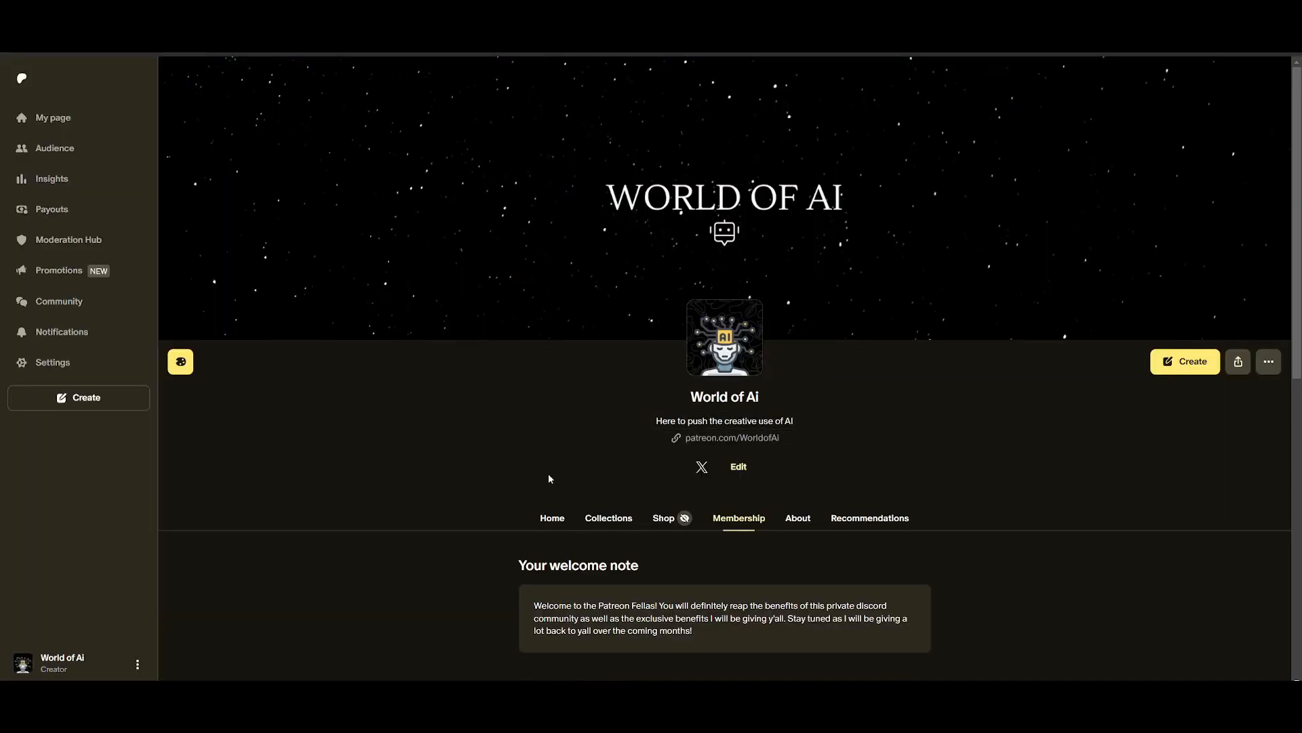
{"action": "mouse_move", "coordinate": [536, 498]}
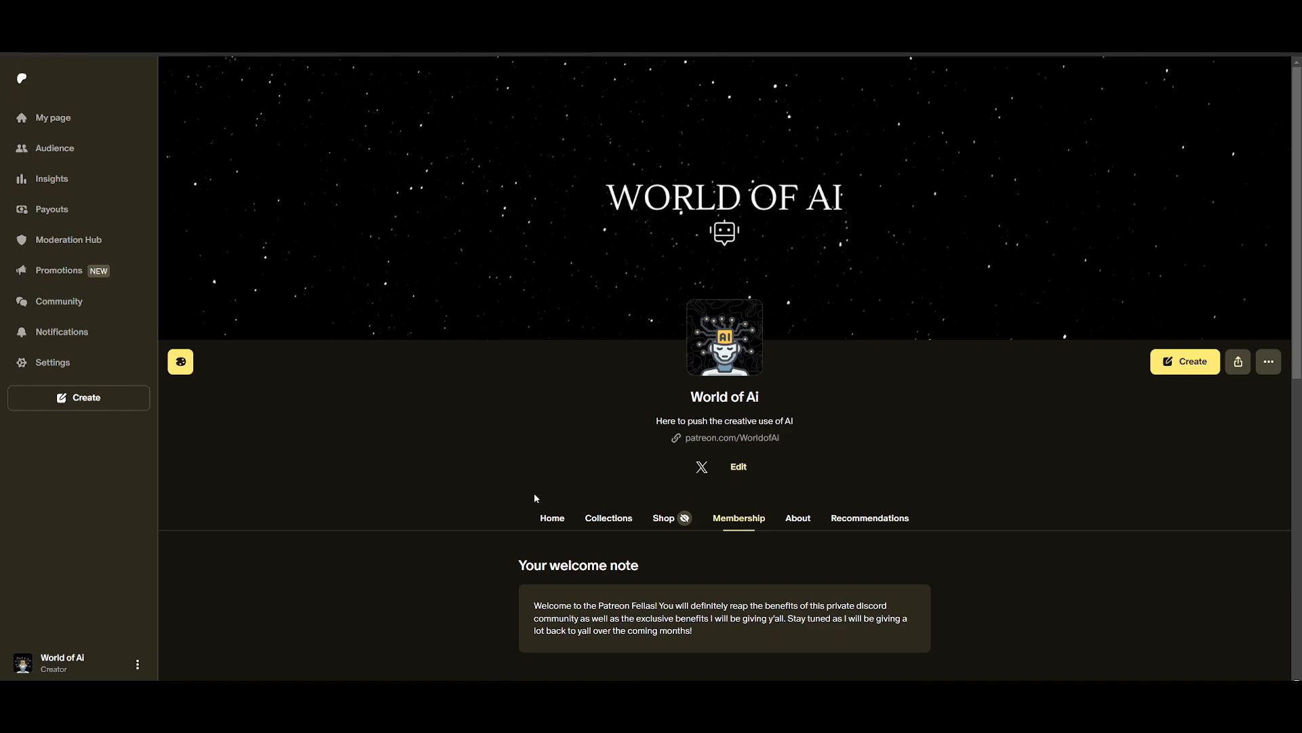
{"action": "mouse_move", "coordinate": [519, 524]}
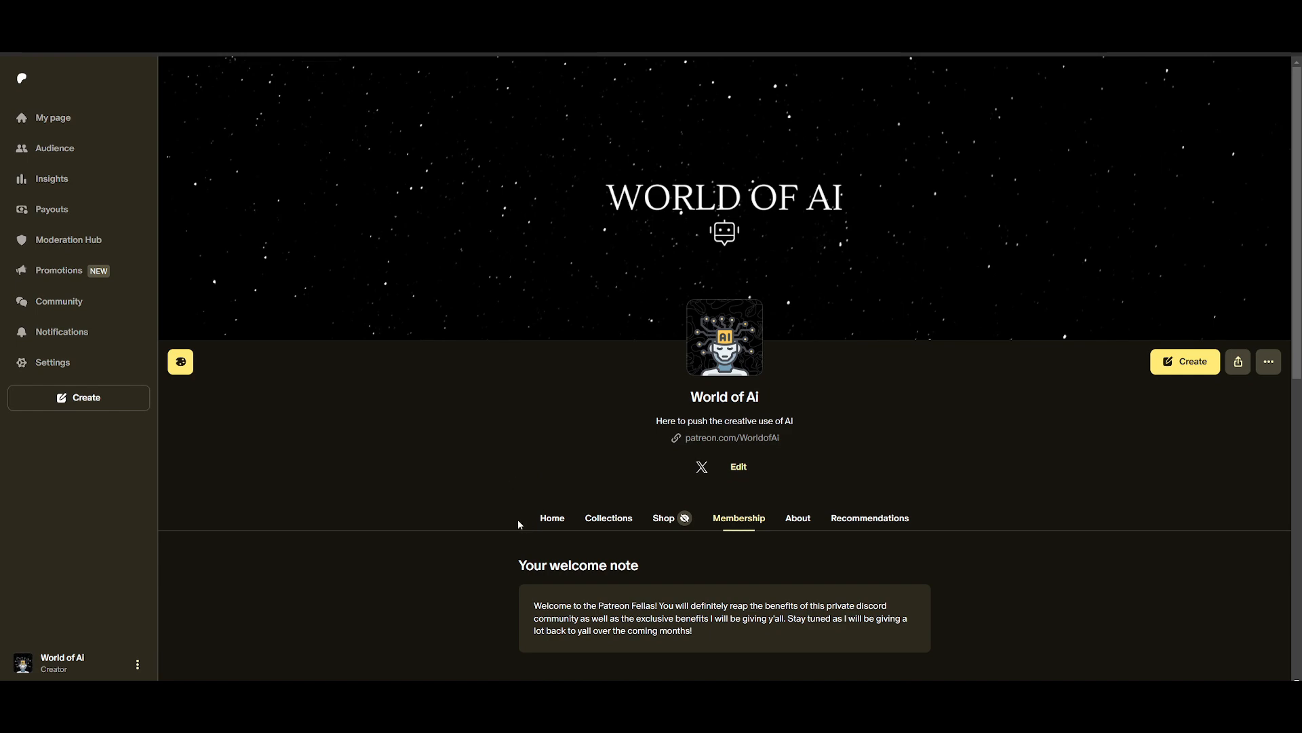
Step: Scroll well down through the WorldofAI YouTube channel's Videos grid
{"action": "scroll", "scroll_direction": "down", "scroll_amount": 3}
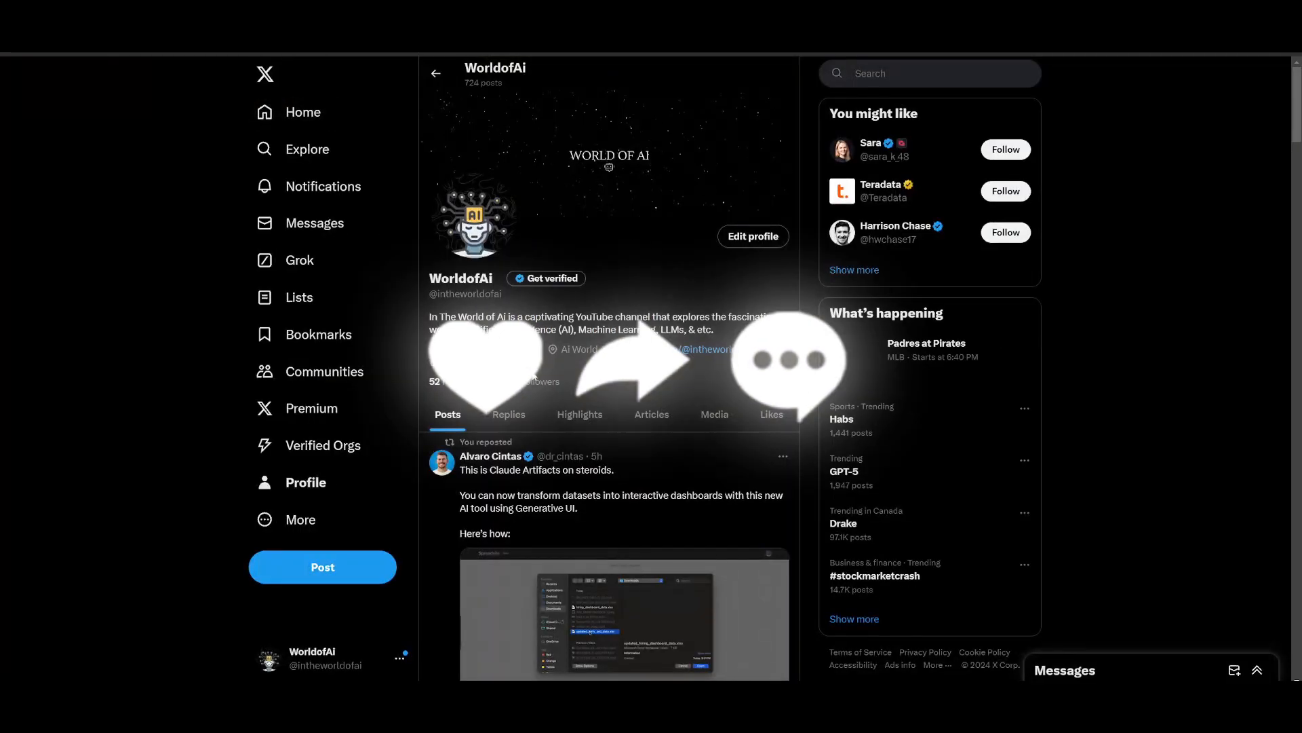
{"action": "scroll", "scroll_direction": "down", "scroll_amount": 3}
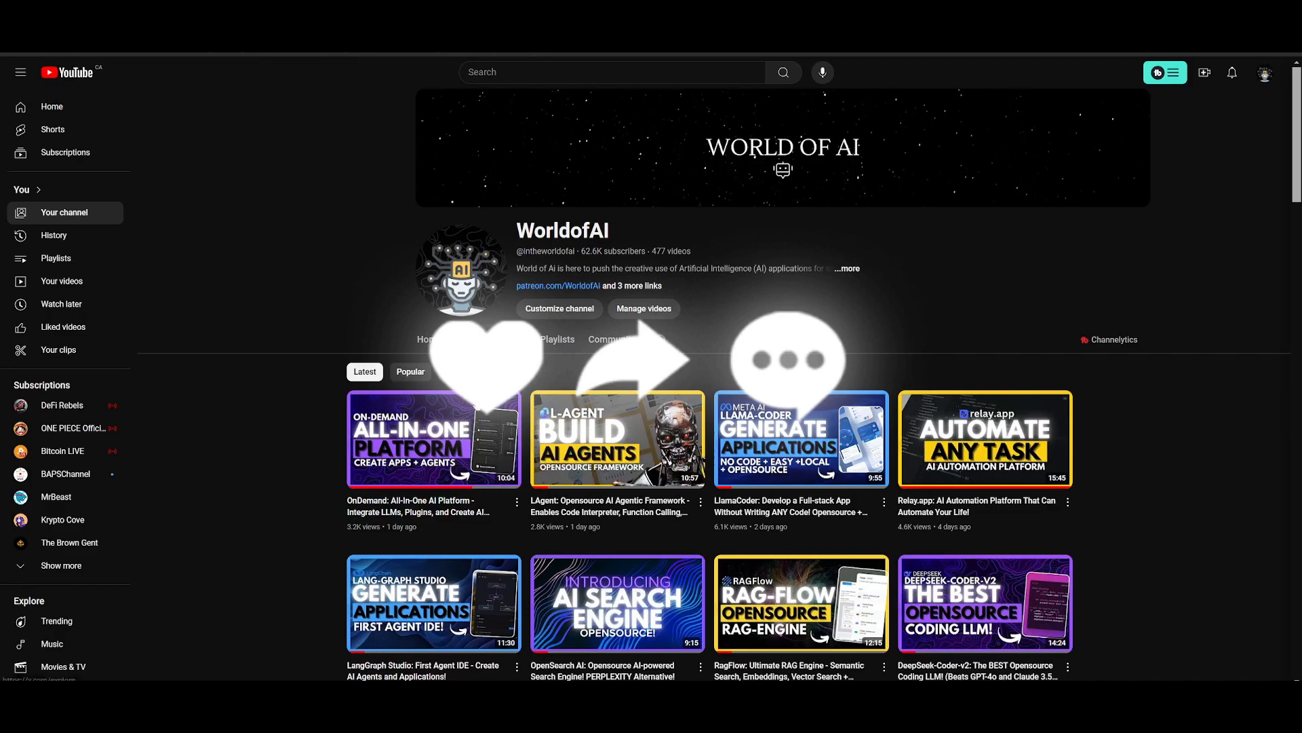
{"action": "scroll", "scroll_direction": "down", "scroll_amount": 3}
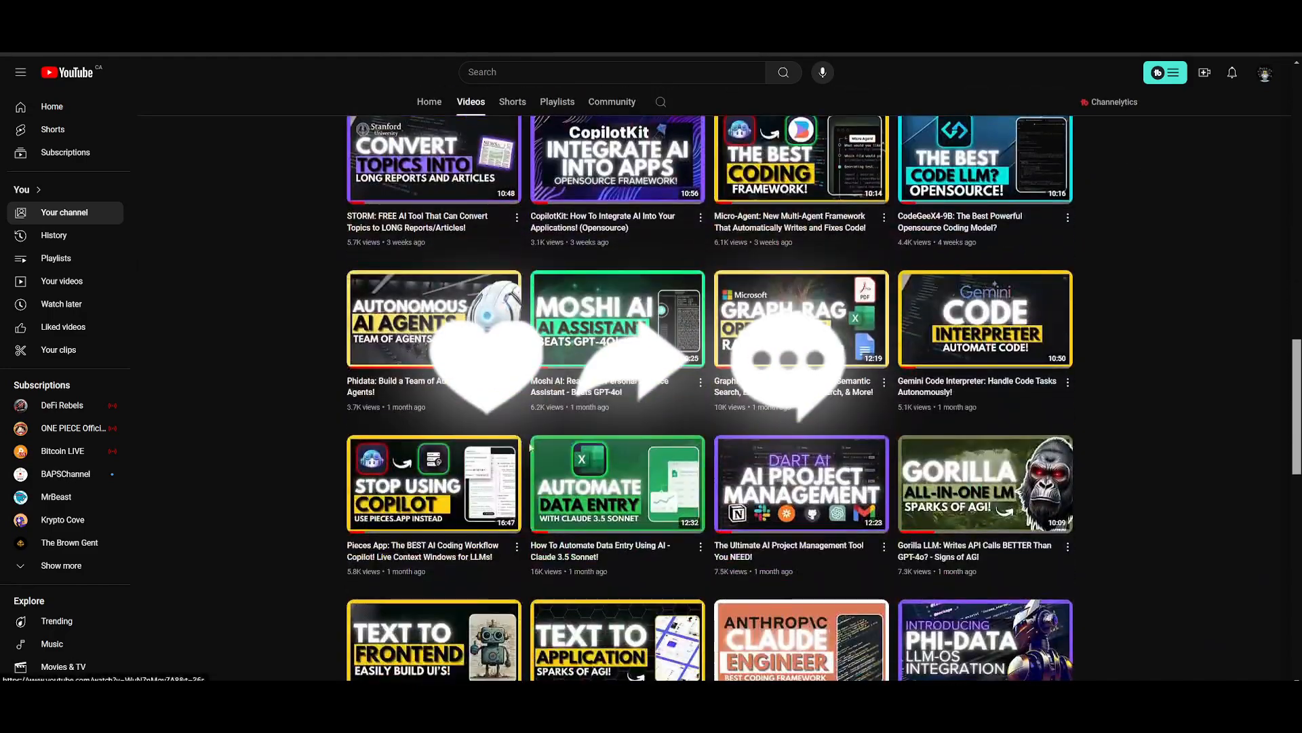
{"action": "scroll", "scroll_direction": "down", "scroll_amount": 3}
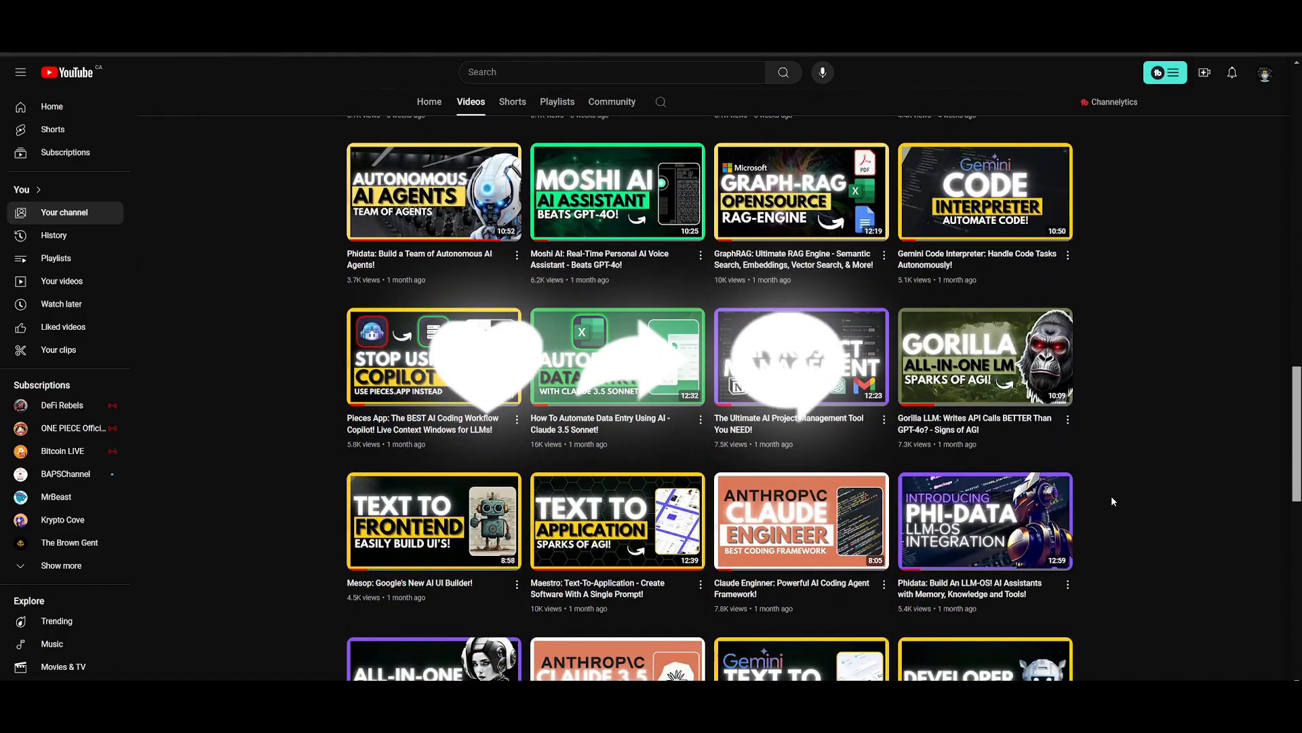
{"action": "scroll", "scroll_direction": "down", "scroll_amount": 3}
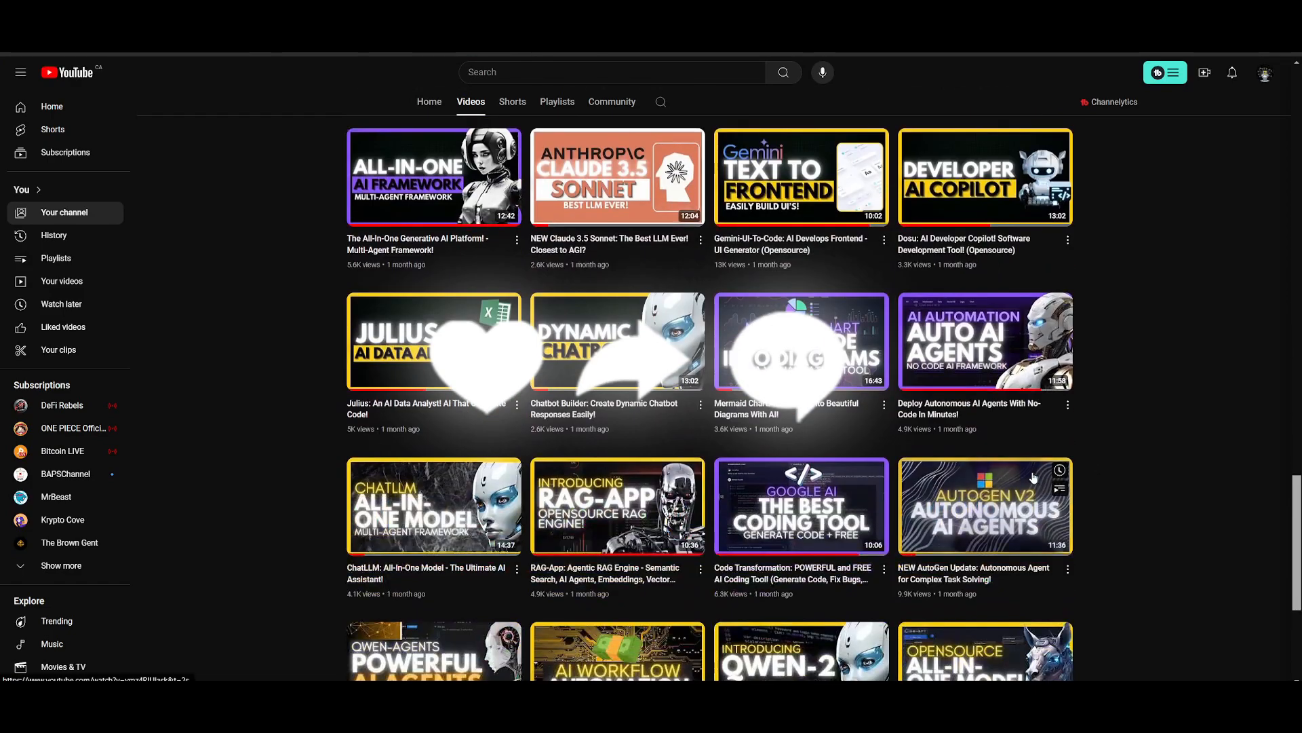
{"action": "scroll", "scroll_direction": "down", "scroll_amount": 3}
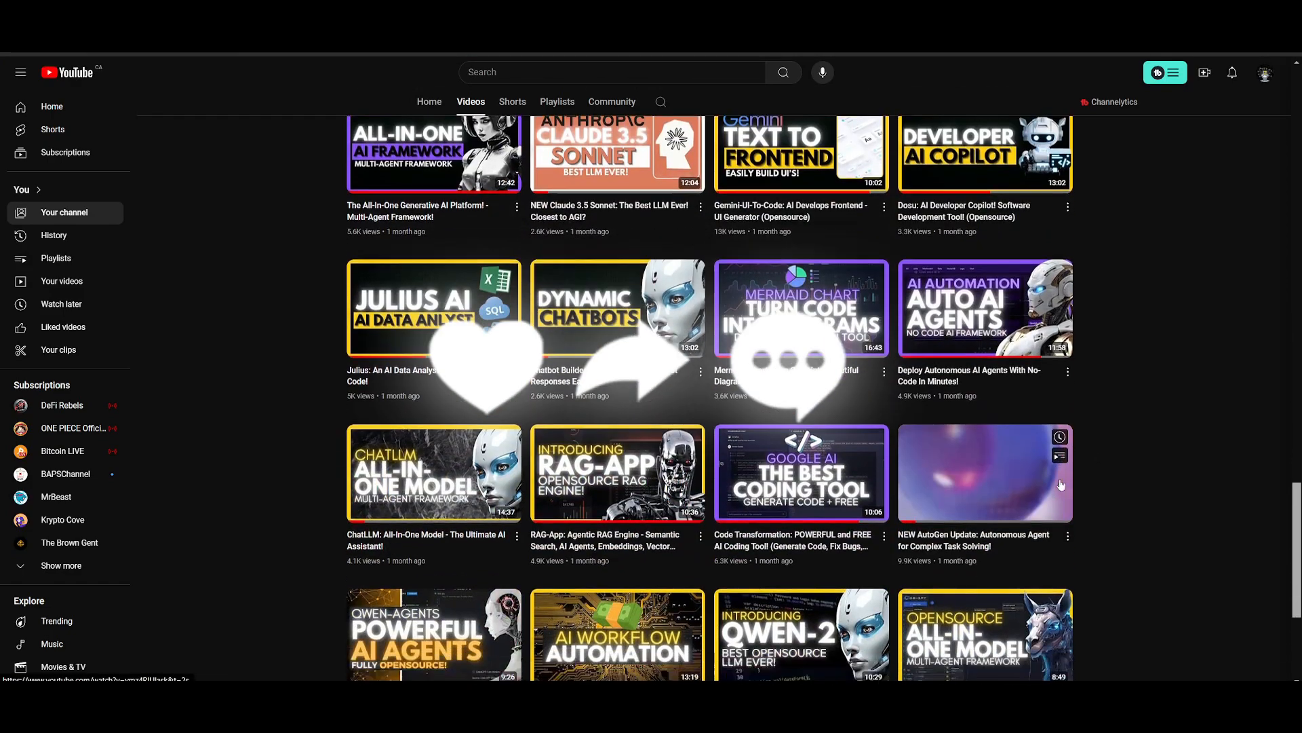
{"action": "scroll", "scroll_direction": "down", "scroll_amount": 3}
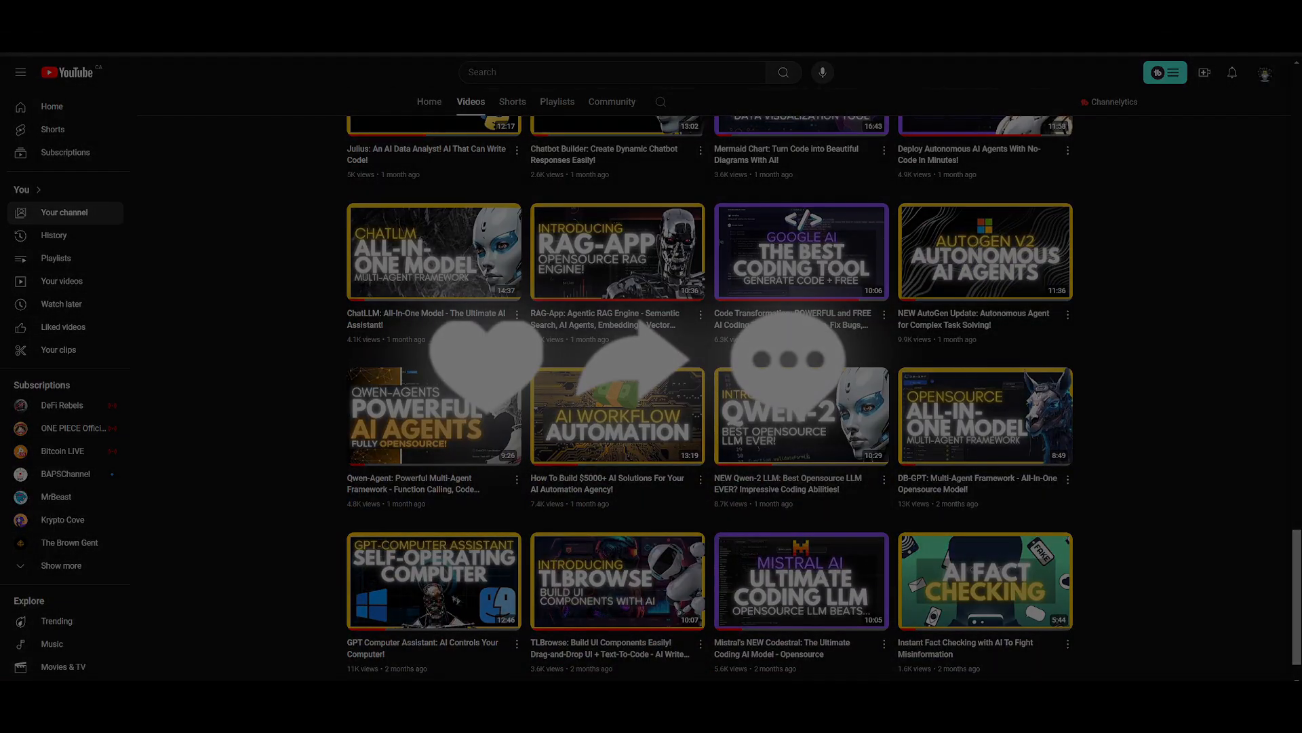